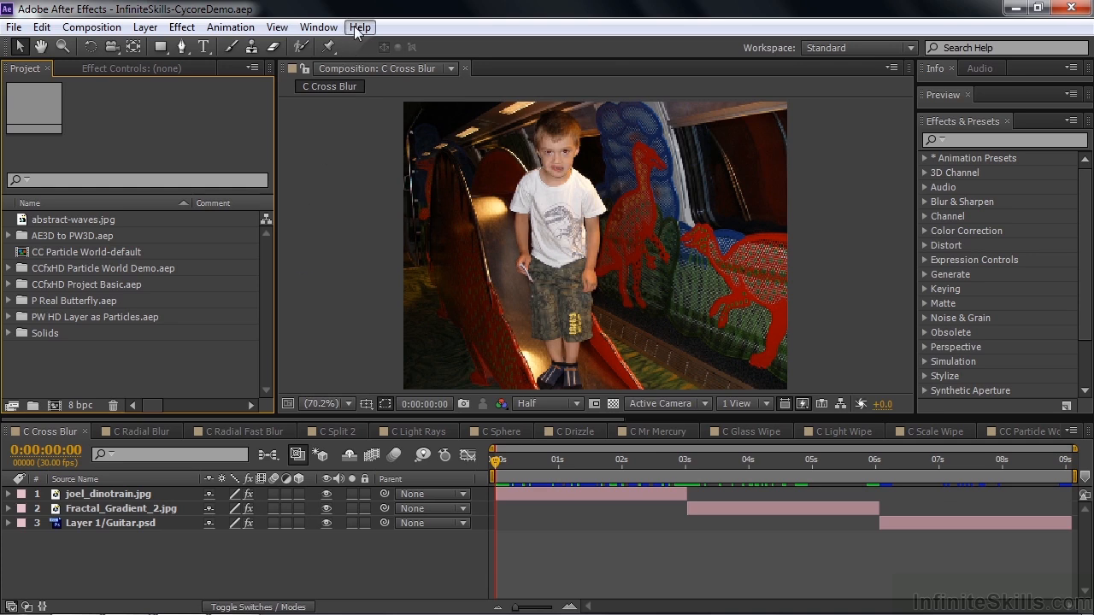
Step: Bring up the After Effects online Help and tutorials page from the Help menu
left_click(359, 28)
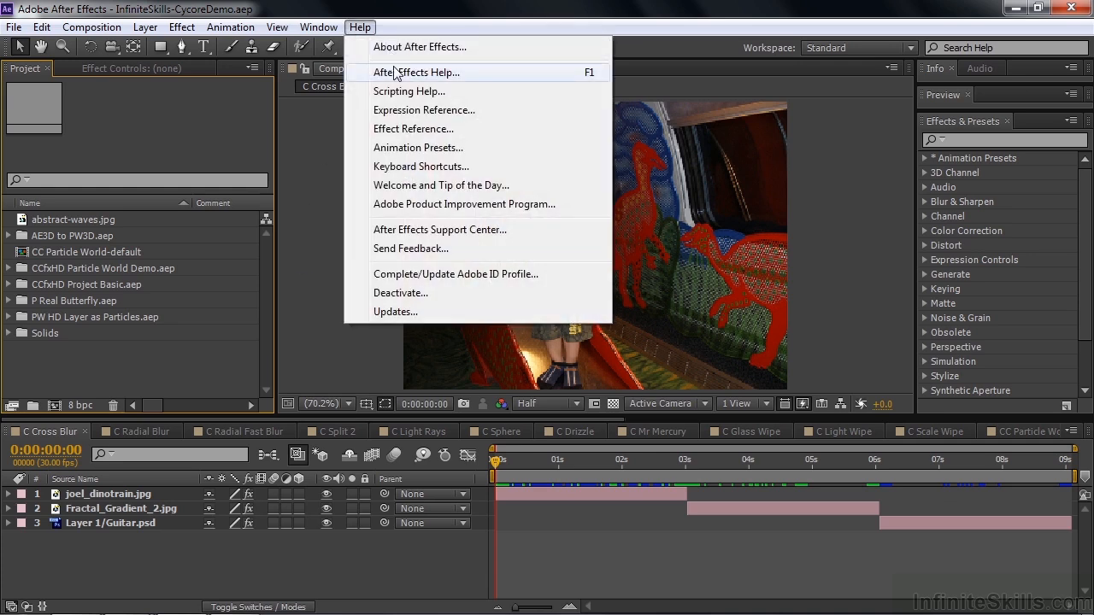
left_click(417, 72)
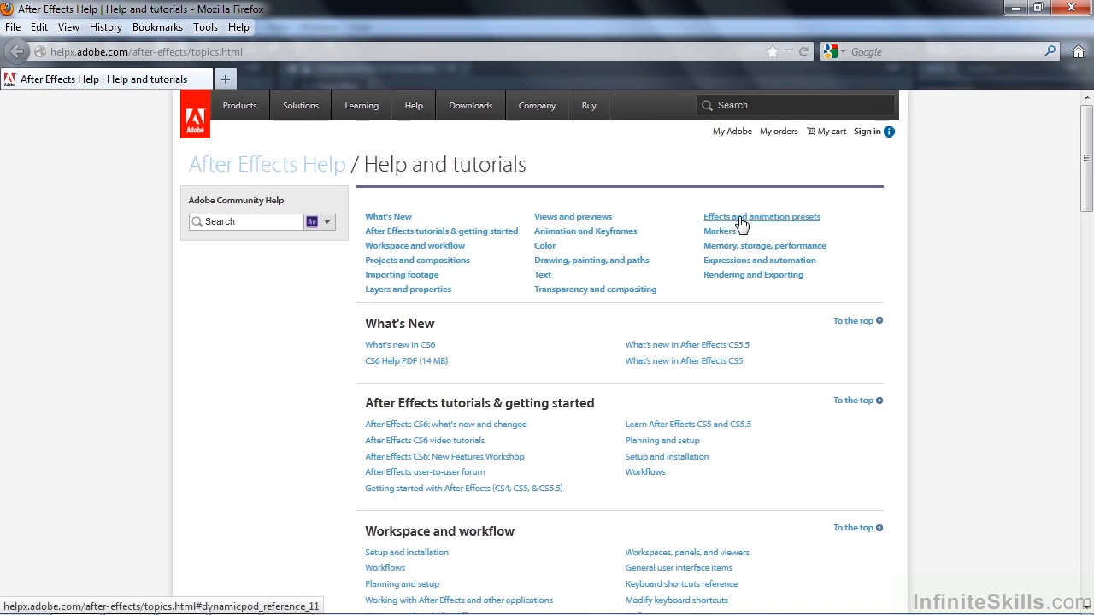
Step: Follow Effects topics to the third-party plug-ins page and reach the Cycore website via CycoreFX
left_click(761, 216)
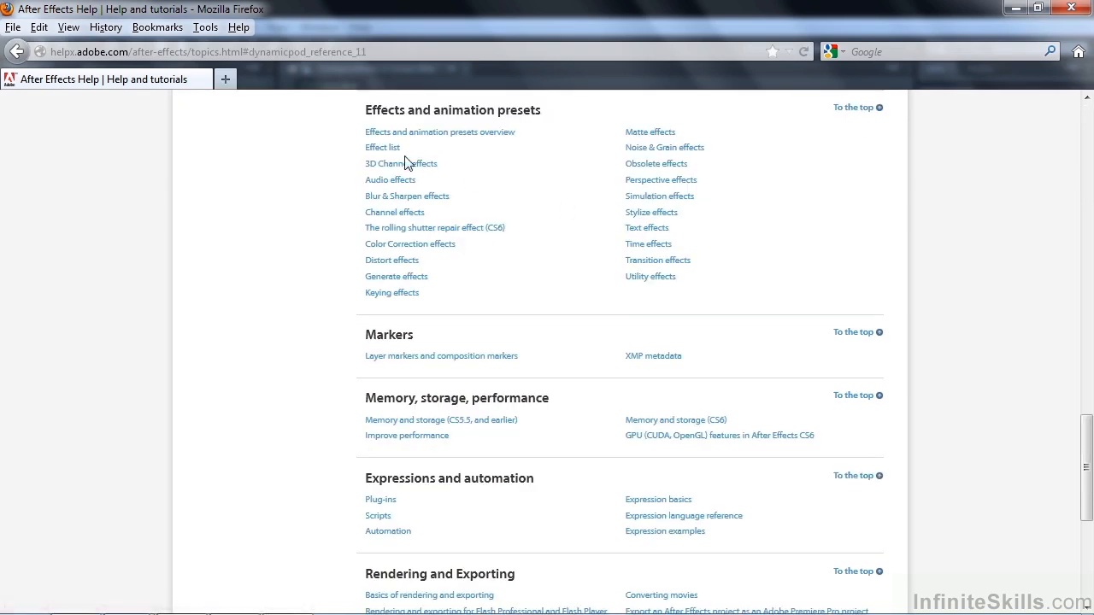
left_click(383, 147)
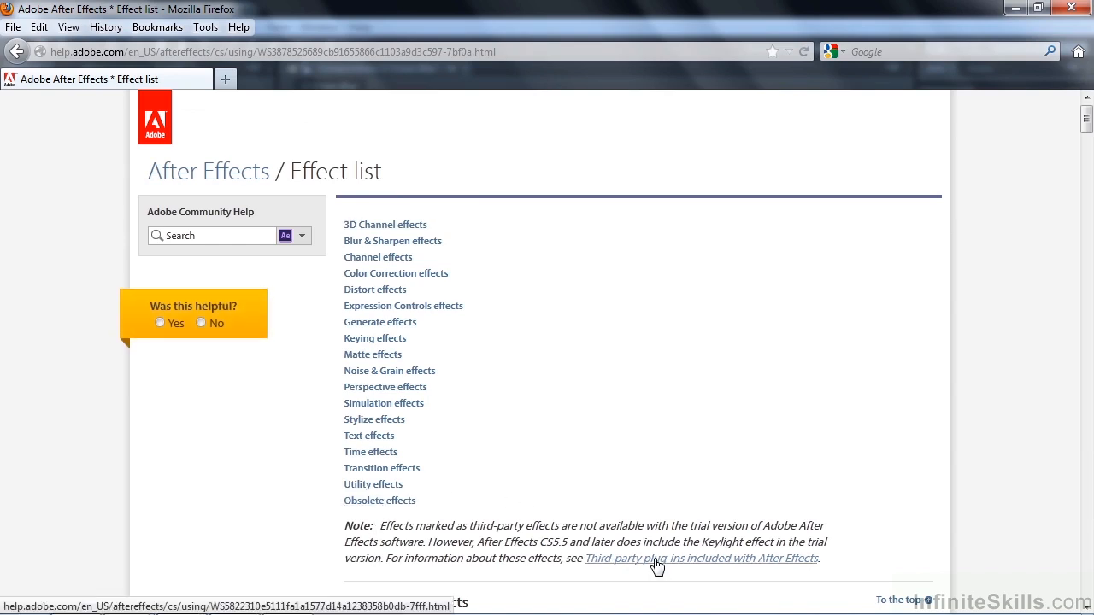
left_click(701, 557)
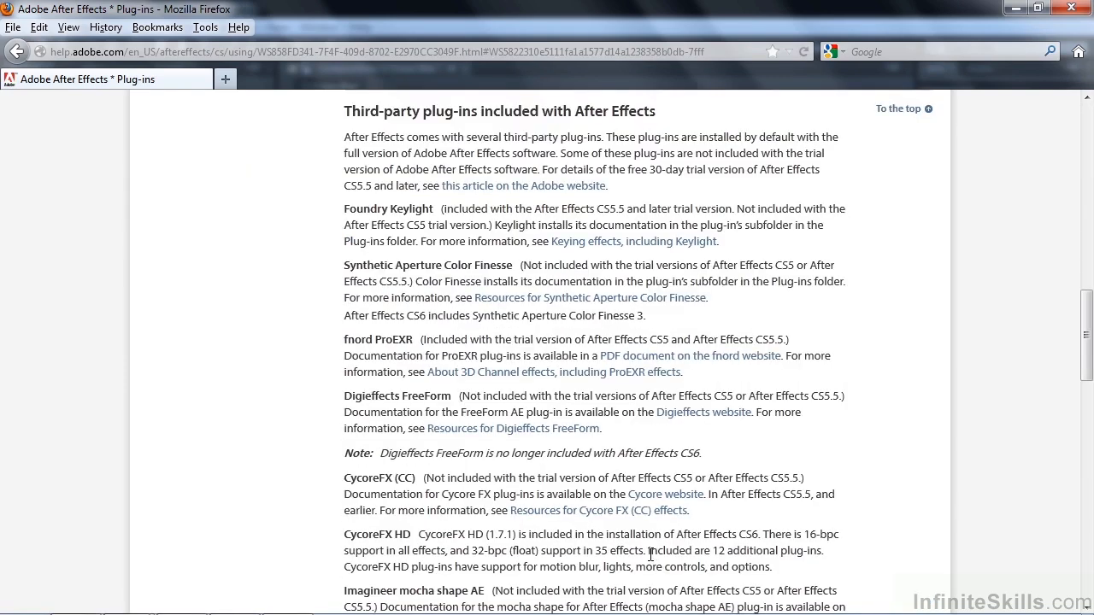
scroll("down", 3)
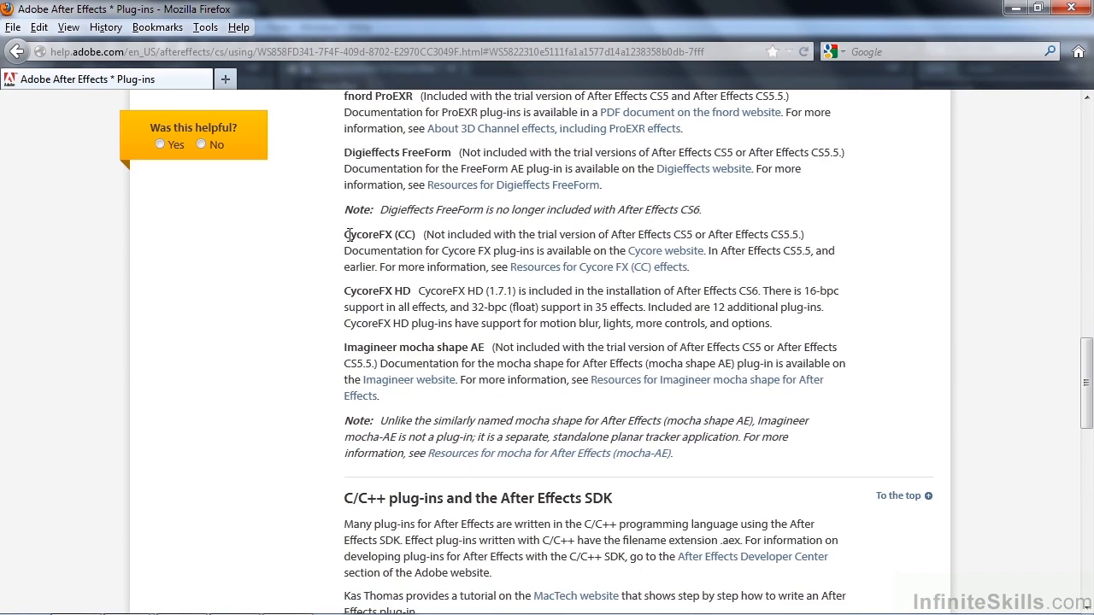
mouse_move(380, 284)
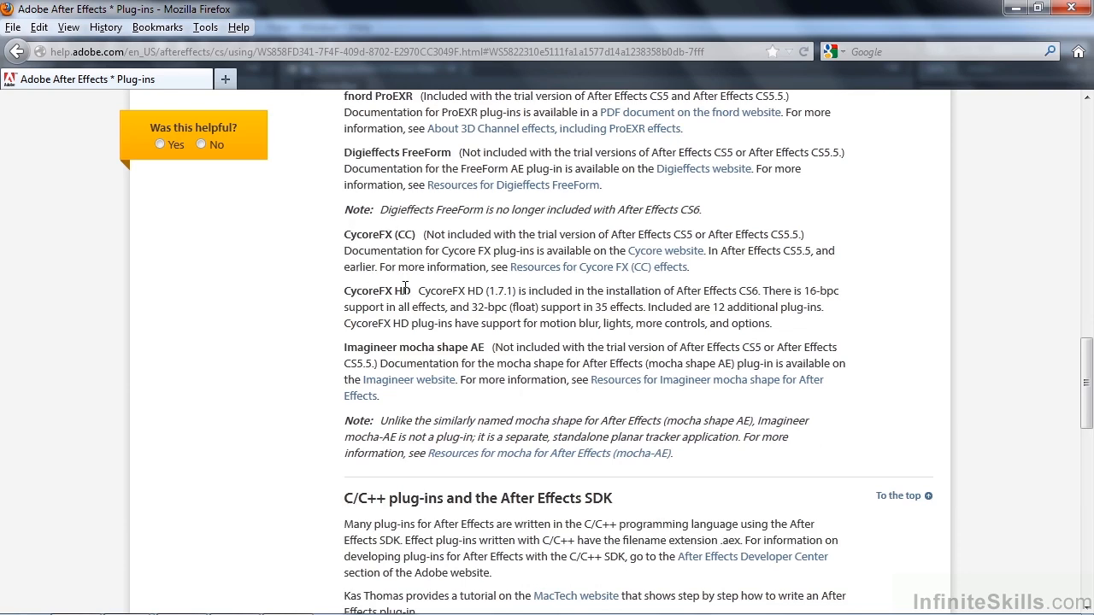
mouse_move(667, 249)
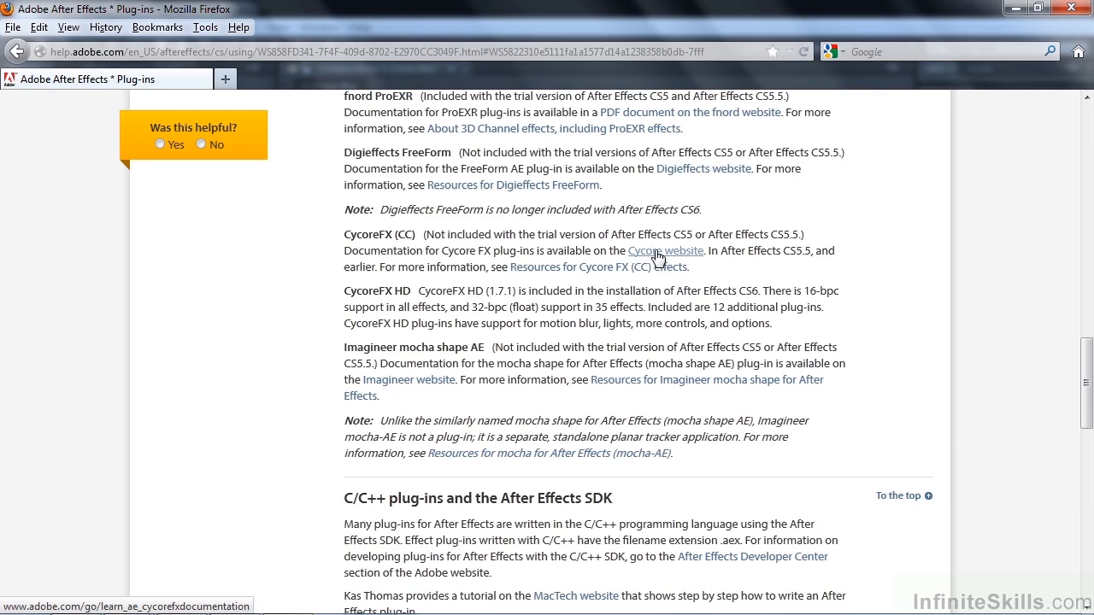
mouse_move(659, 256)
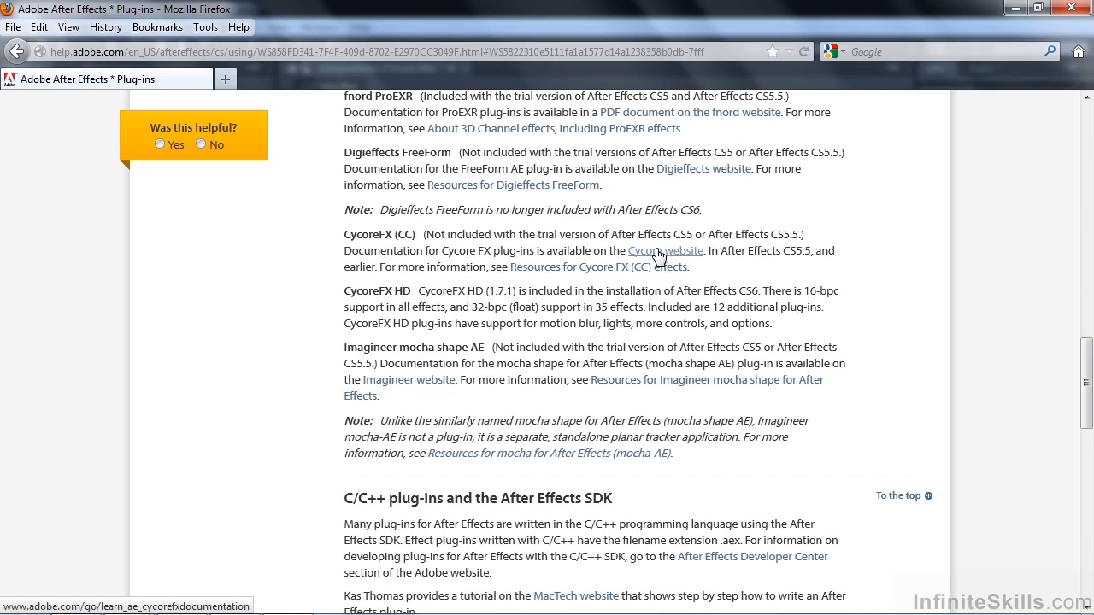
left_click(667, 250)
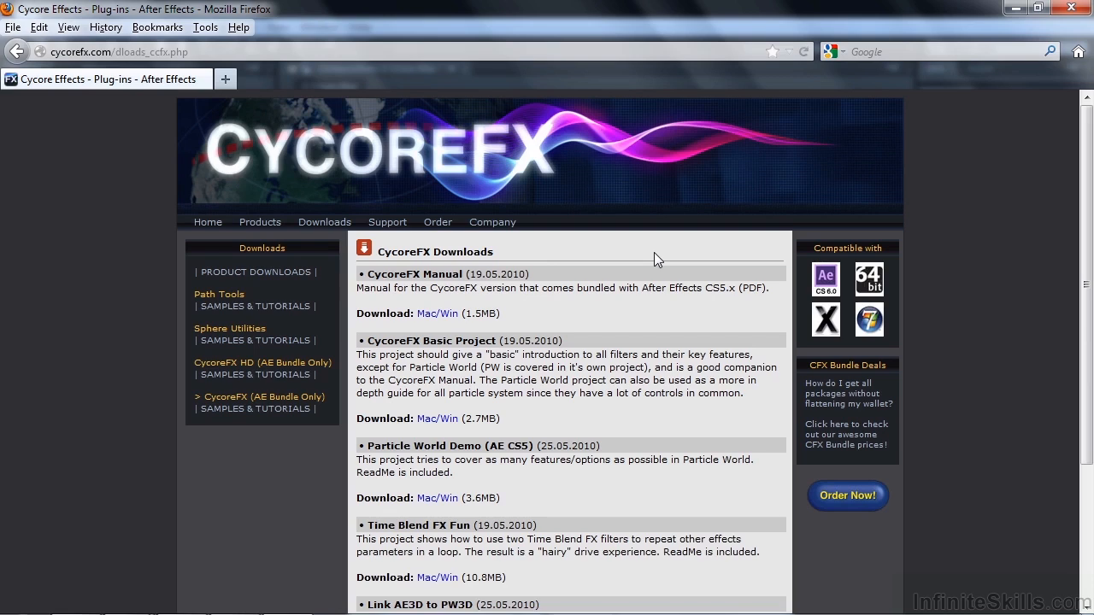
mouse_move(486, 304)
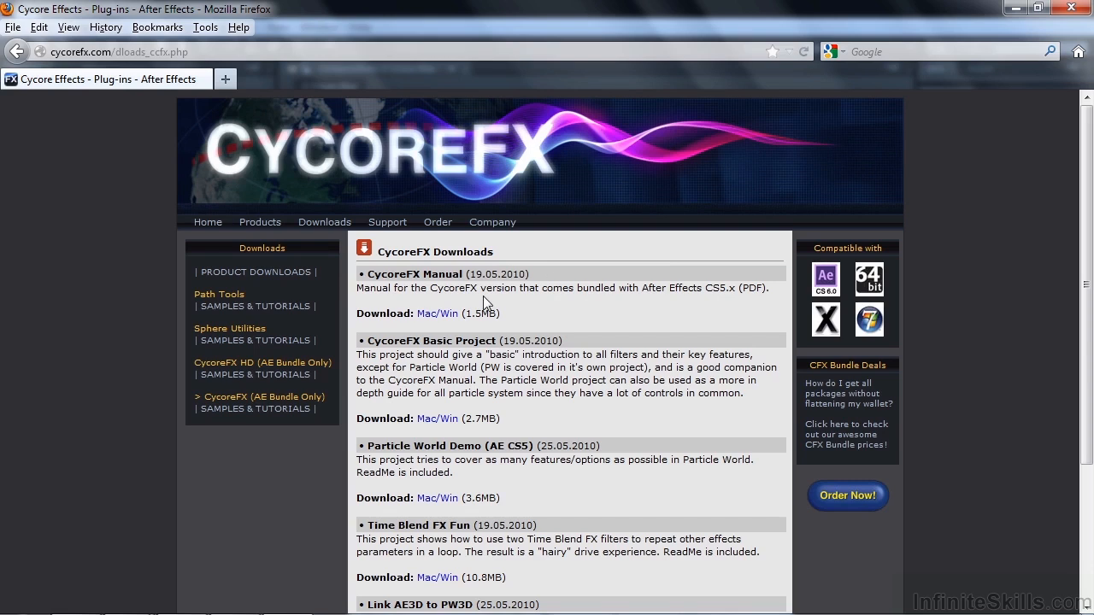
mouse_move(548, 288)
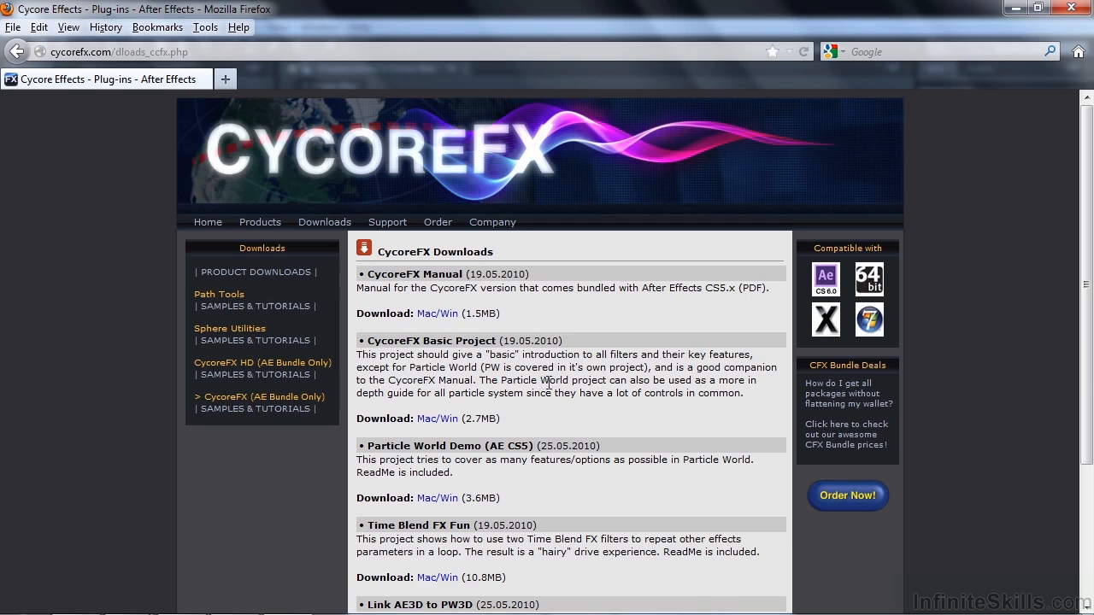
Step: Scroll the CycoreFX Downloads page past the manual and sample projects
scroll("down", 3)
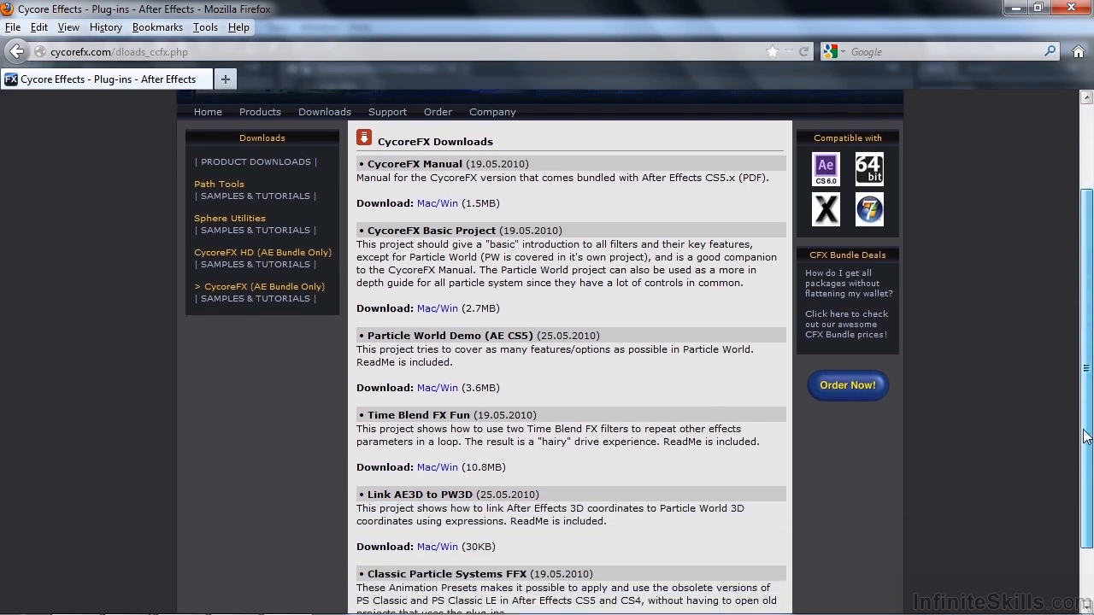
scroll("down", 3)
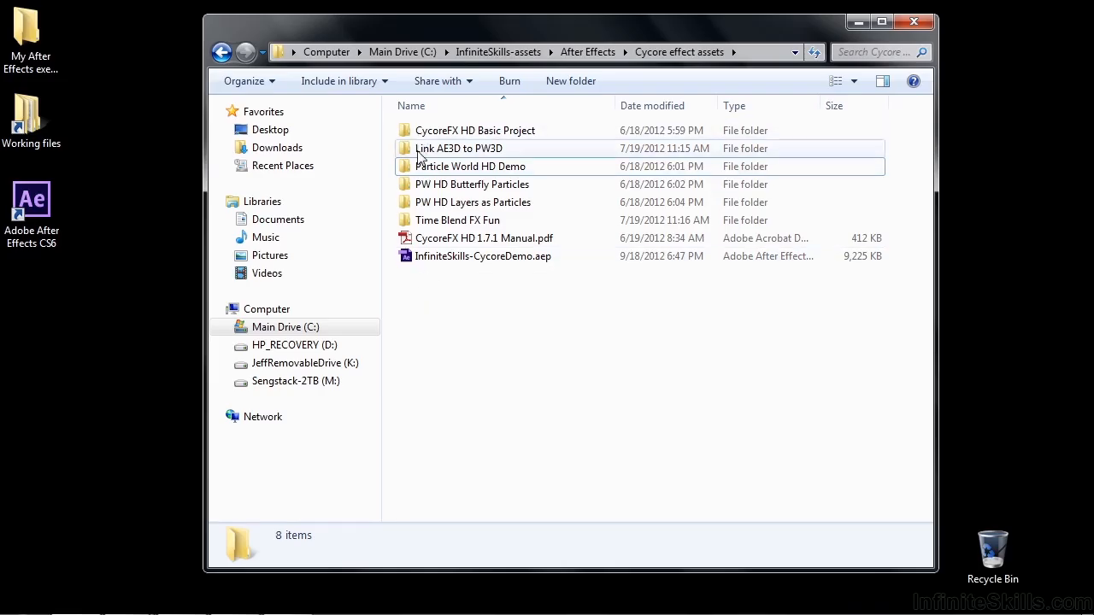
mouse_move(482, 257)
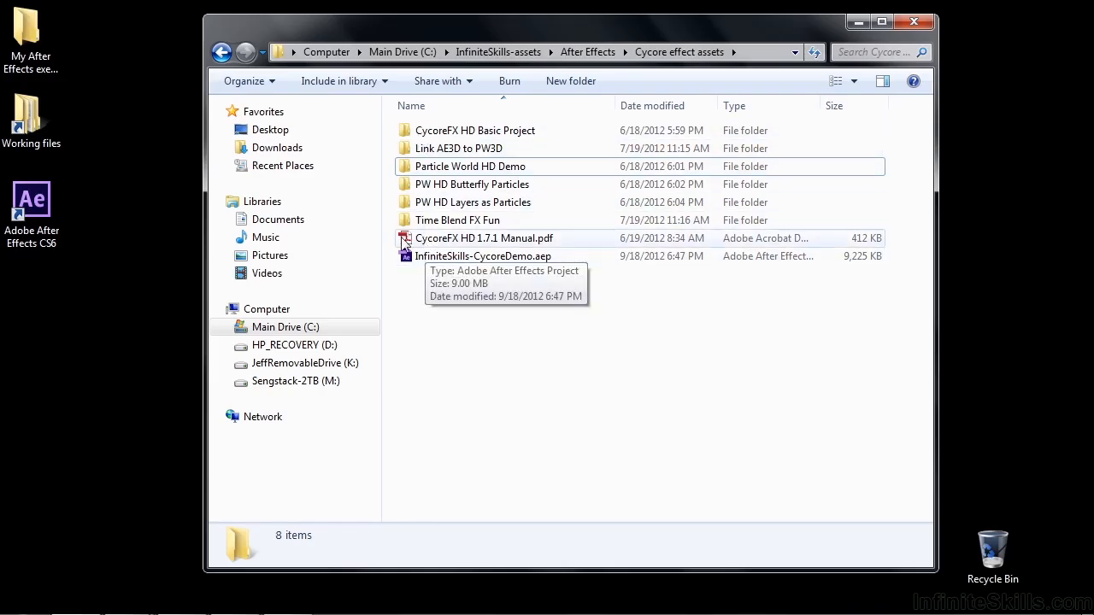
mouse_move(419, 241)
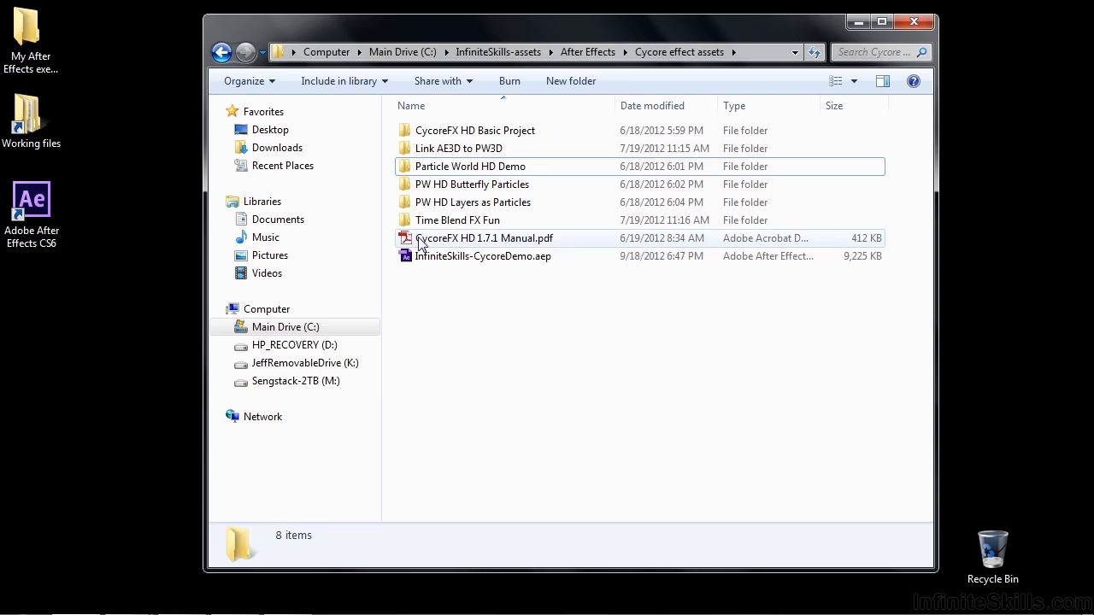
Step: Load the CycoreFX HD 1.7.1 Manual PDF and jump to the CC Cross Blur page
double_click(485, 238)
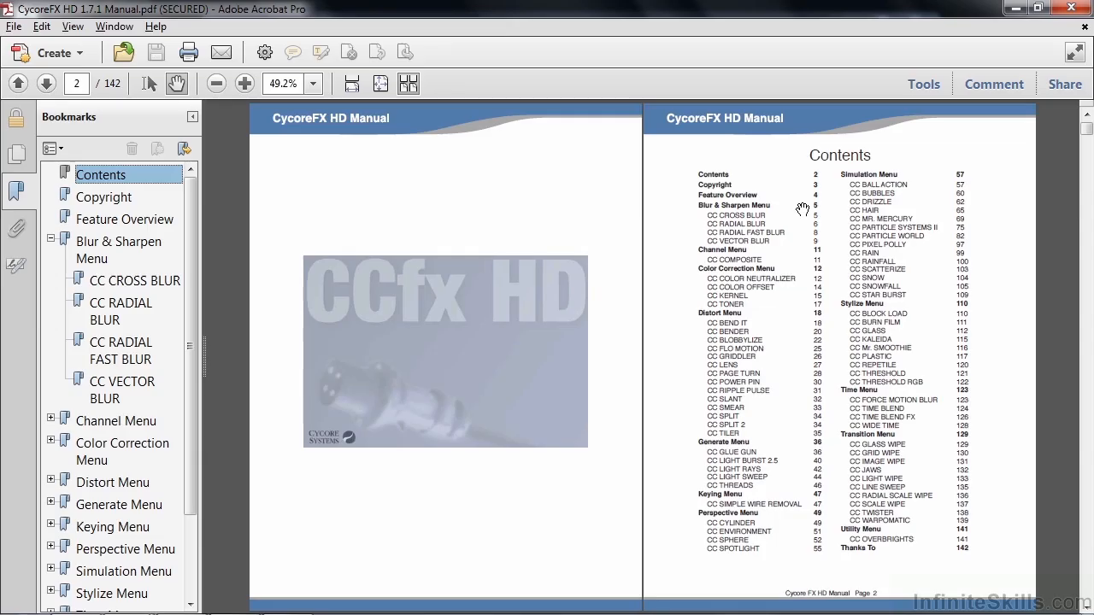
mouse_move(754, 471)
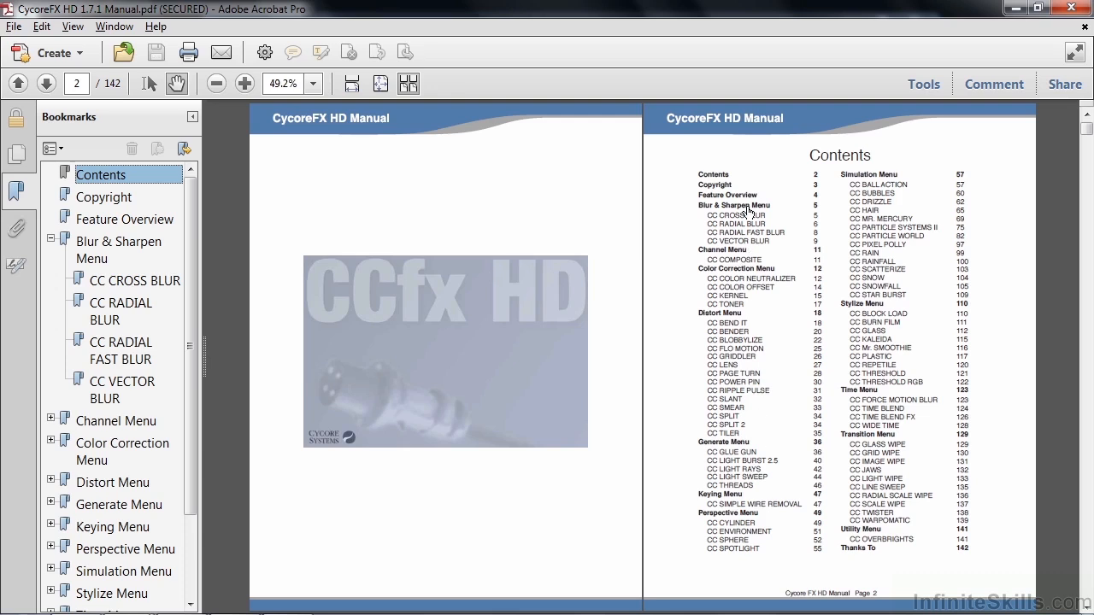
mouse_move(742, 208)
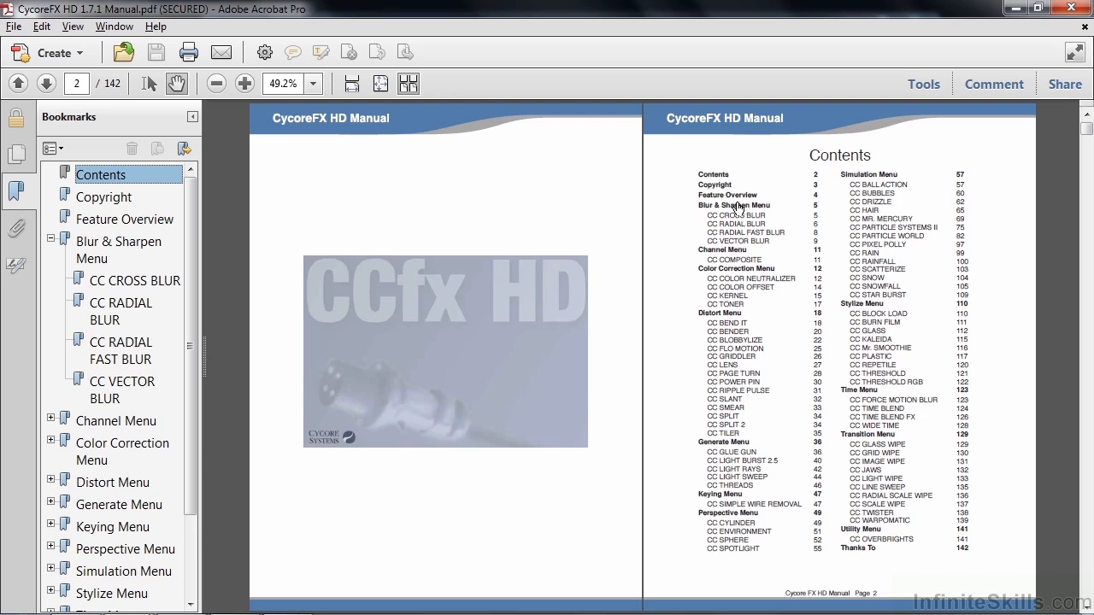
left_click(135, 281)
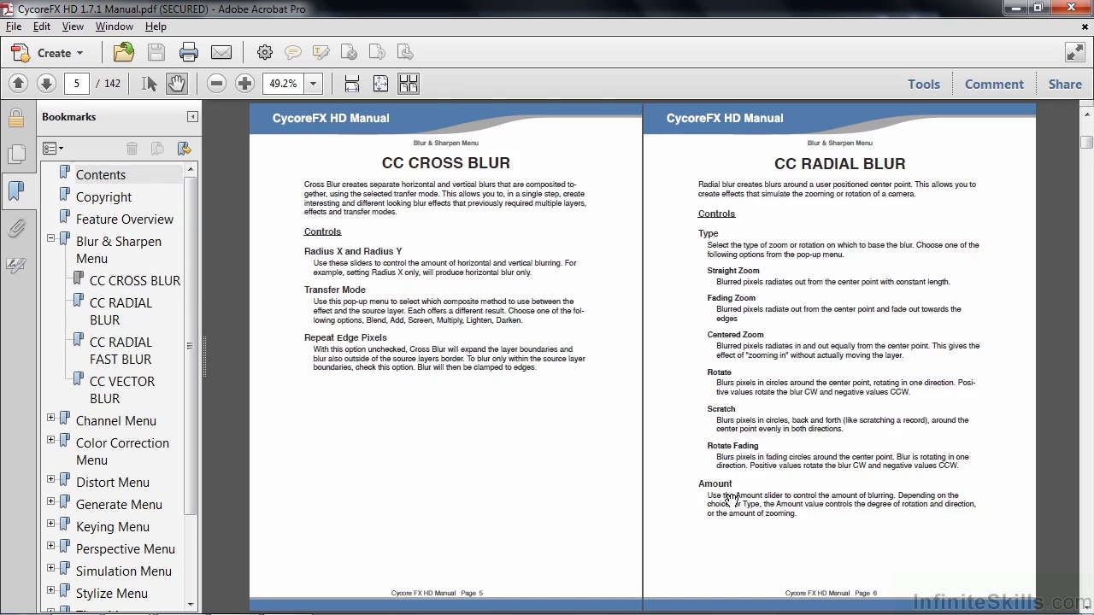
mouse_move(721, 239)
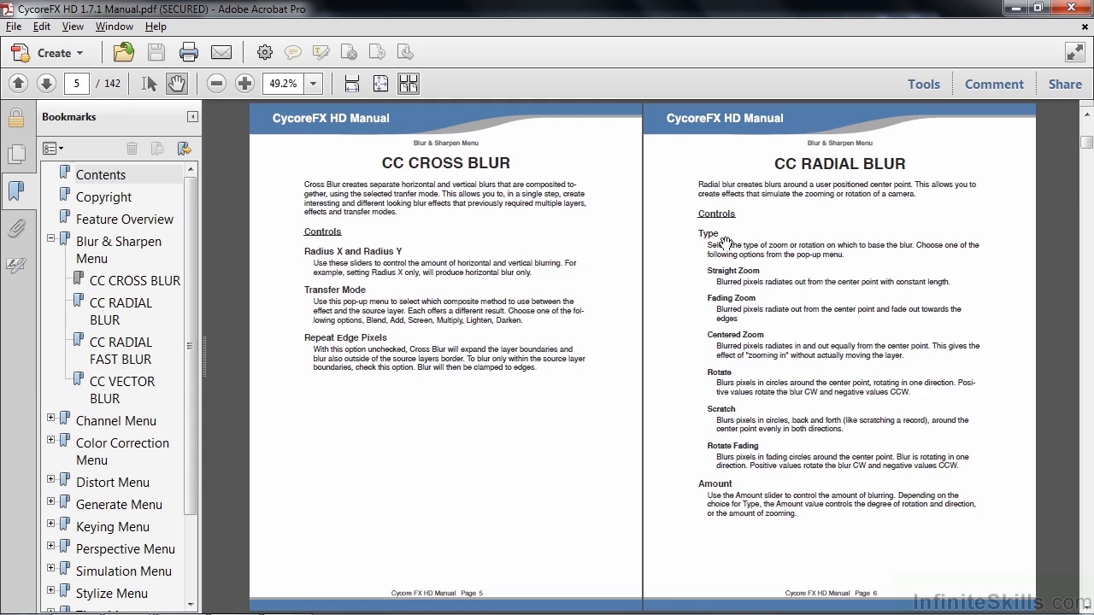
mouse_move(721, 236)
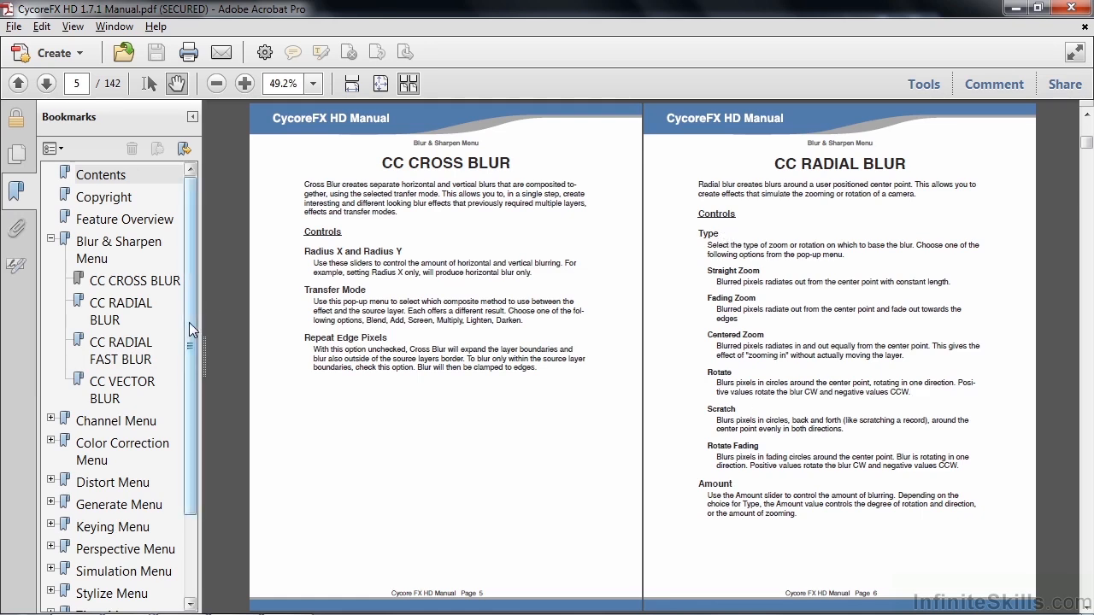
Step: Expand the Simulation Menu bookmark and browse its effect entries
scroll("down", 3)
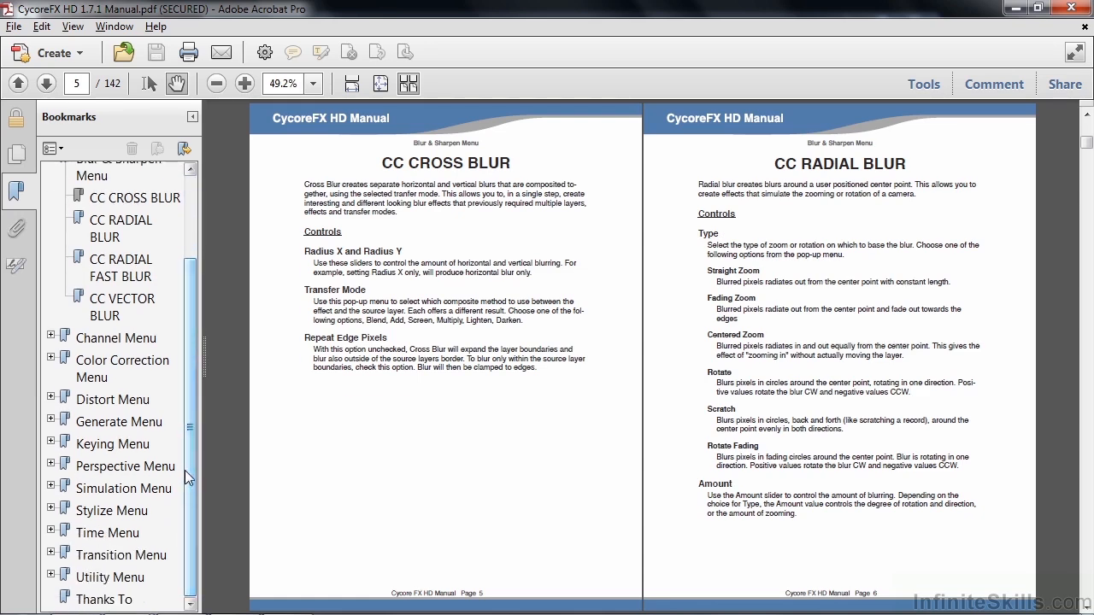
left_click(51, 489)
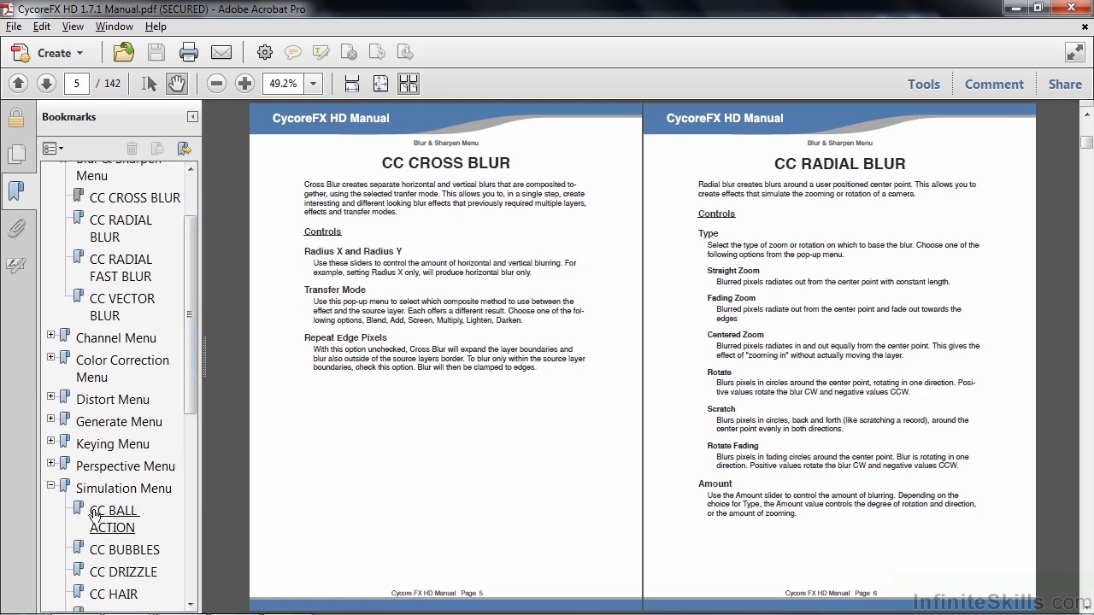
scroll("down", 3)
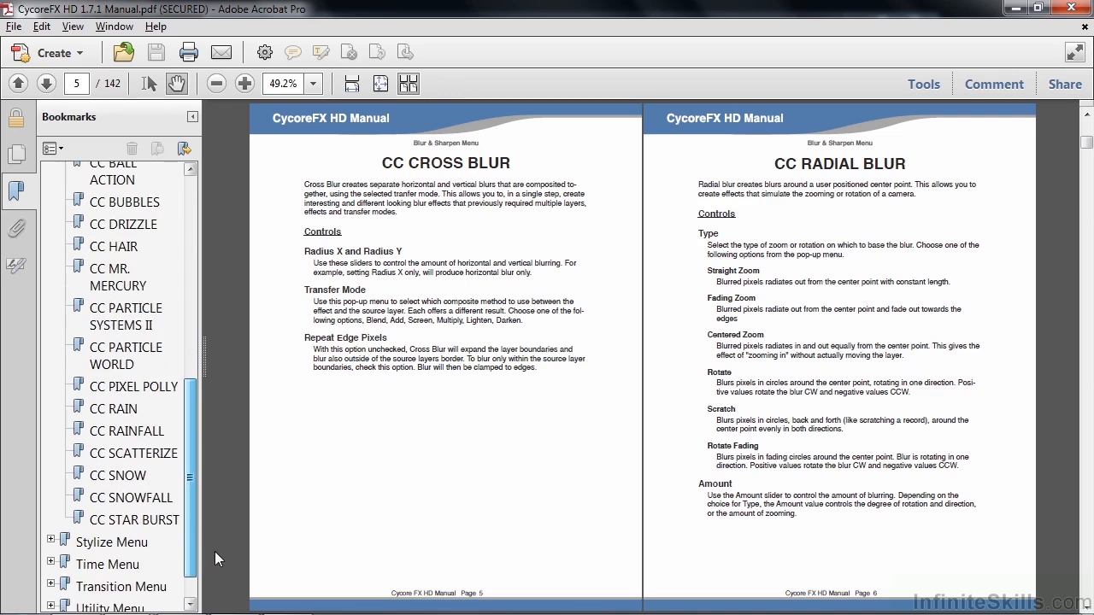
scroll("down", 3)
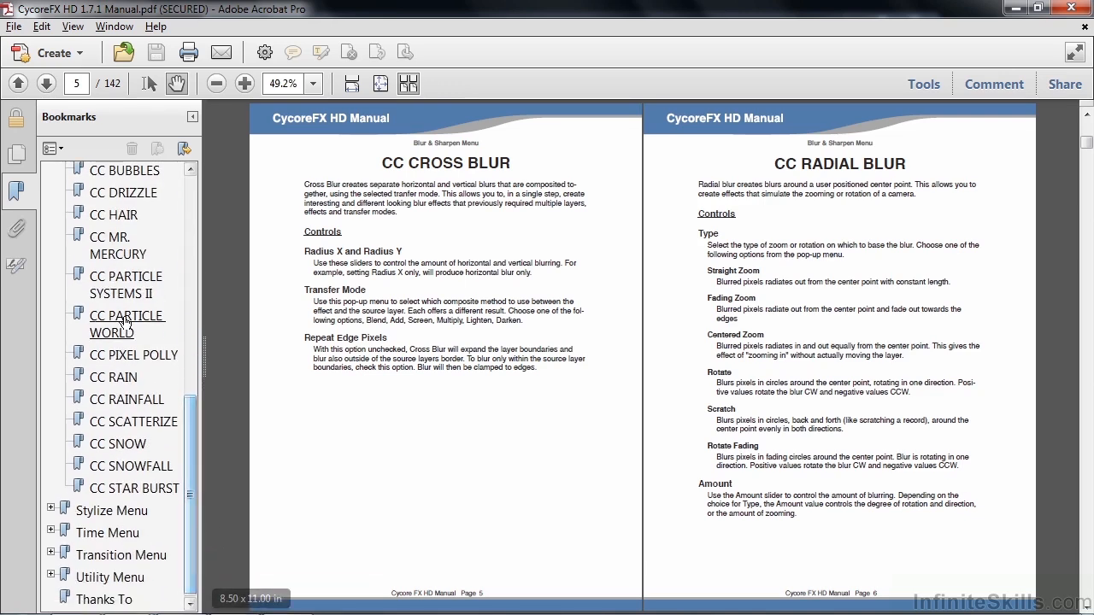
Step: Jump to the CC Particle World section and read down to its Extras camera settings
left_click(126, 325)
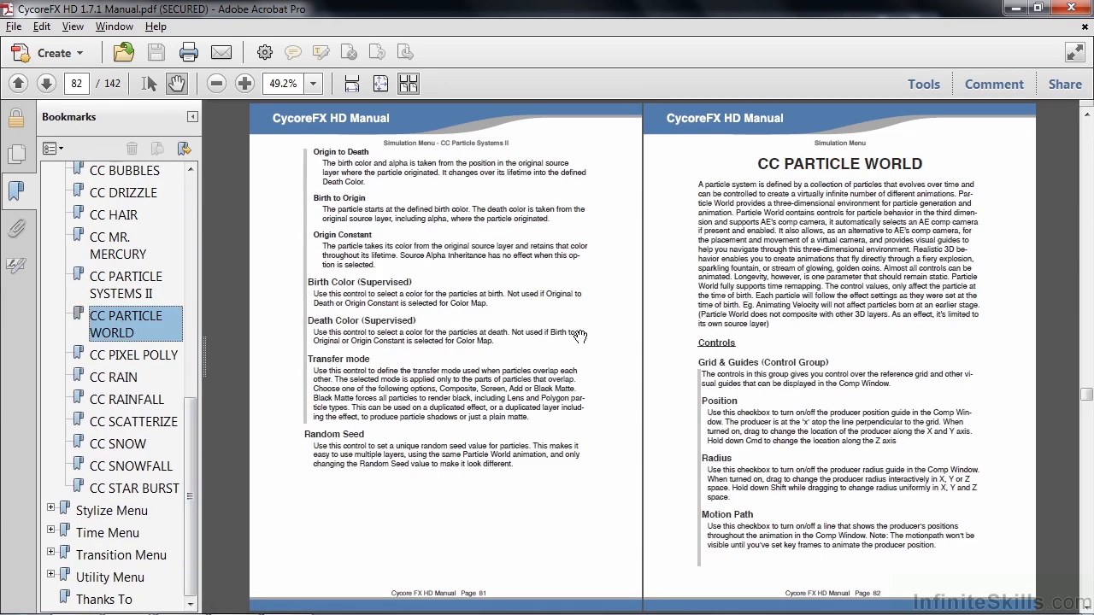
mouse_move(852, 354)
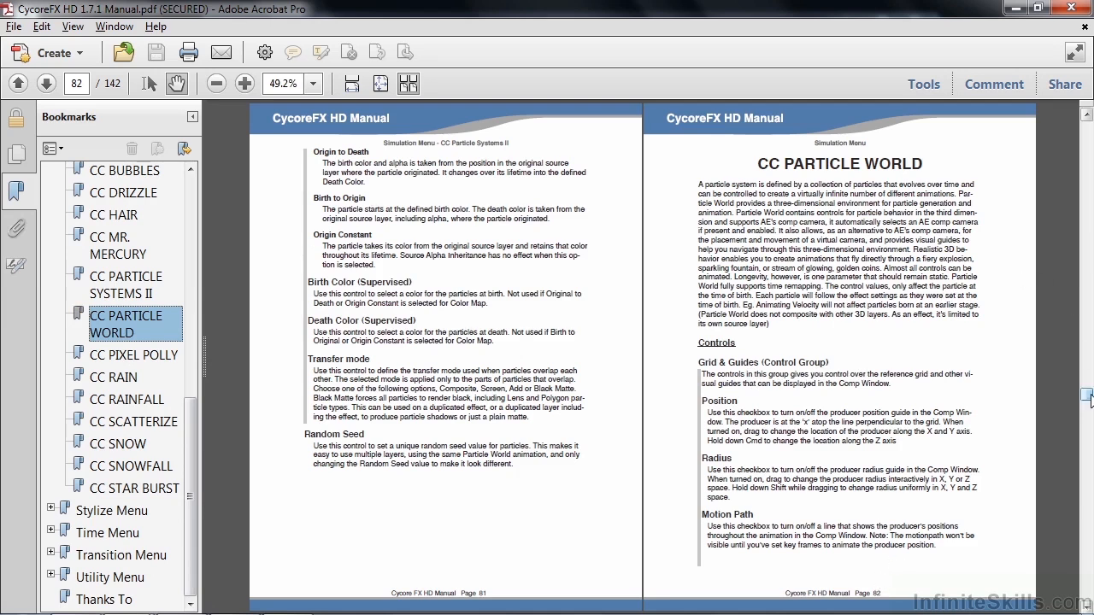
scroll("down", 3)
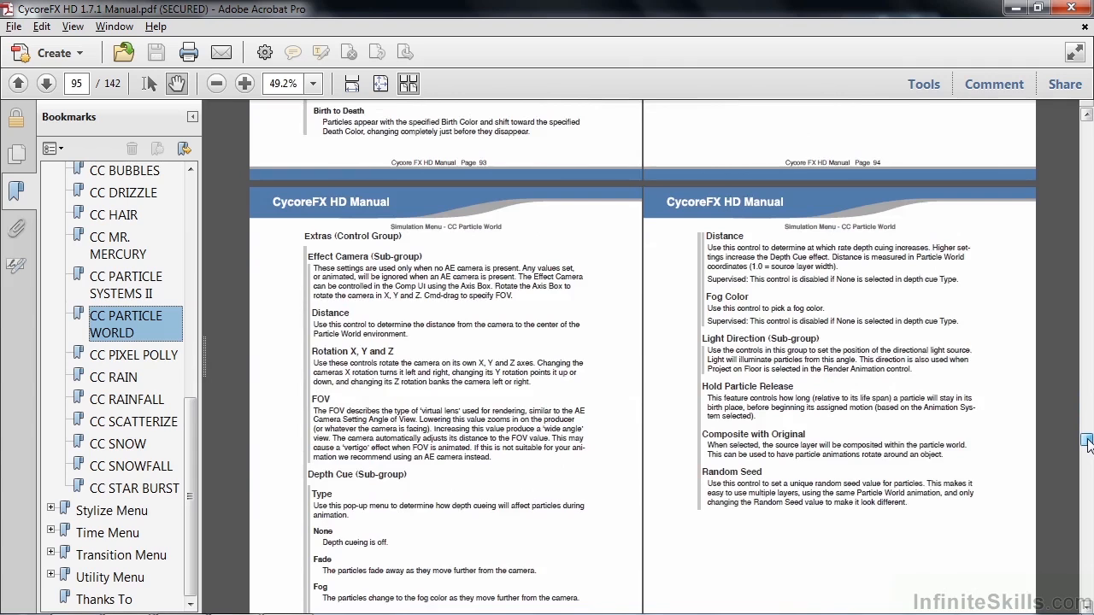
scroll("down", 3)
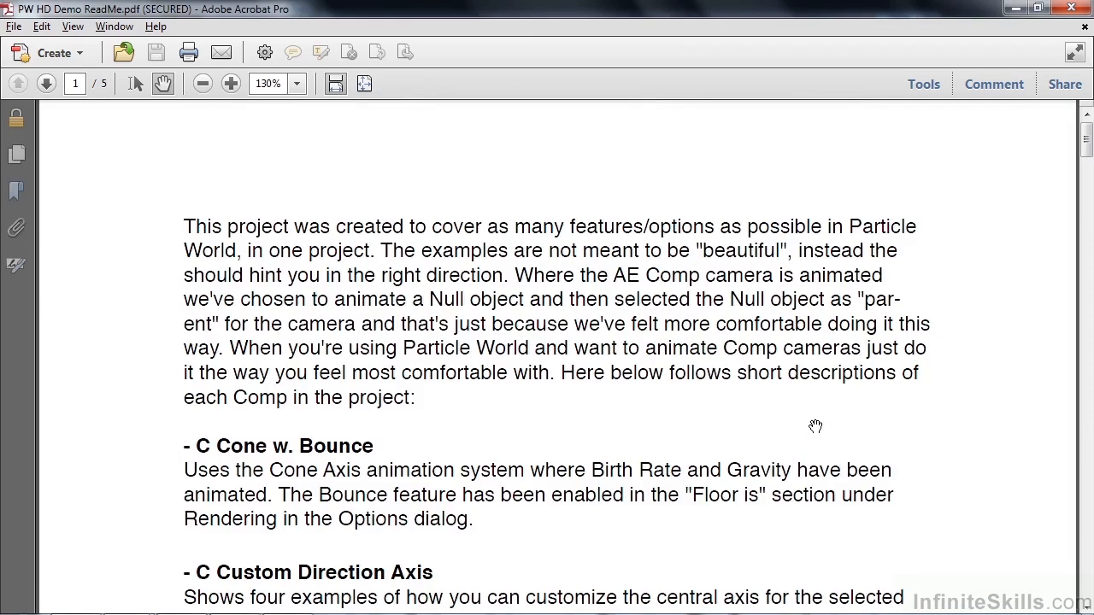
Step: Scroll through the ReadMe's demo comp descriptions starting with C Cone w. Bounce
scroll("down", 3)
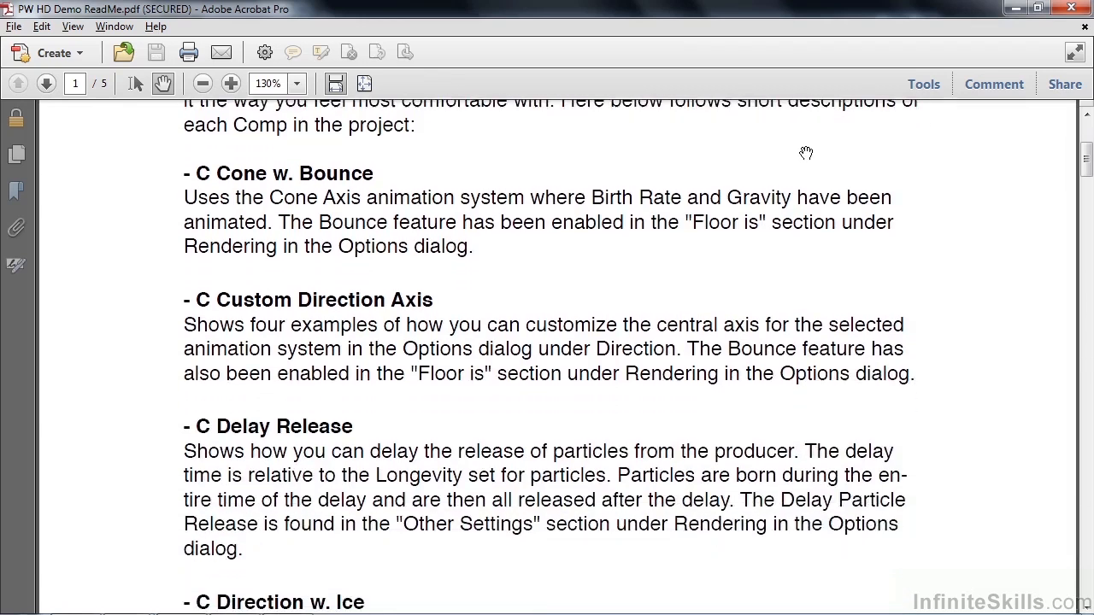
scroll("down", 3)
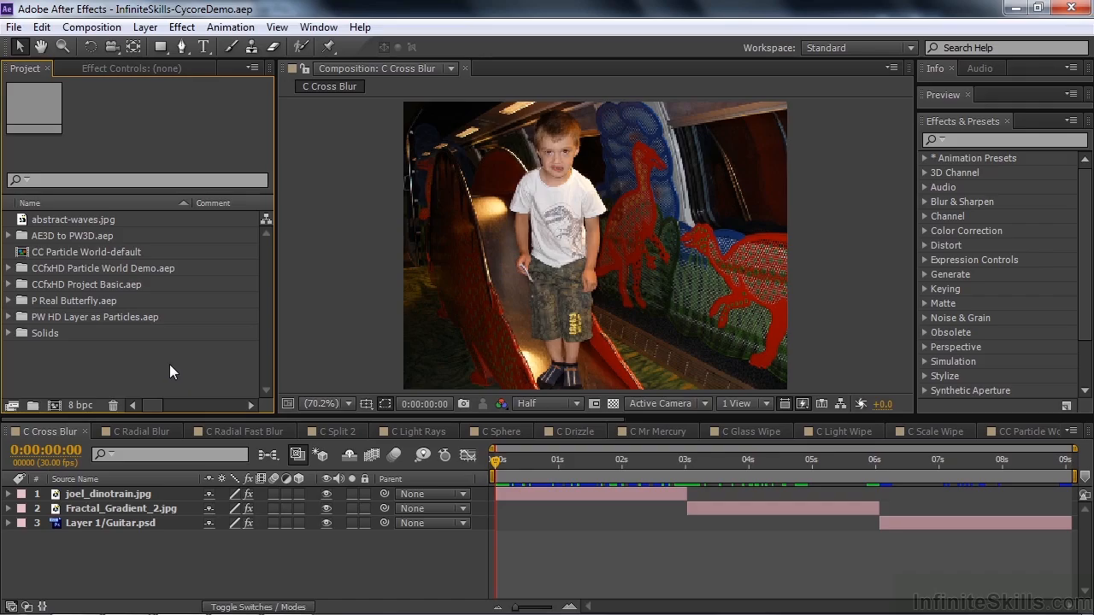
mouse_move(102, 299)
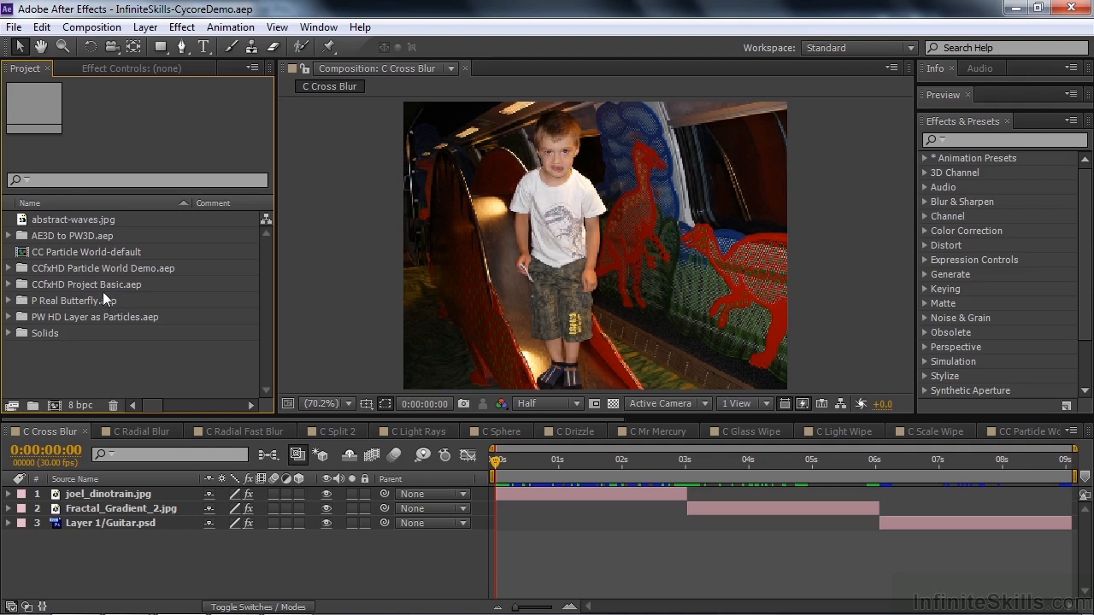
mouse_move(101, 294)
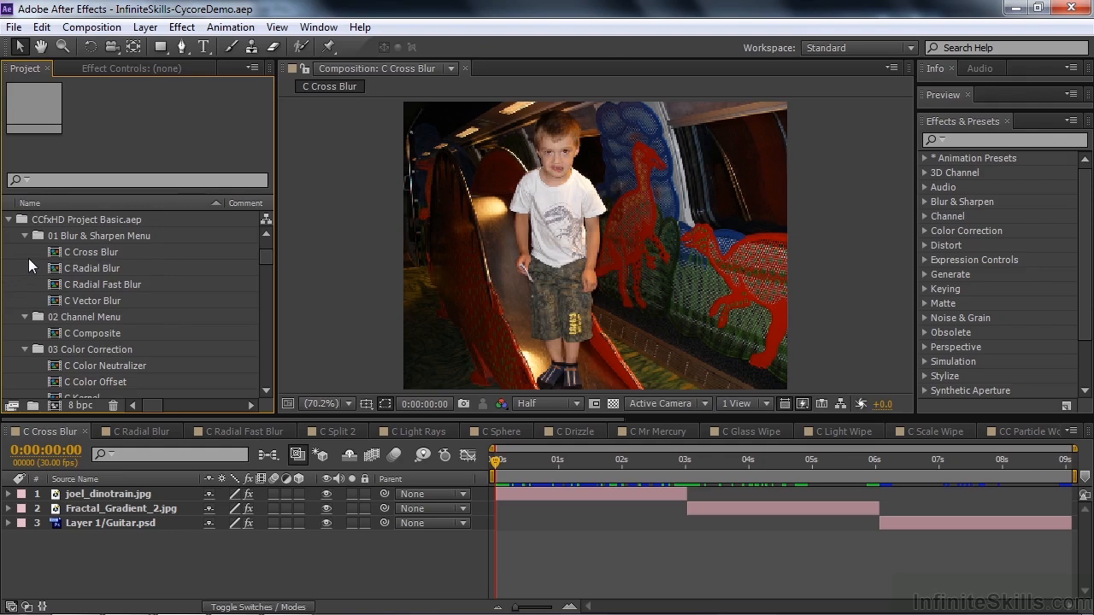
mouse_move(862, 192)
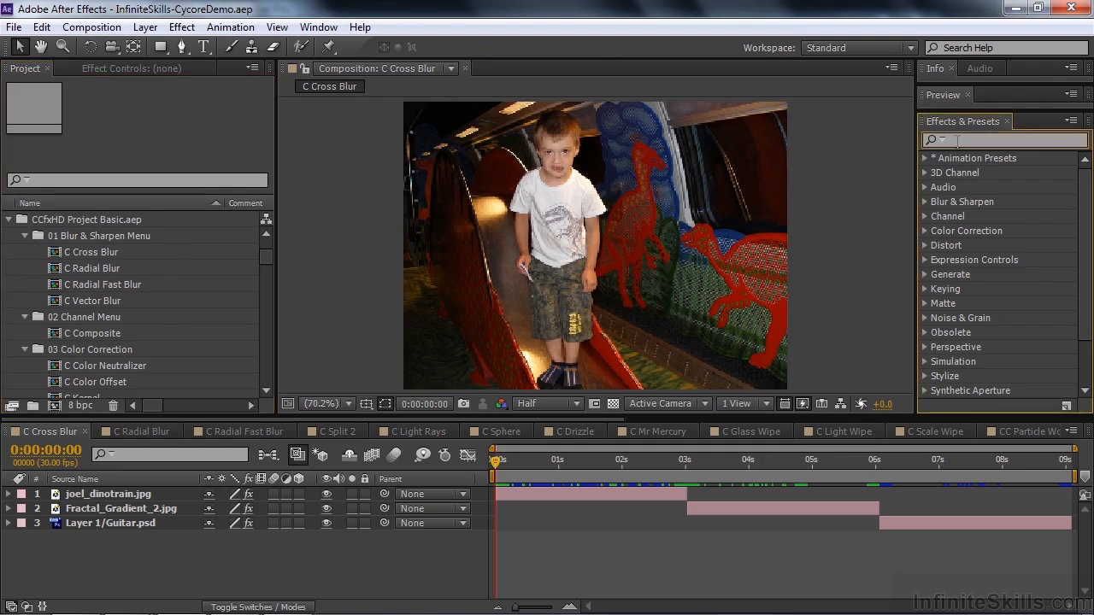
Step: Filter the Effects & Presets panel to effects matching 'cc'
type("cc")
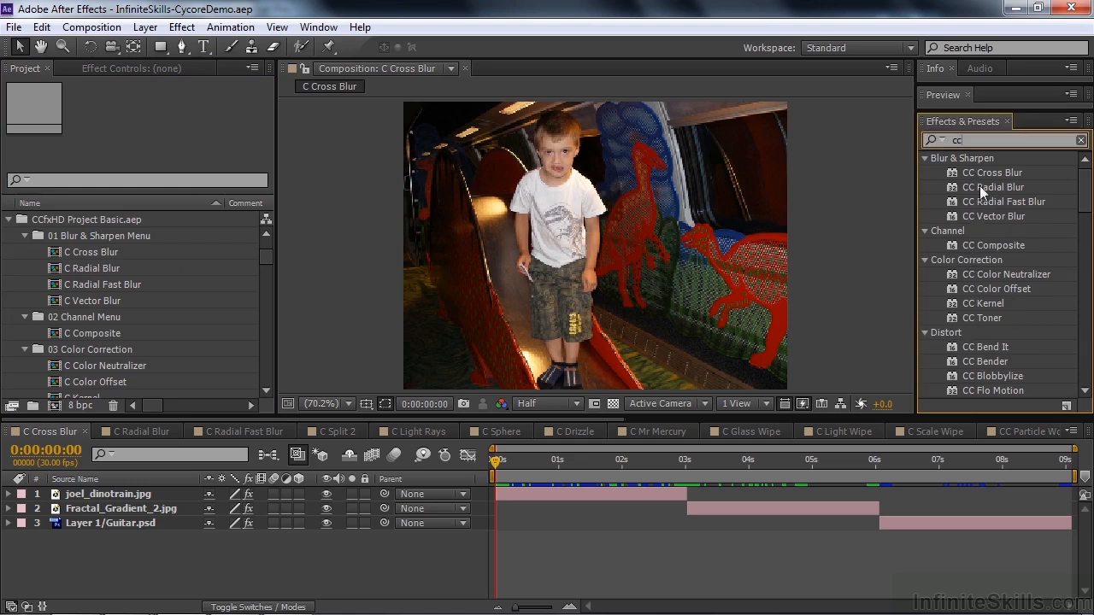
mouse_move(72, 256)
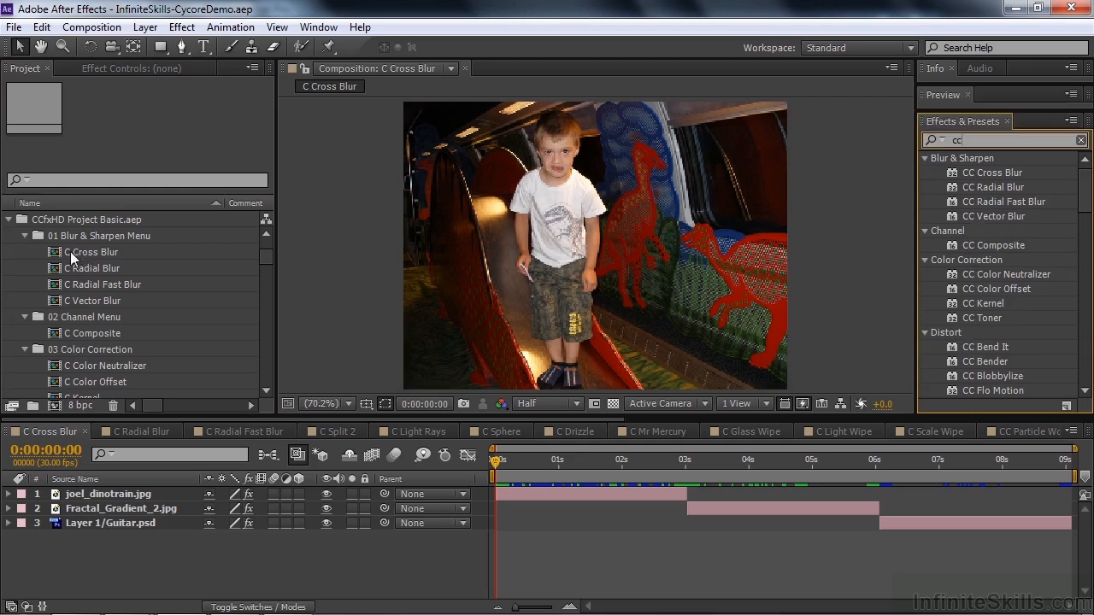
mouse_move(54, 260)
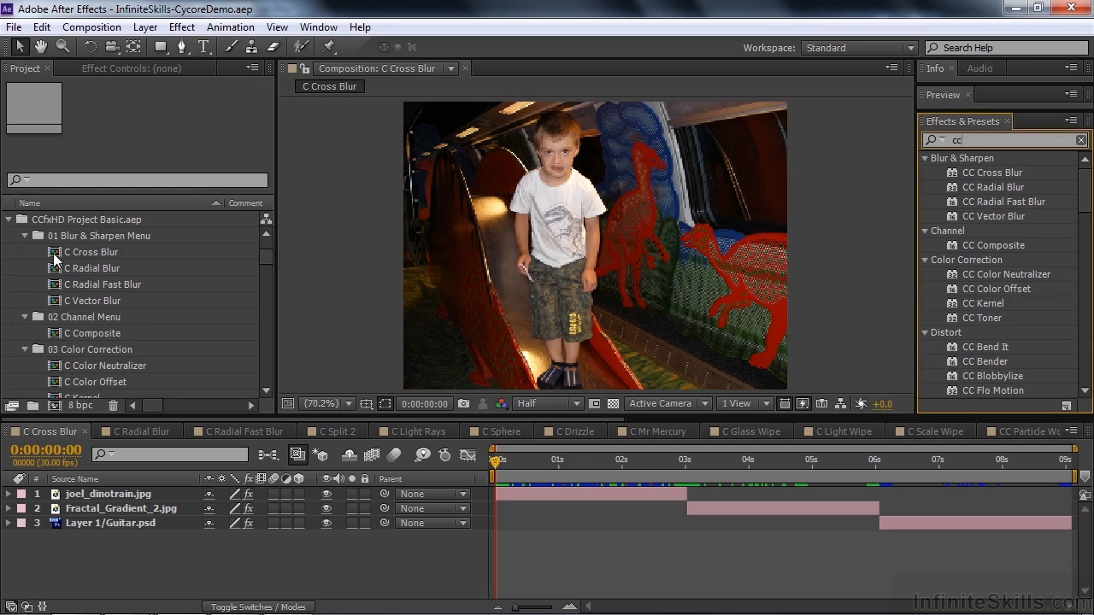
mouse_move(992, 173)
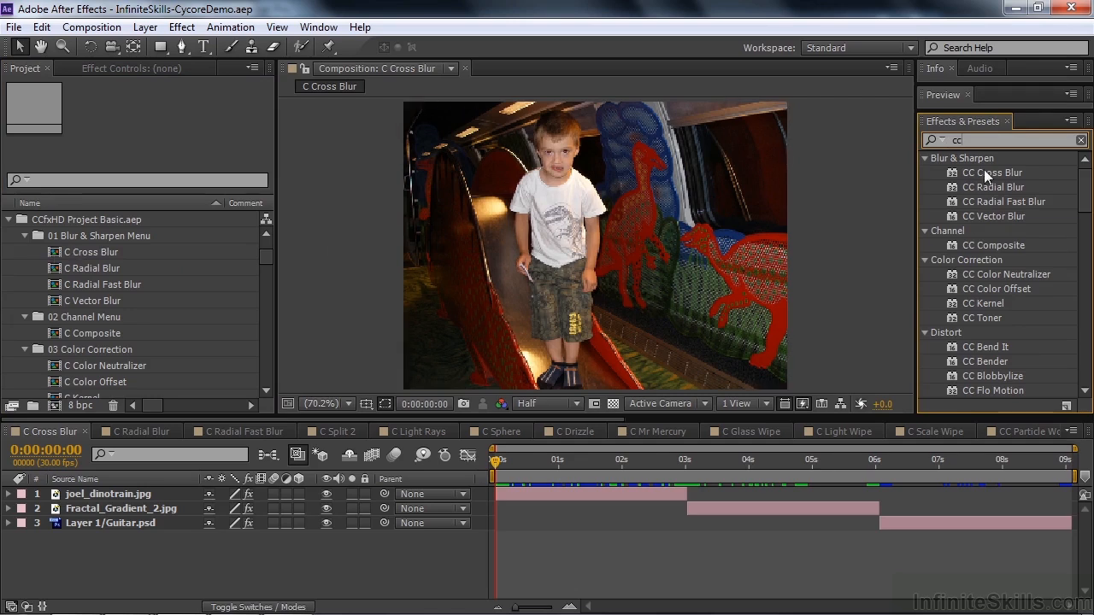
mouse_move(937, 195)
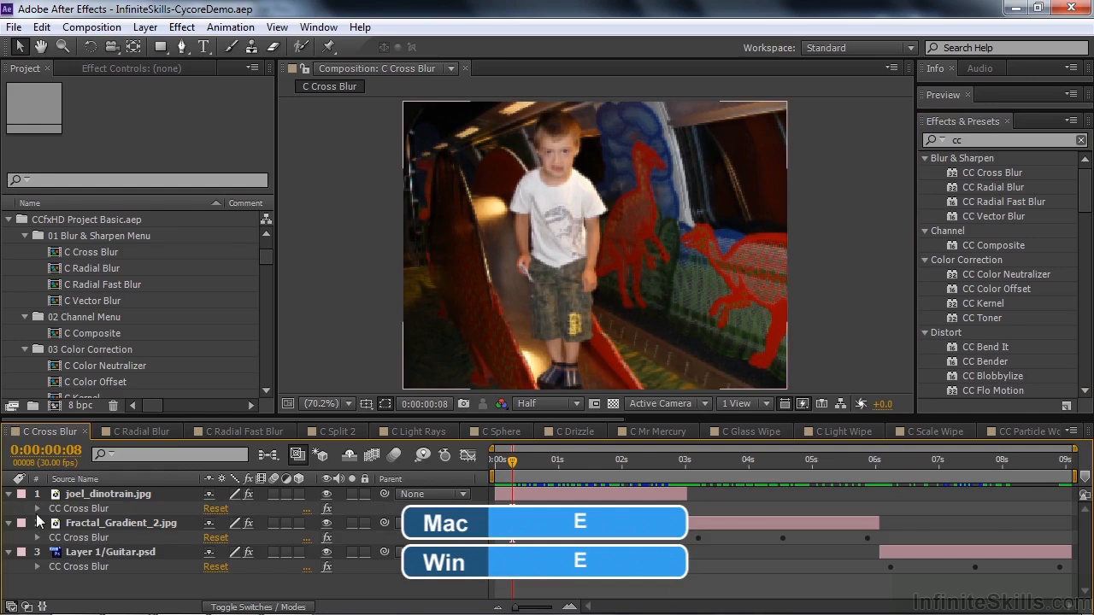
Step: Reveal layer 1's keyframed CC Cross Blur radii, then move on to the C Radial Blur comp
left_click(38, 509)
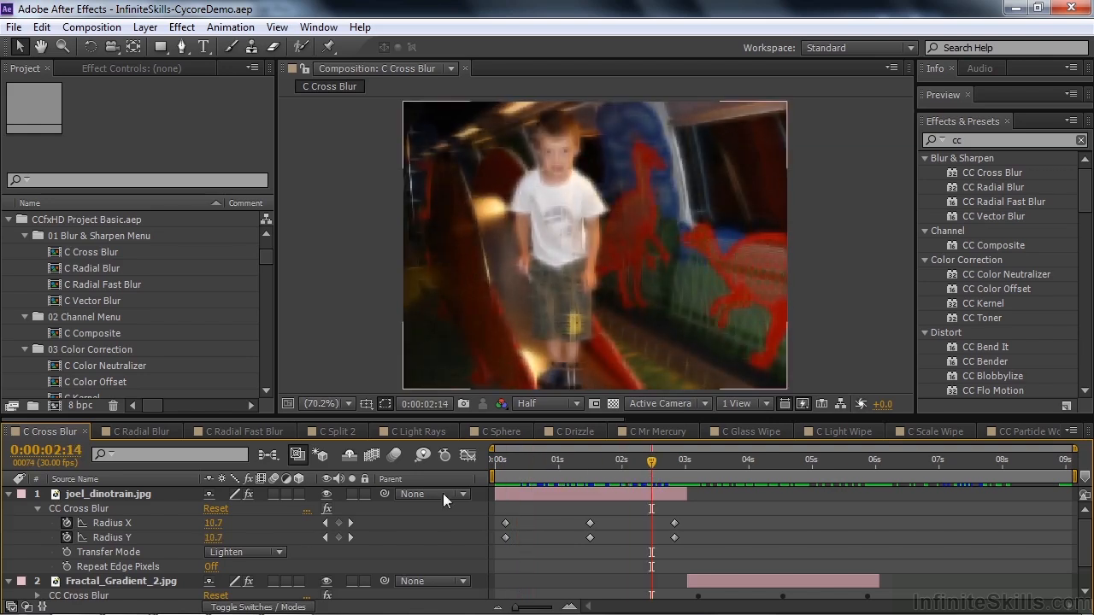
mouse_move(282, 557)
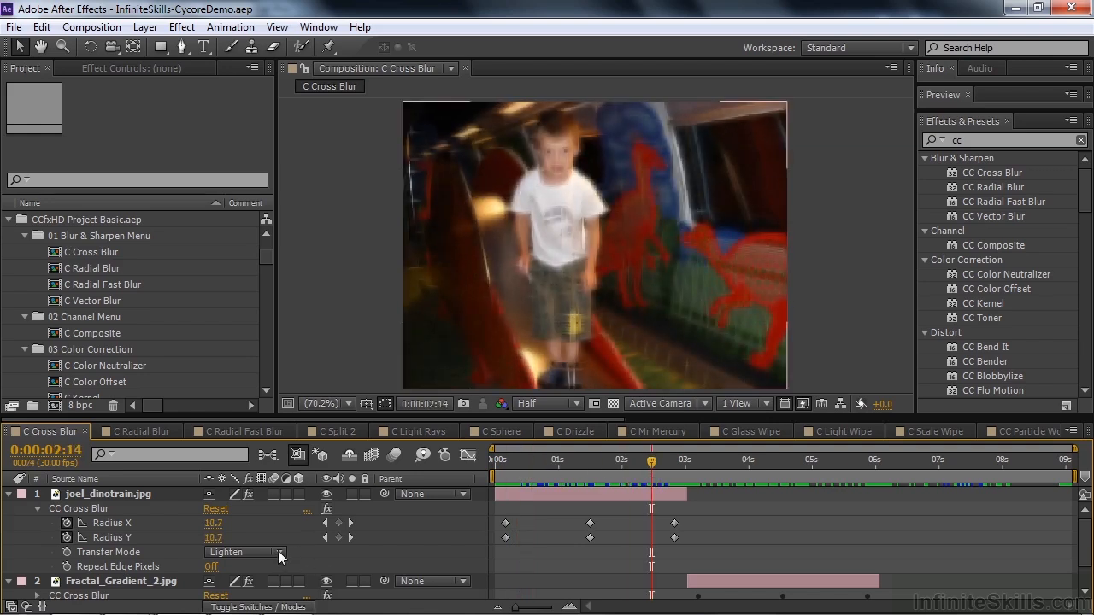
left_click(243, 552)
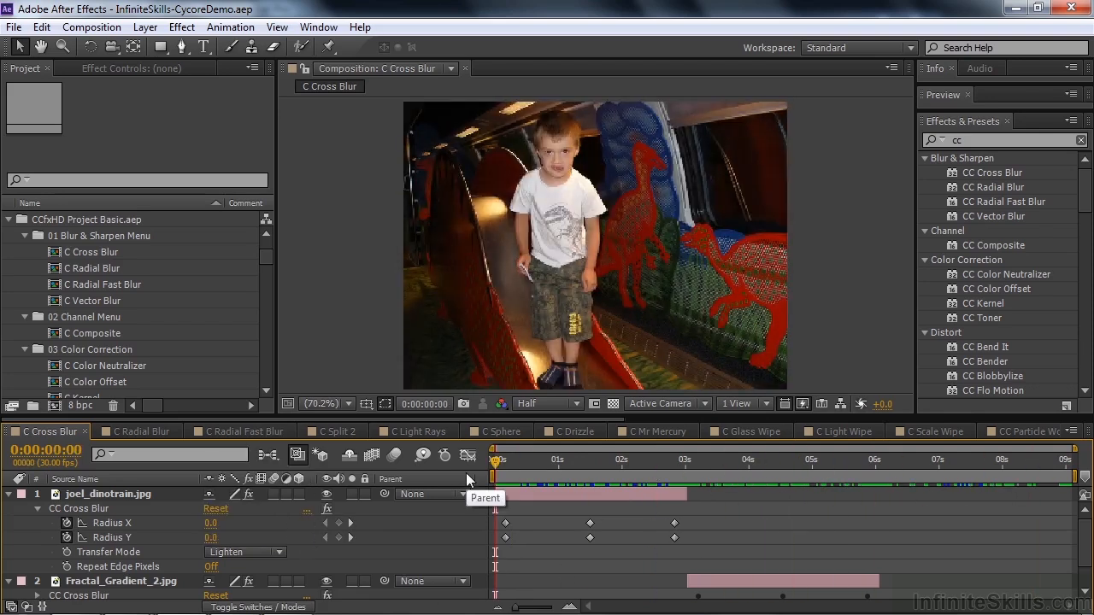
left_click(137, 431)
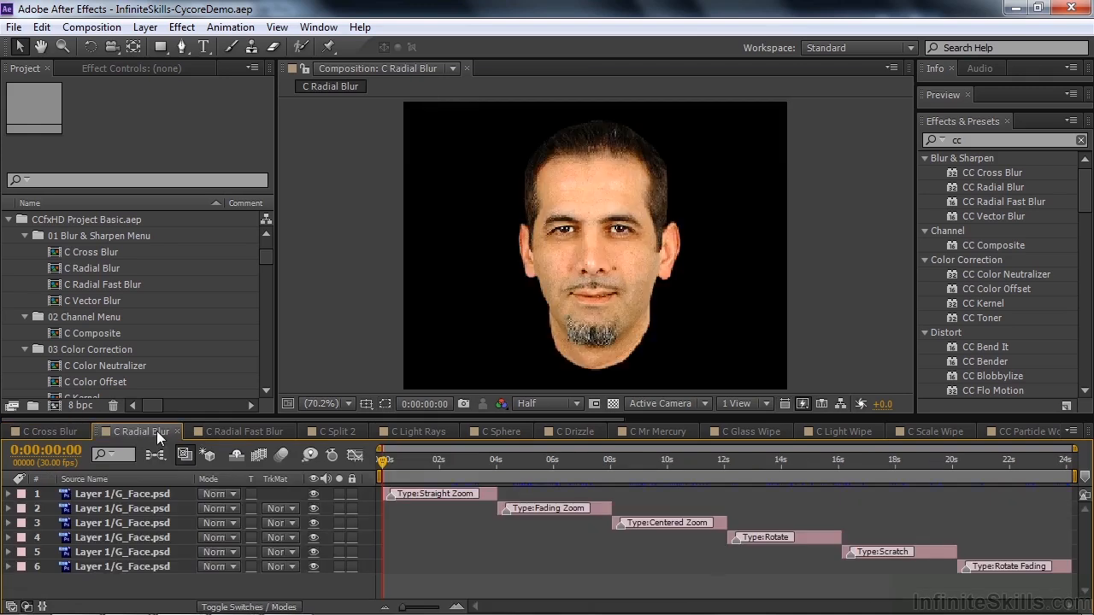
Step: Preview the C Radial Blur types on the face and move to the C Radial Fast Blur comp
left_click(482, 460)
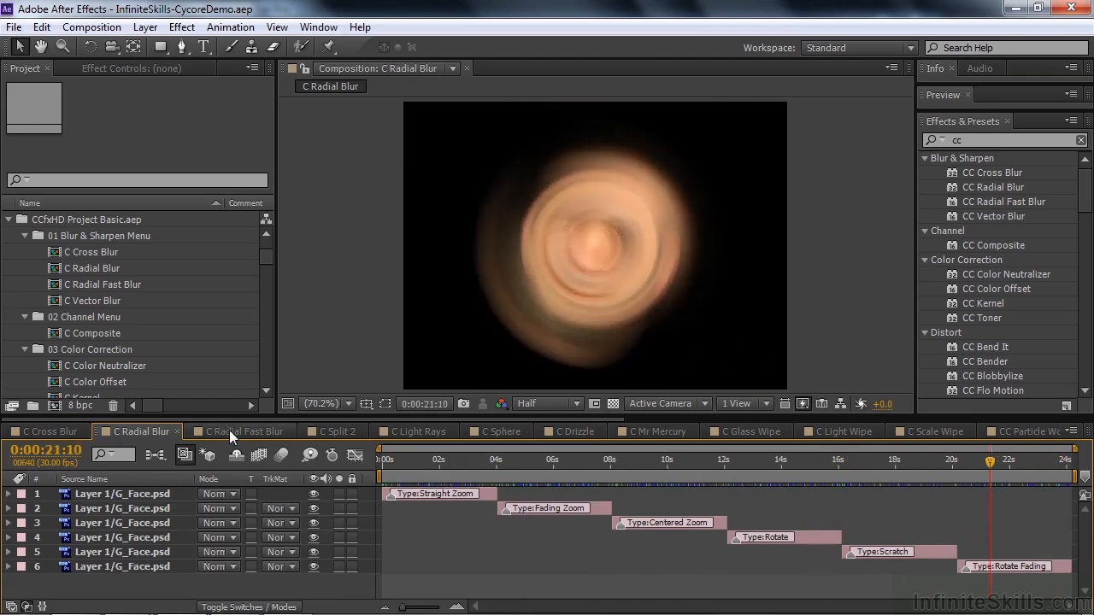
left_click(239, 431)
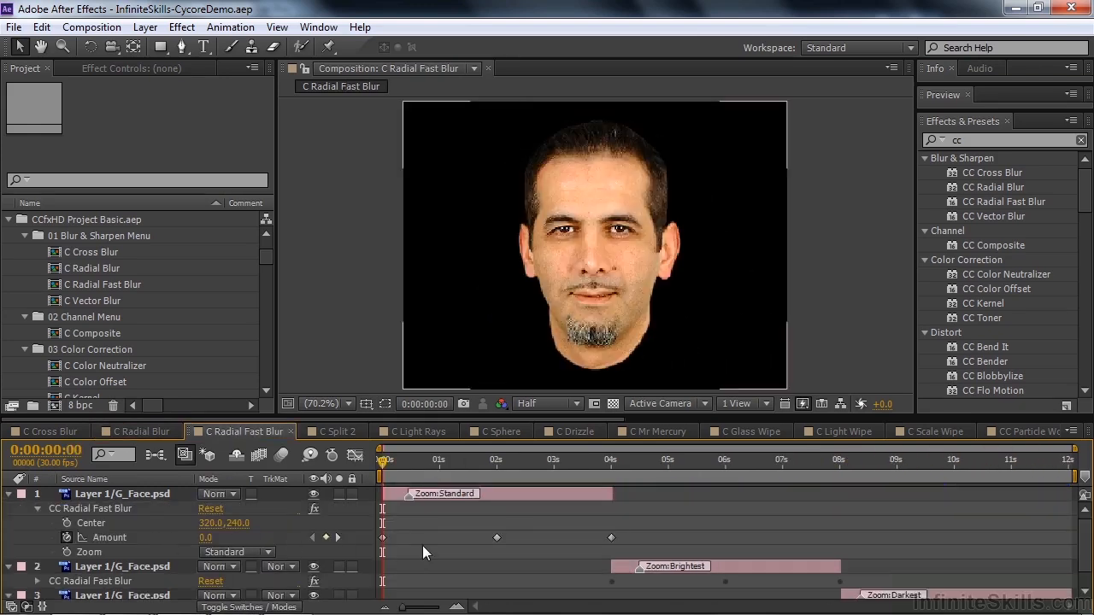
left_click(540, 458)
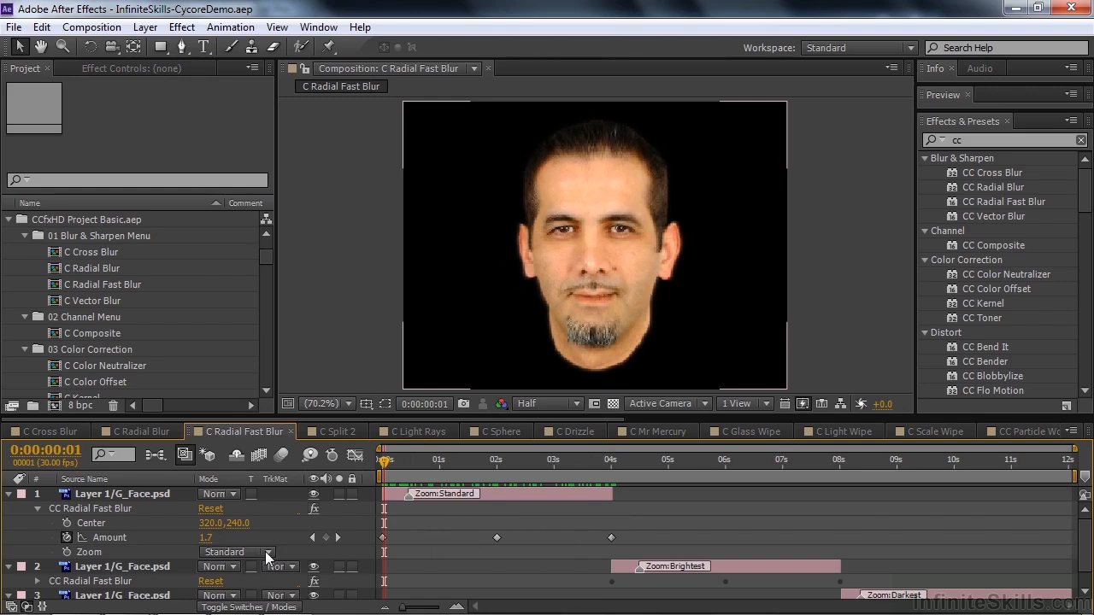
left_click(237, 551)
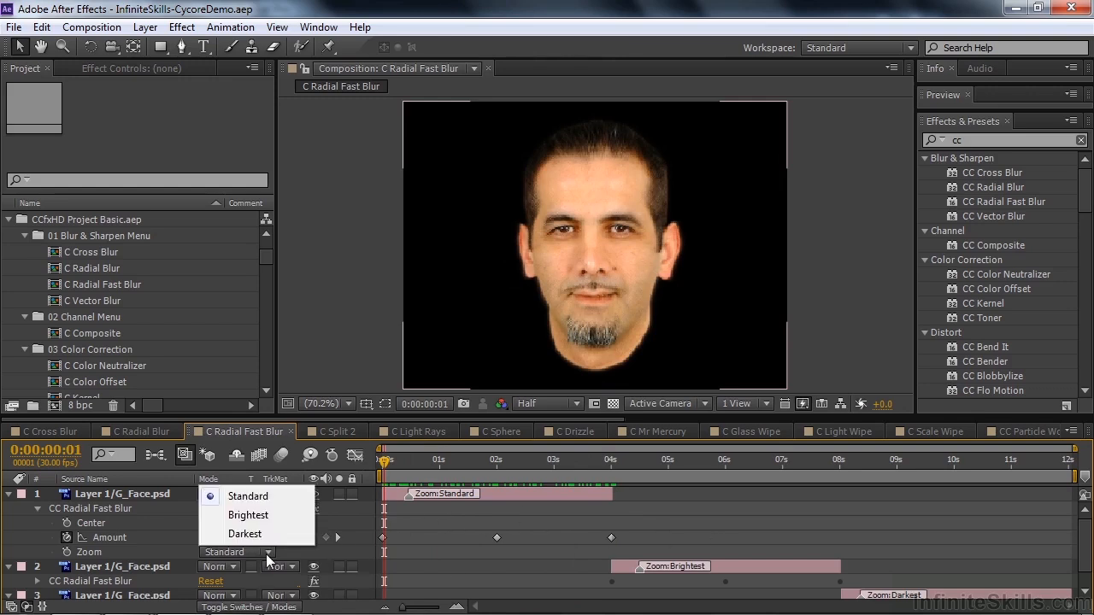
mouse_move(384, 468)
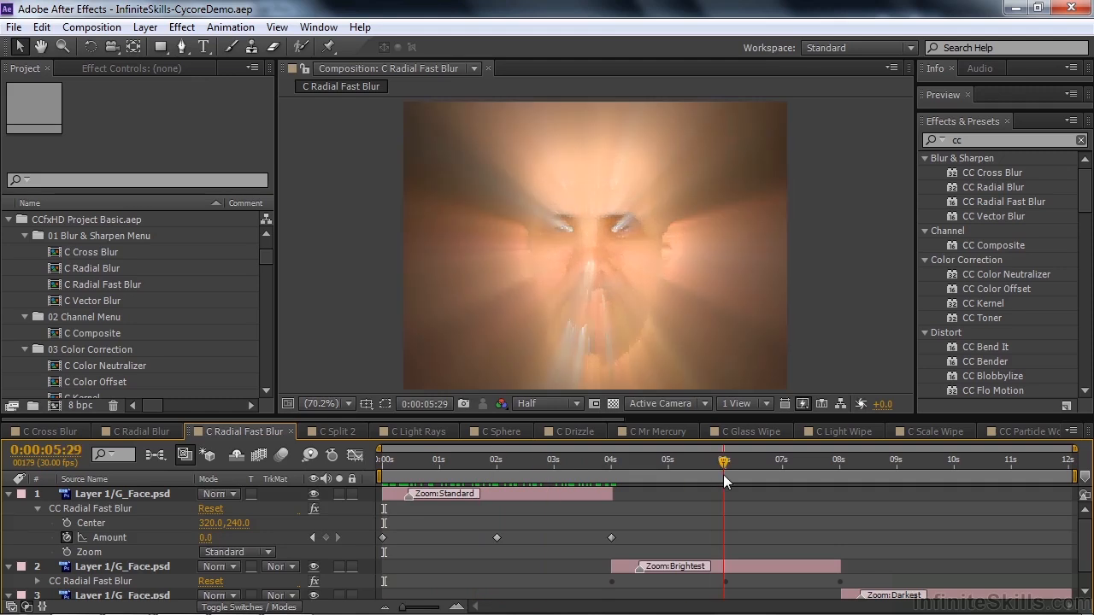
left_click(865, 460)
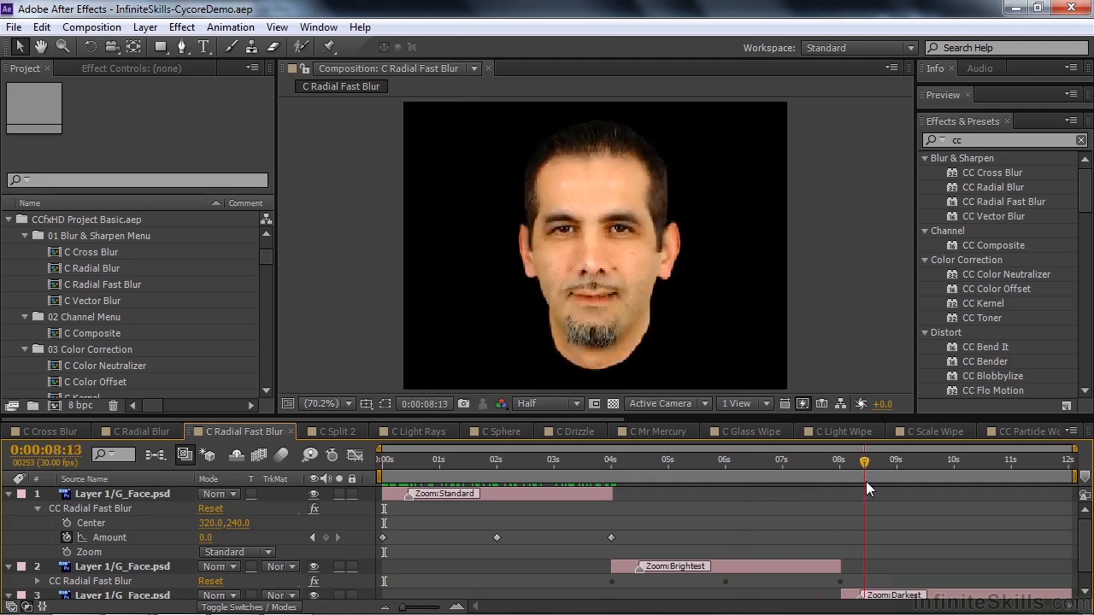
left_click_drag(865, 460, 878, 460)
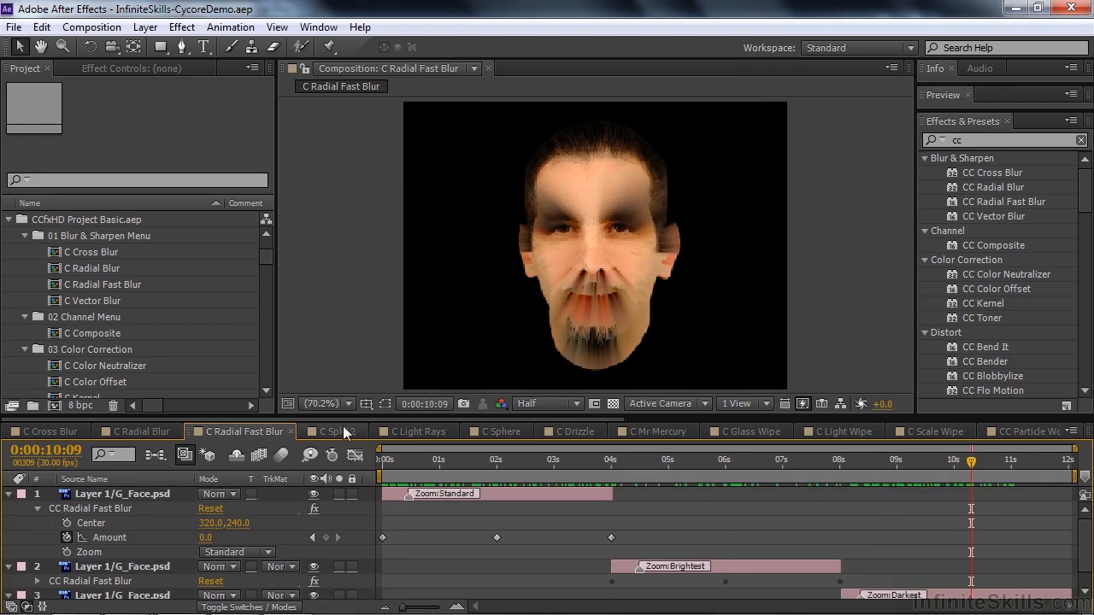
Step: Scrub through the C Split 2 comp's tree split to its closing face shot
left_click(332, 431)
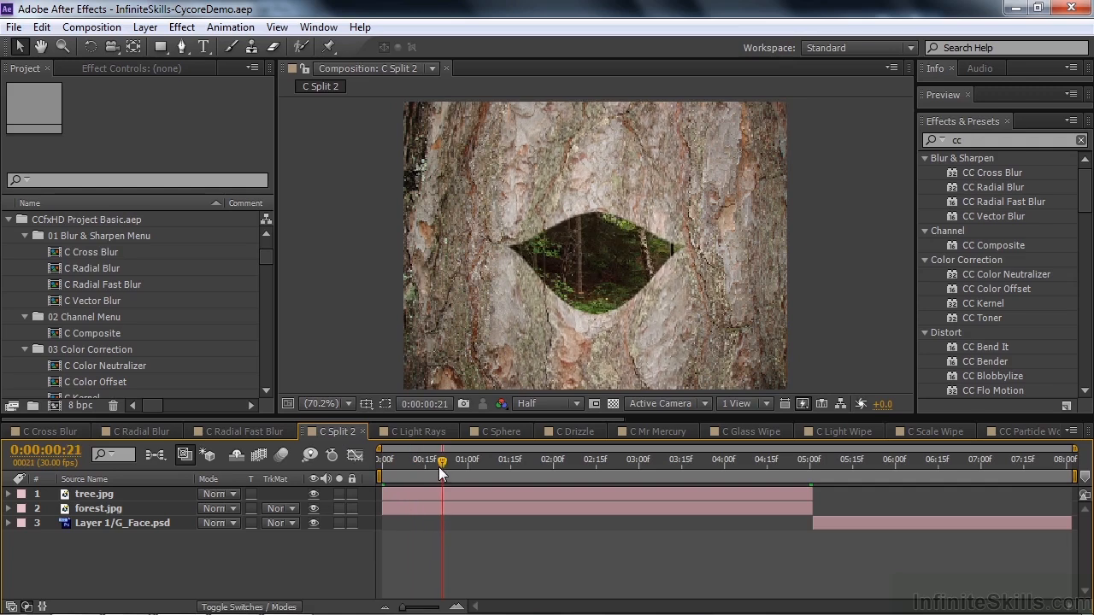
left_click_drag(441, 458, 761, 458)
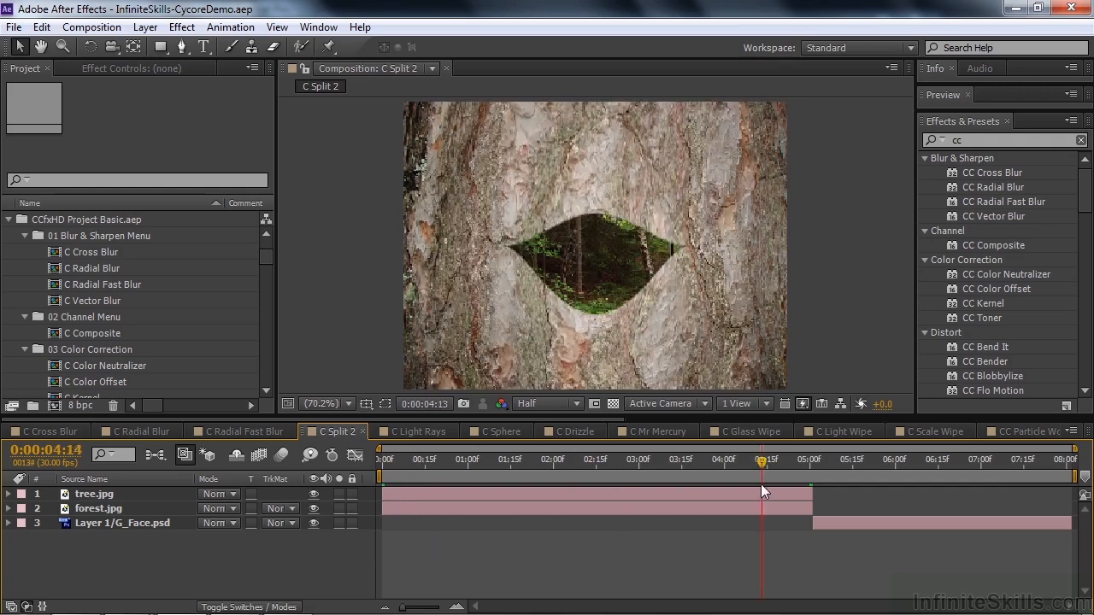
left_click(985, 458)
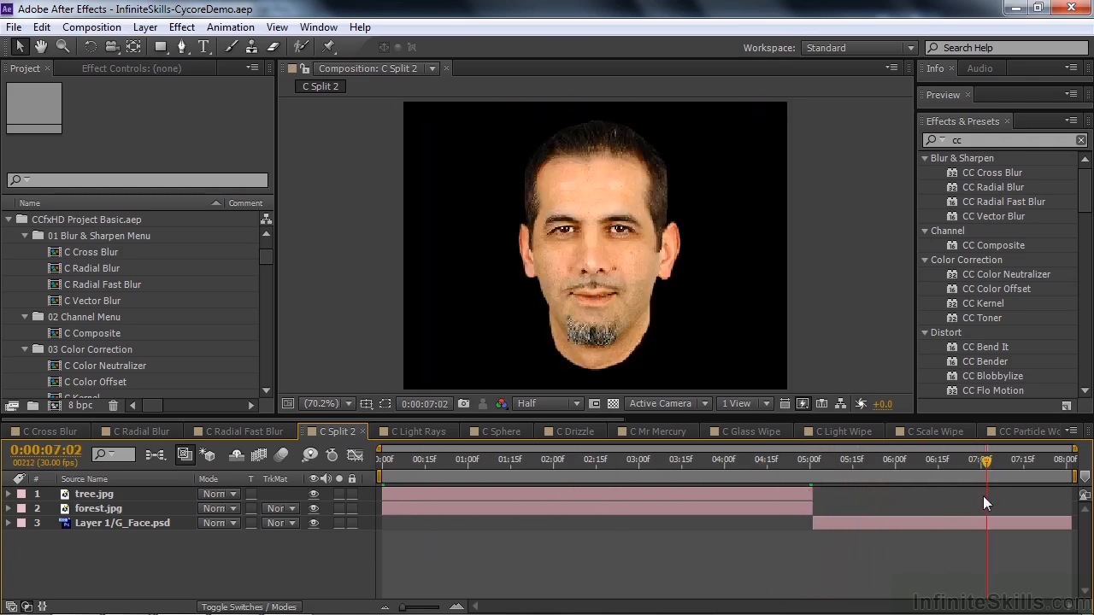
Step: Switch to the C Light Rays comp and scrub from the Cycore Effects title to the forest shot
left_click(418, 431)
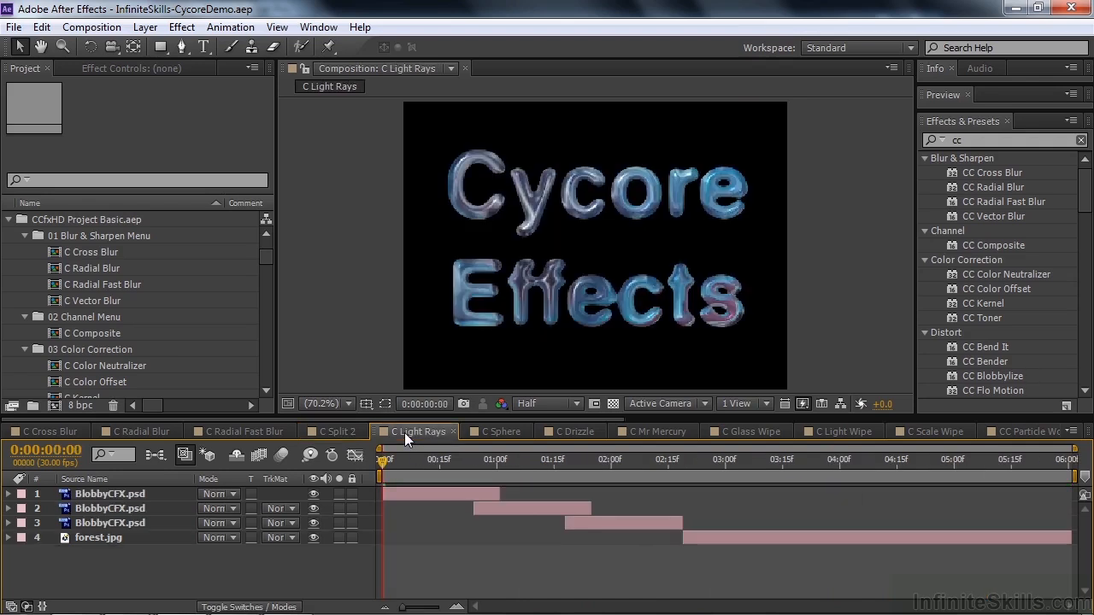
mouse_move(383, 462)
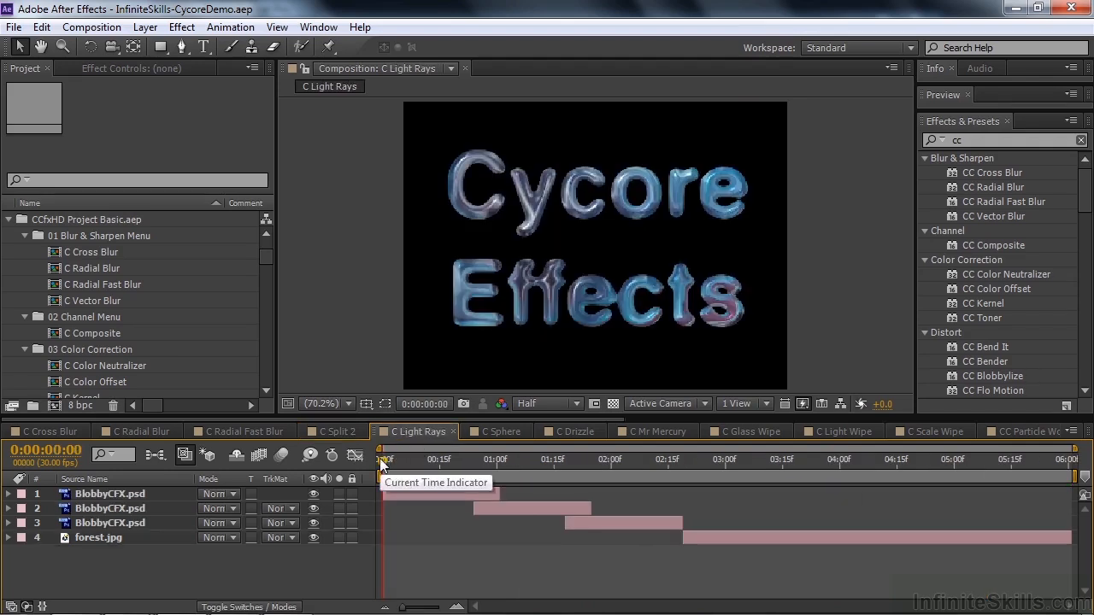
left_click_drag(383, 460, 523, 460)
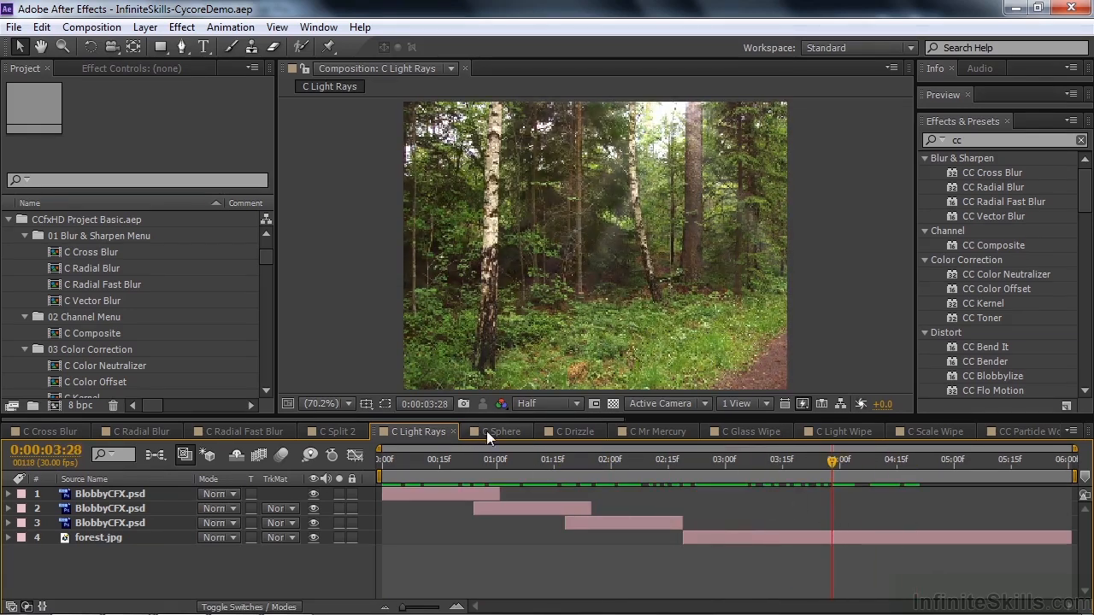
Step: Switch to the C Sphere comp and scrub back and forth through the rotating magazine and guitar spheres
left_click(496, 431)
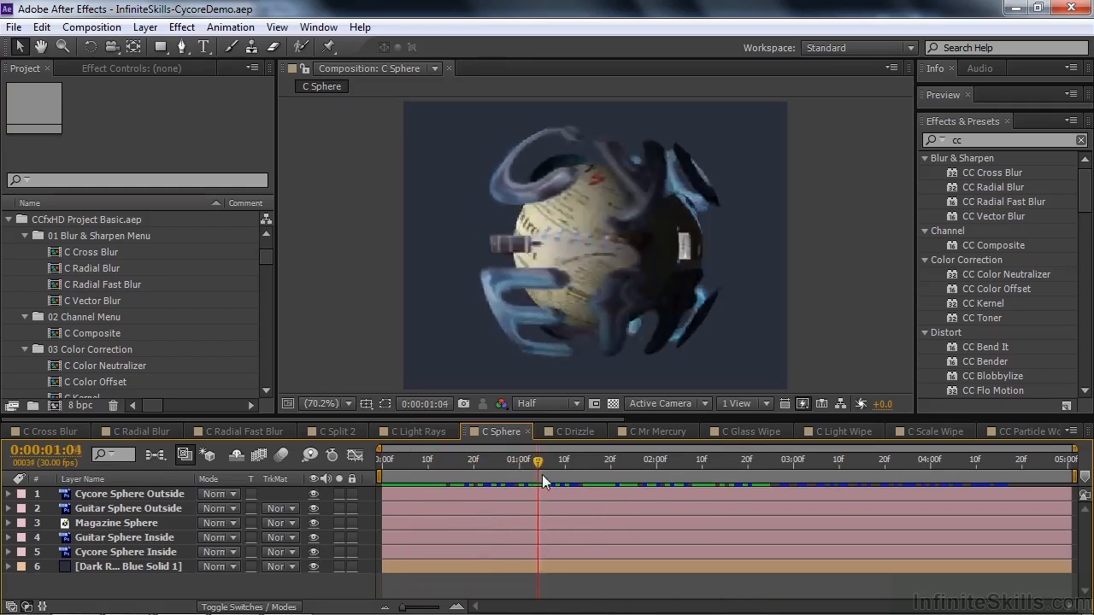
left_click_drag(538, 458, 734, 458)
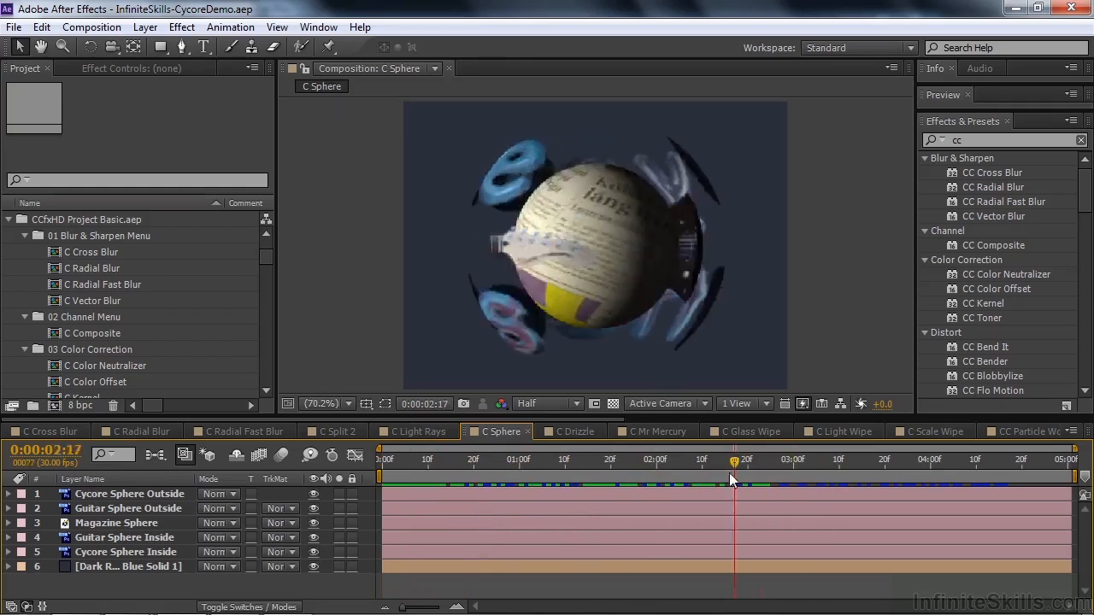
left_click_drag(733, 459, 493, 460)
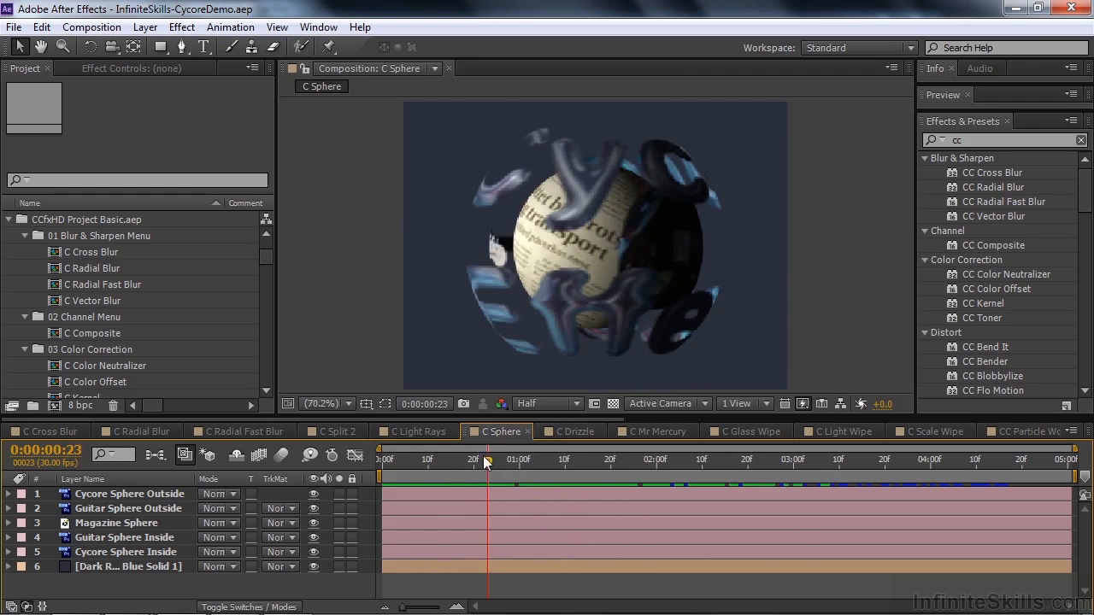
Step: Switch to the C Drizzle comp and scrub through the rippling water CC Drizzle effect
left_click(569, 430)
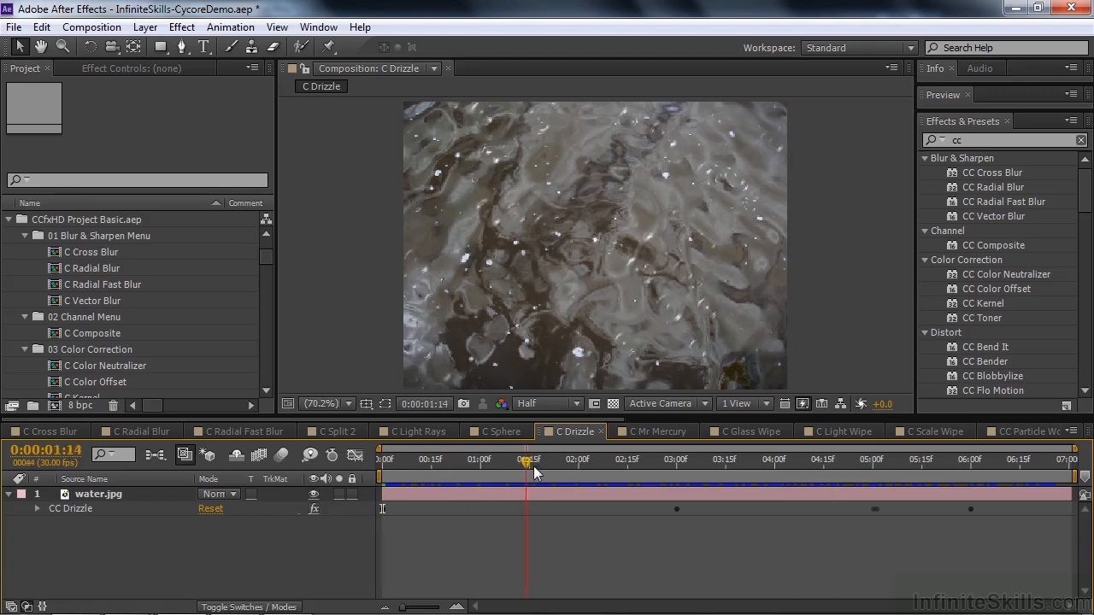
left_click_drag(527, 460, 845, 460)
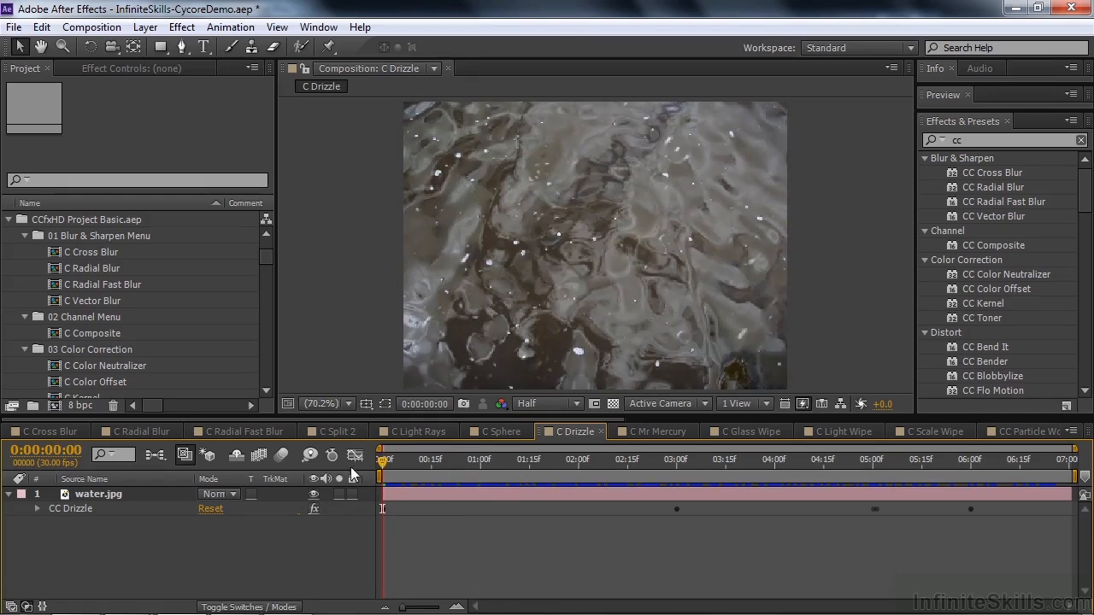
Step: Switch to the C Mr Mercury comp and scrub until the mercury drops nearly form the face
left_click(657, 430)
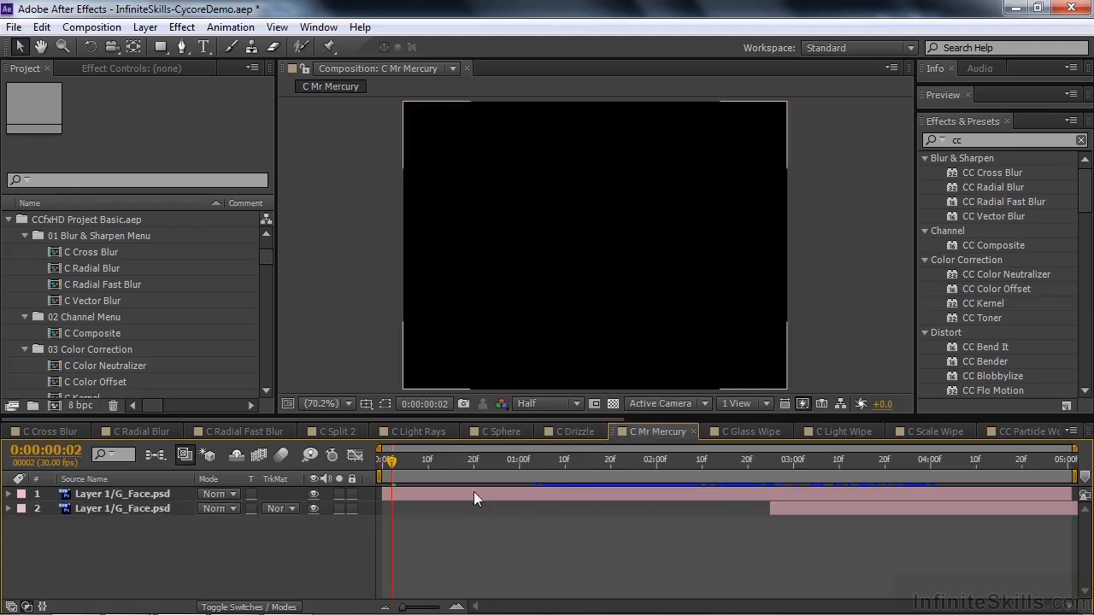
left_click_drag(389, 460, 451, 460)
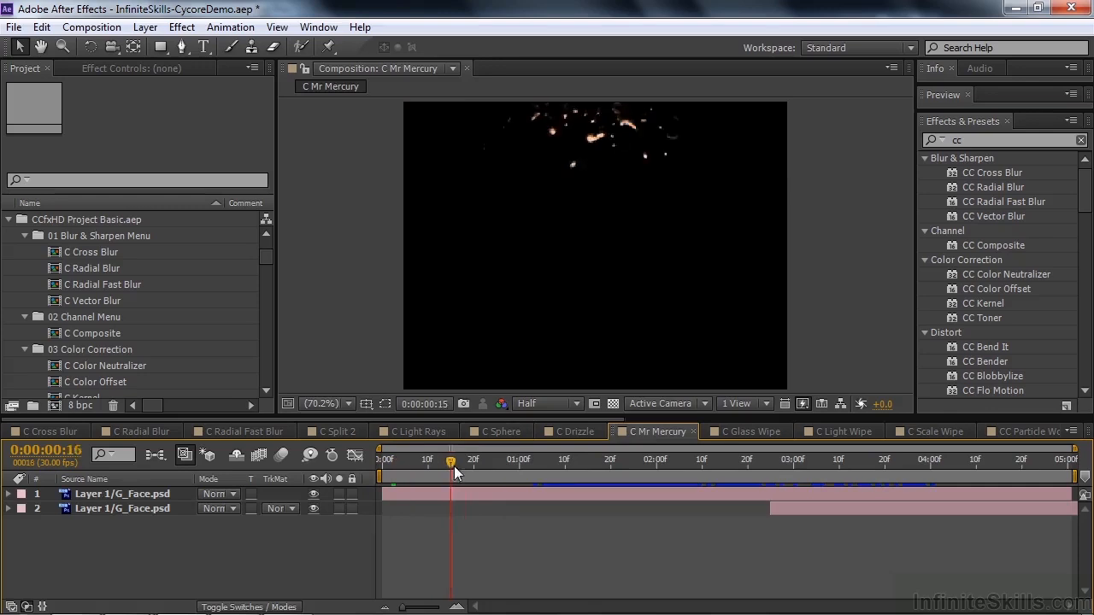
left_click_drag(452, 460, 656, 460)
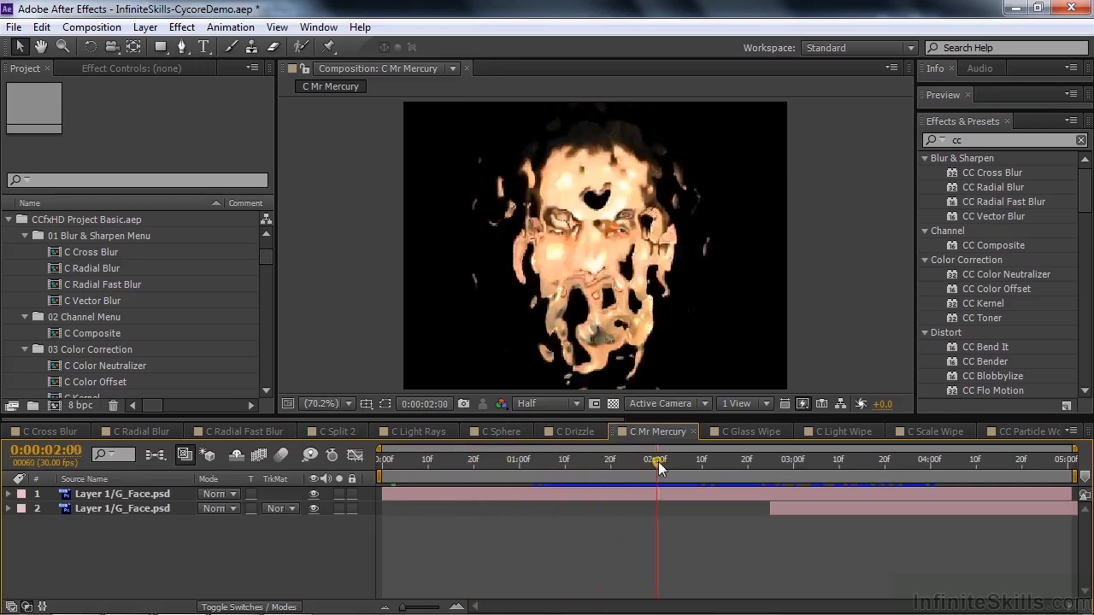
left_click_drag(656, 460, 844, 460)
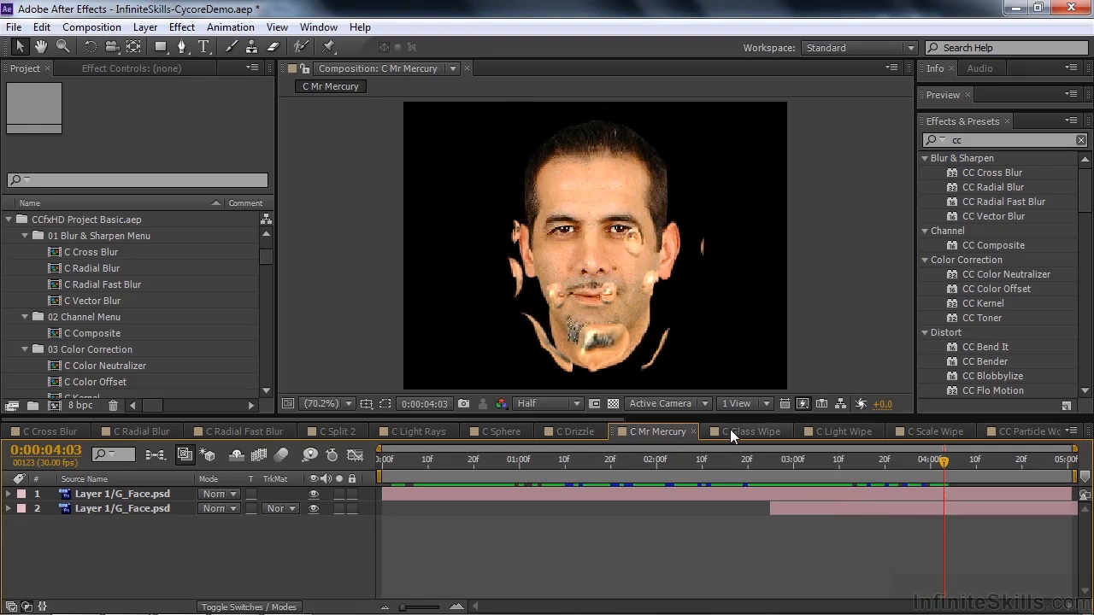
Step: Switch to the C Glass Wipe comp and view the Fractal_Gradient_2.jpg layer on its own
left_click(749, 431)
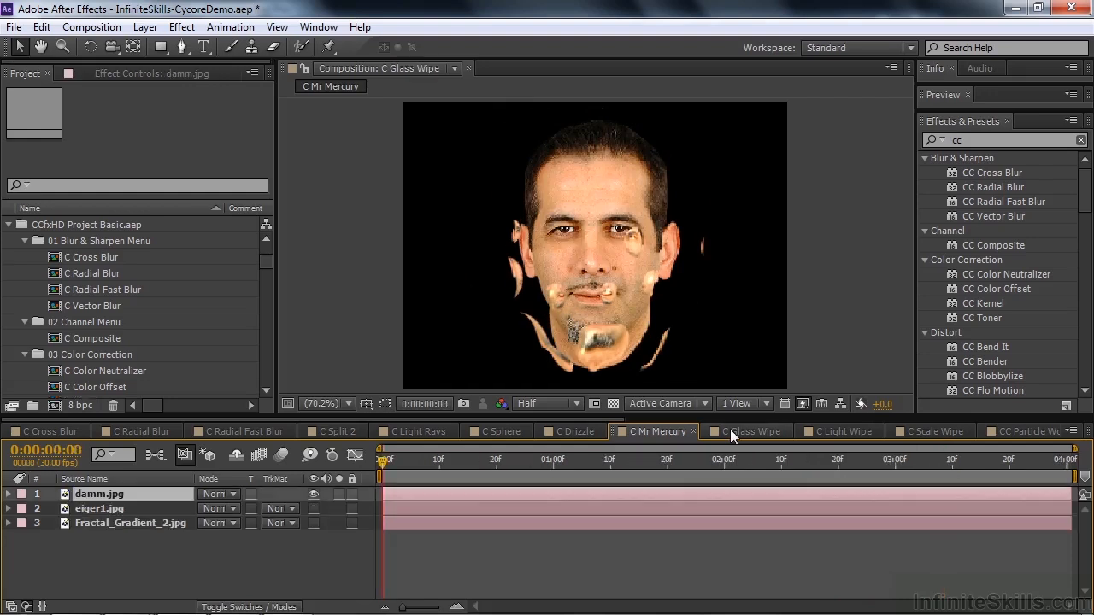
left_click(749, 431)
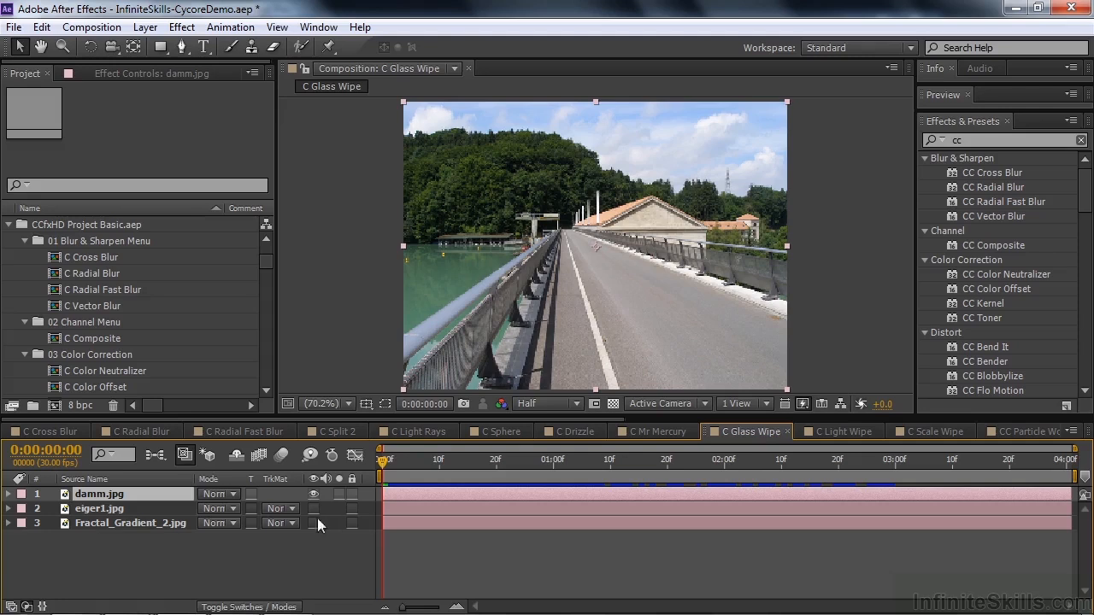
double_click(130, 523)
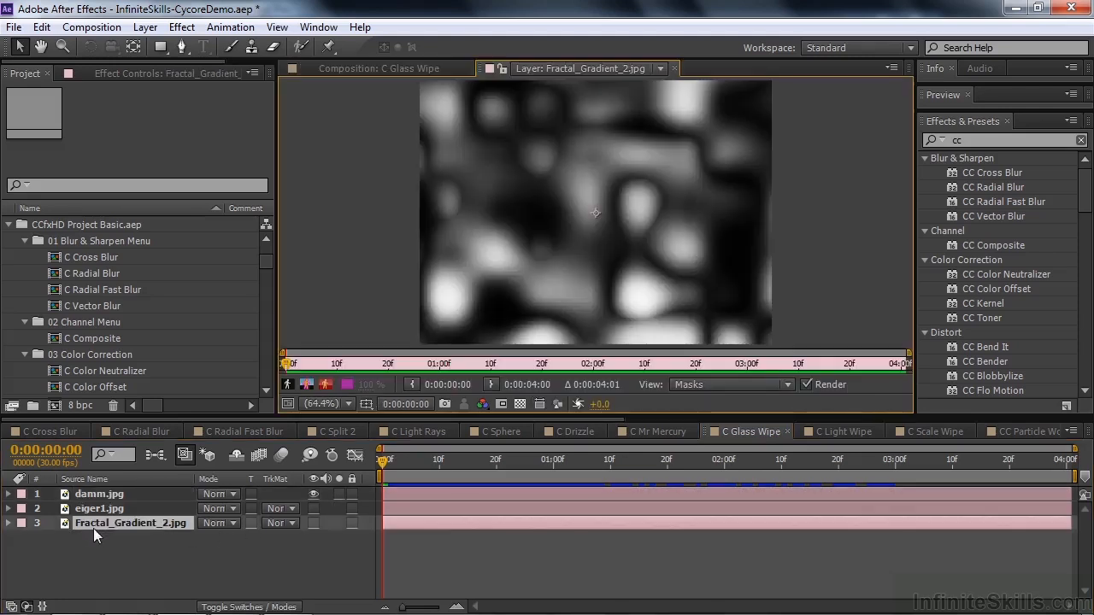
mouse_move(123, 537)
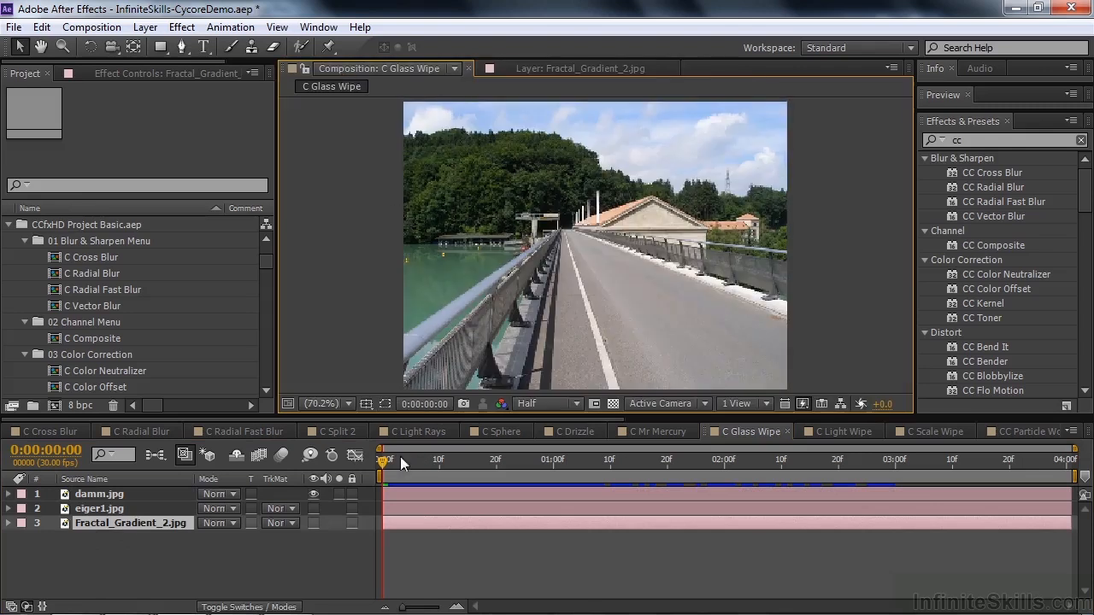
Step: Scrub the glass wipe through to the mountain image, ending on the C Light Wipe comp
left_click_drag(385, 460, 650, 460)
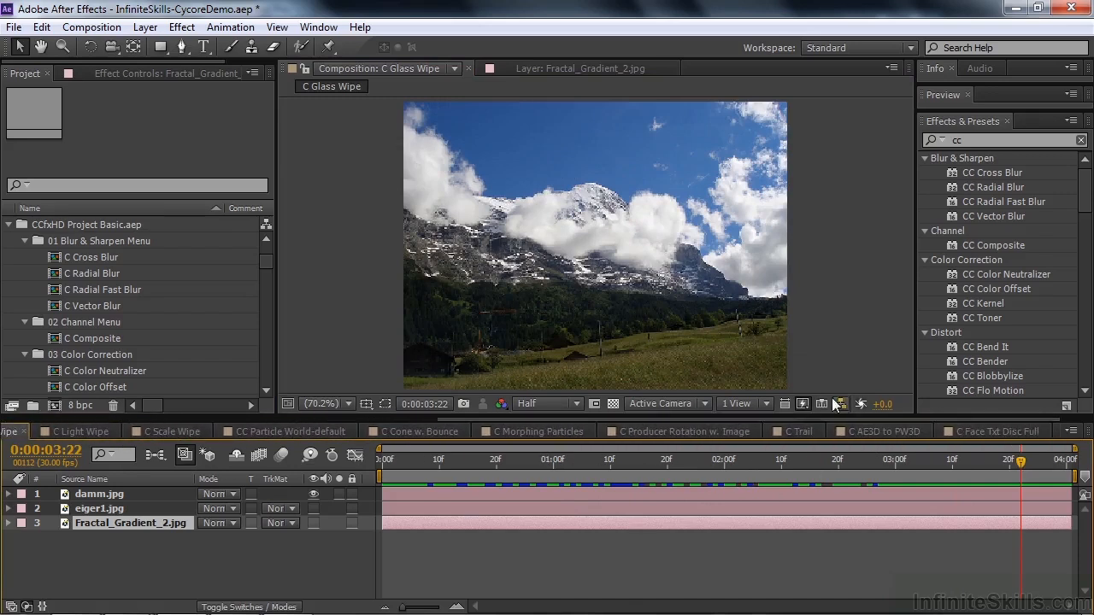
left_click(81, 431)
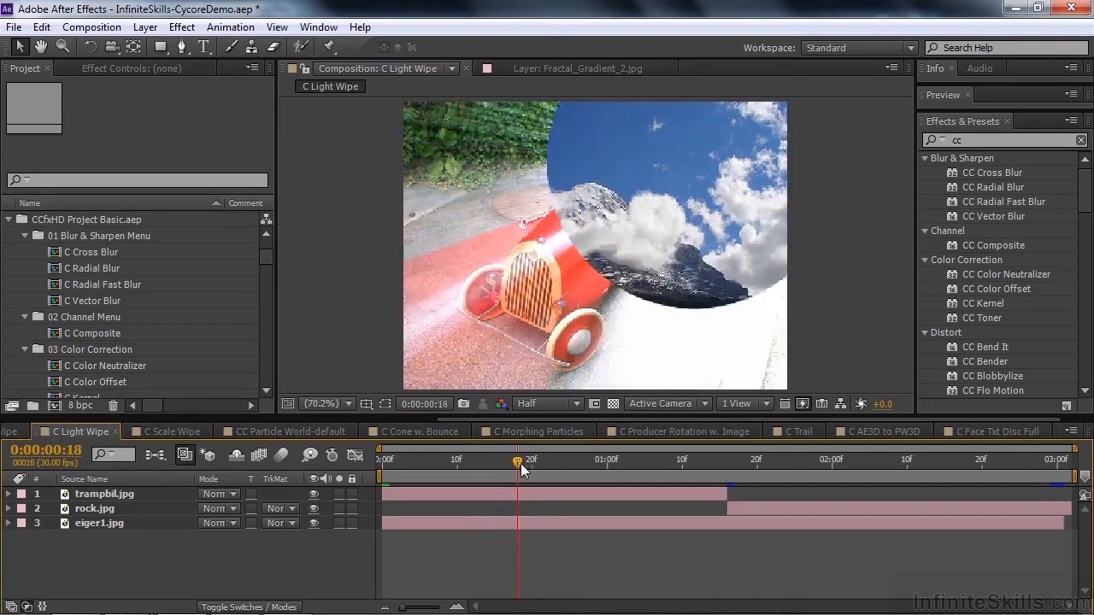
Step: Scrub the light wipe from the toy car to the mountains, then preview the C Scale Wipe comp
left_click_drag(516, 458, 931, 458)
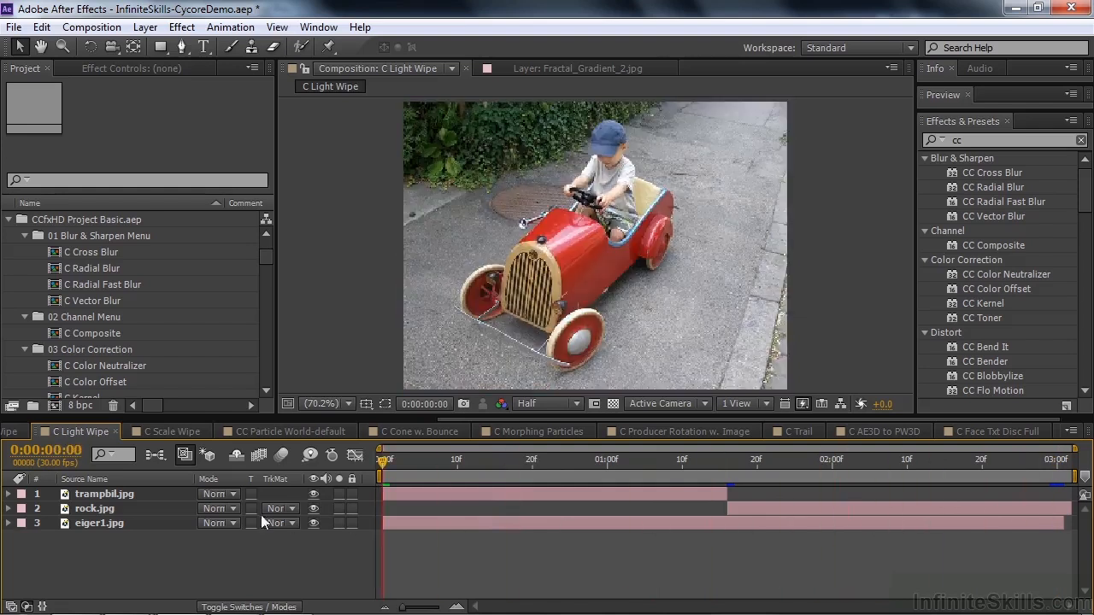
left_click(168, 431)
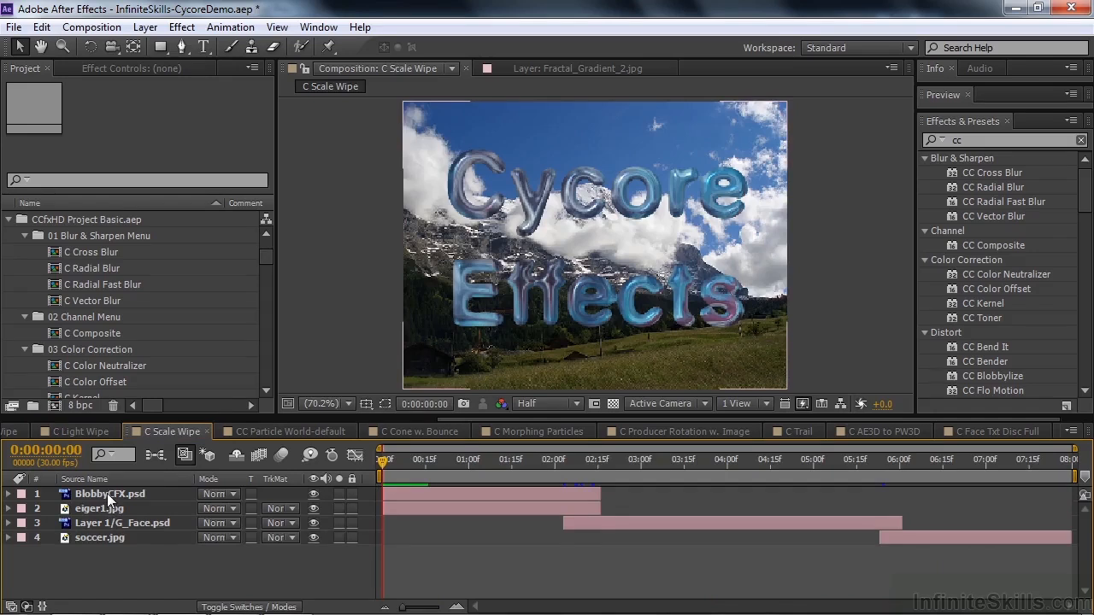
mouse_move(385, 462)
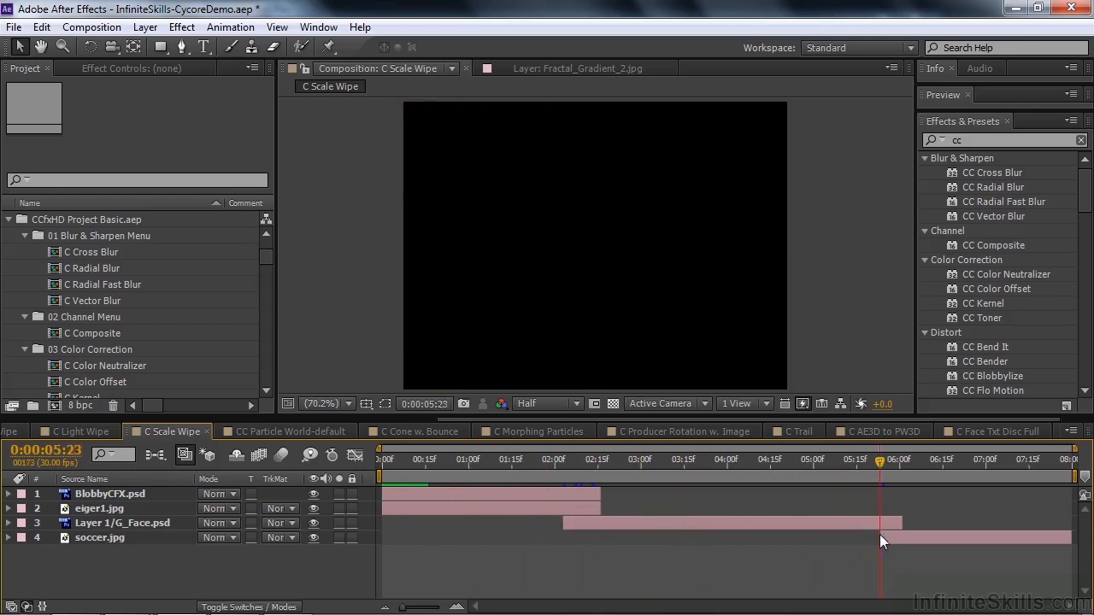
left_click(974, 460)
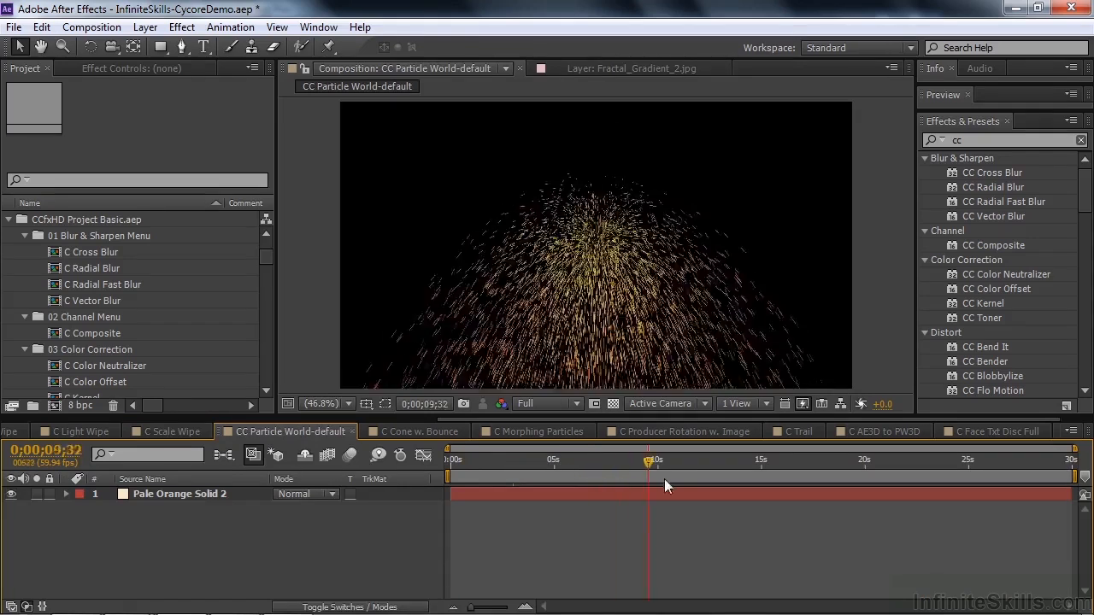
Step: Scrub the orange particle fountain and expand the solid's CC Particle World settings in Effect Controls
left_click_drag(650, 460, 462, 460)
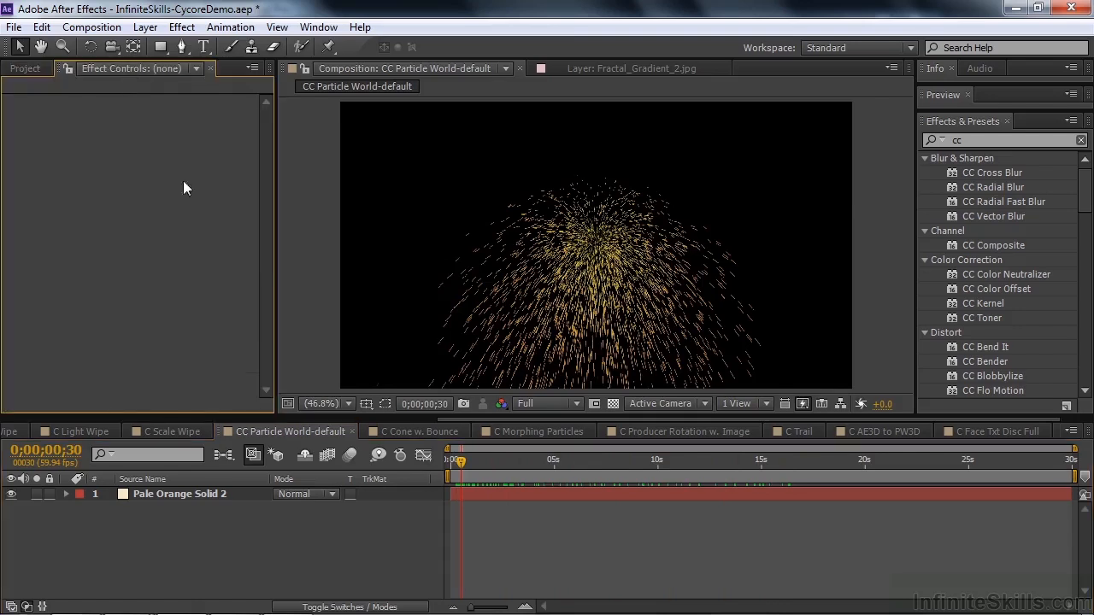
left_click(180, 495)
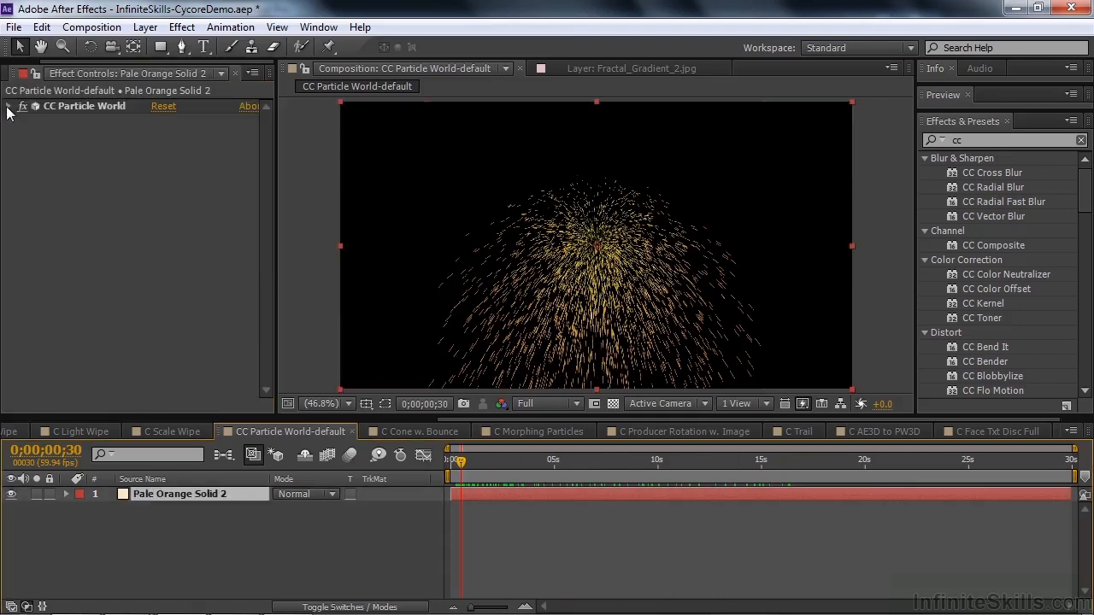
left_click(7, 106)
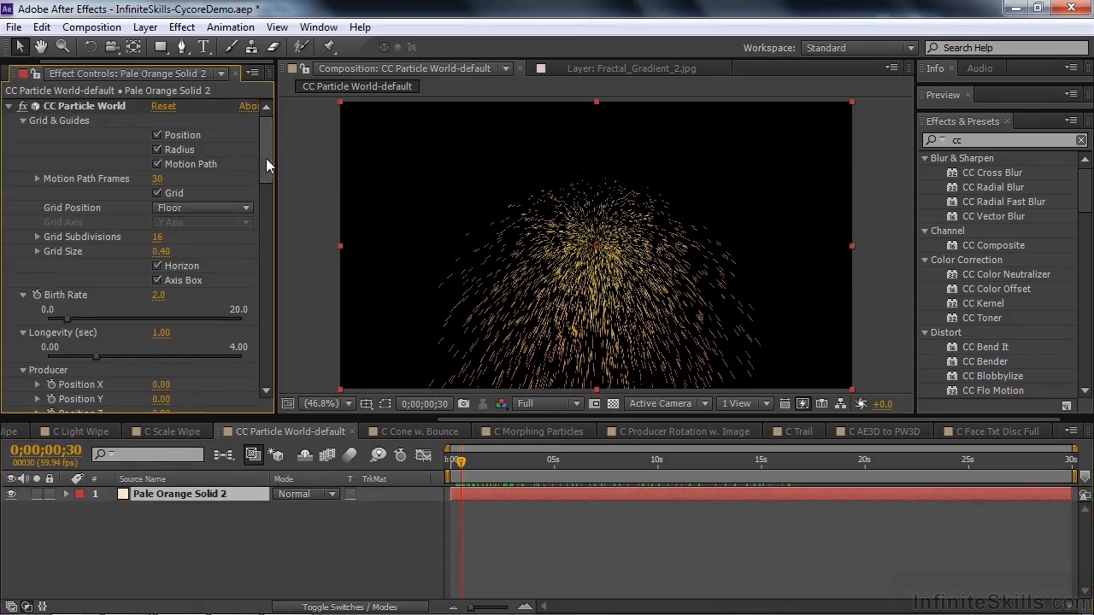
scroll("down", 3)
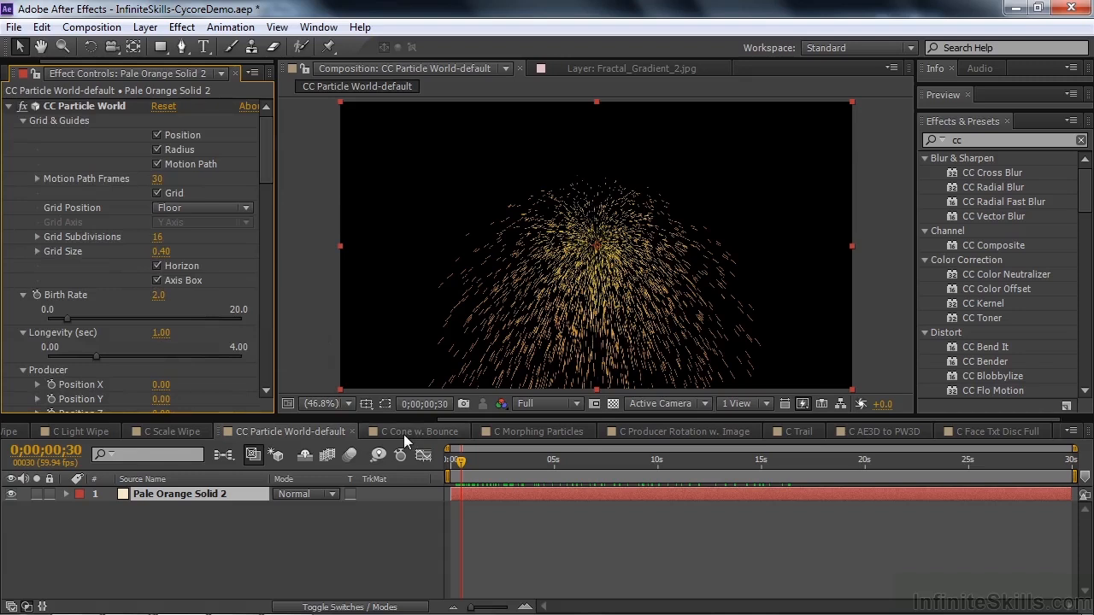
left_click(419, 431)
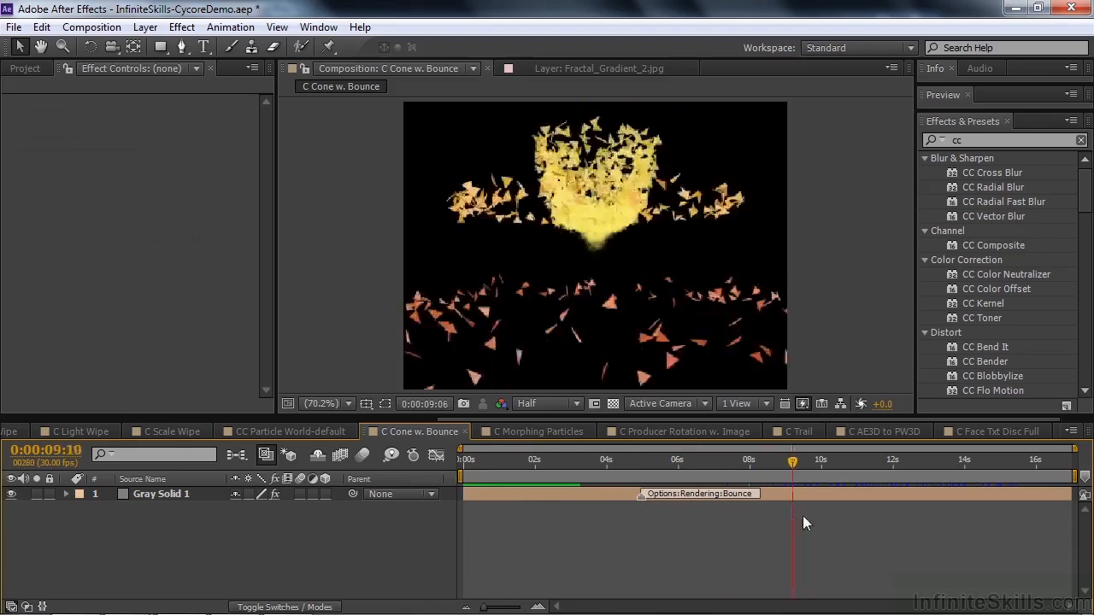
Step: Preview the C Morphing Particles rings and the C Producer Rotation w. Image comp
left_click(537, 431)
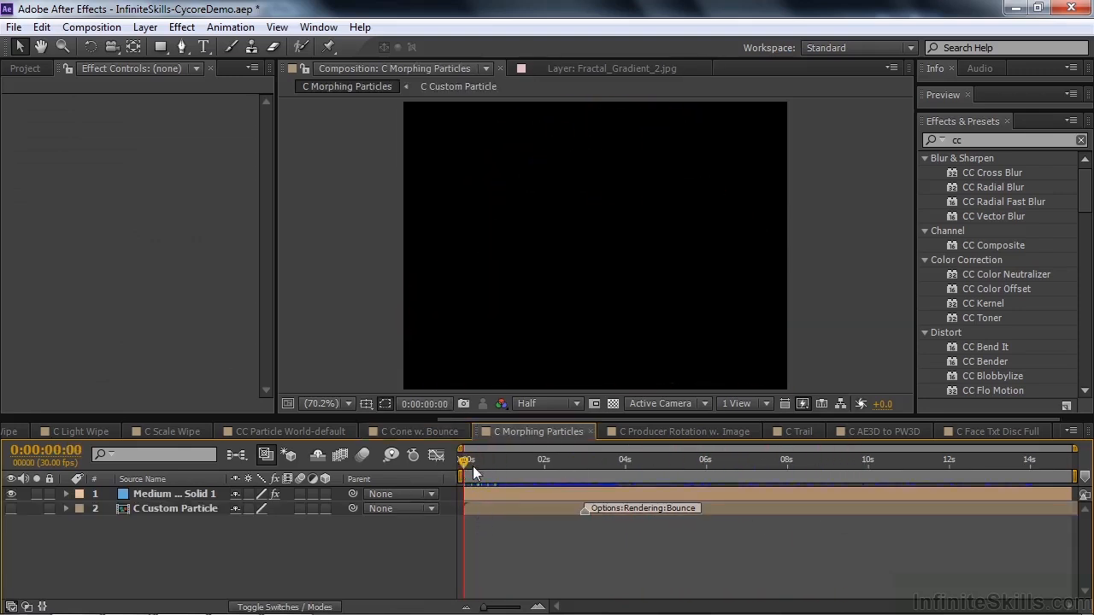
left_click_drag(466, 460, 505, 460)
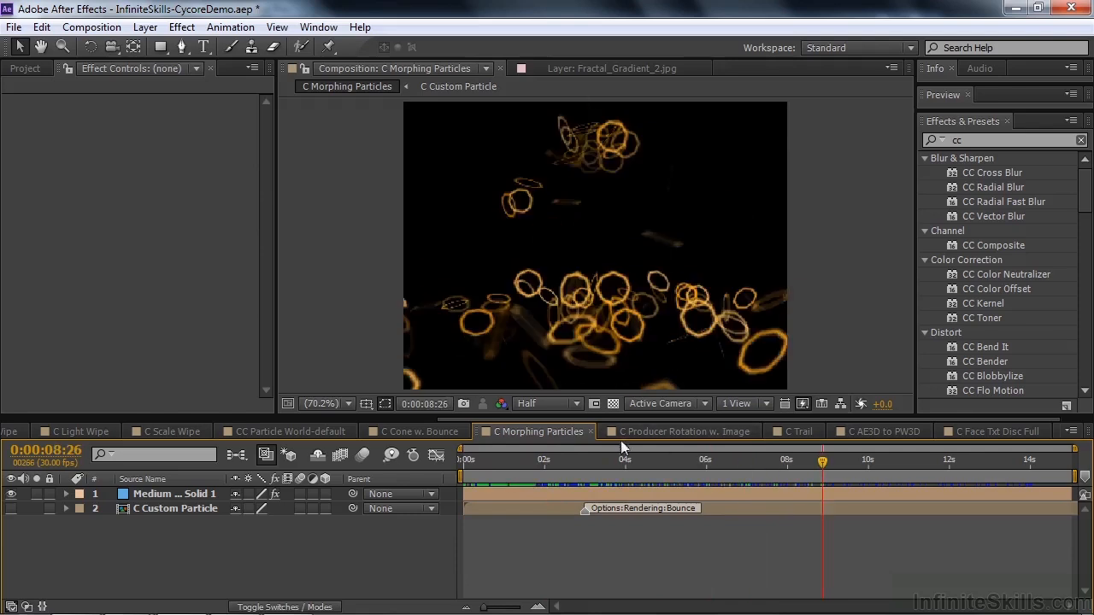
left_click(681, 431)
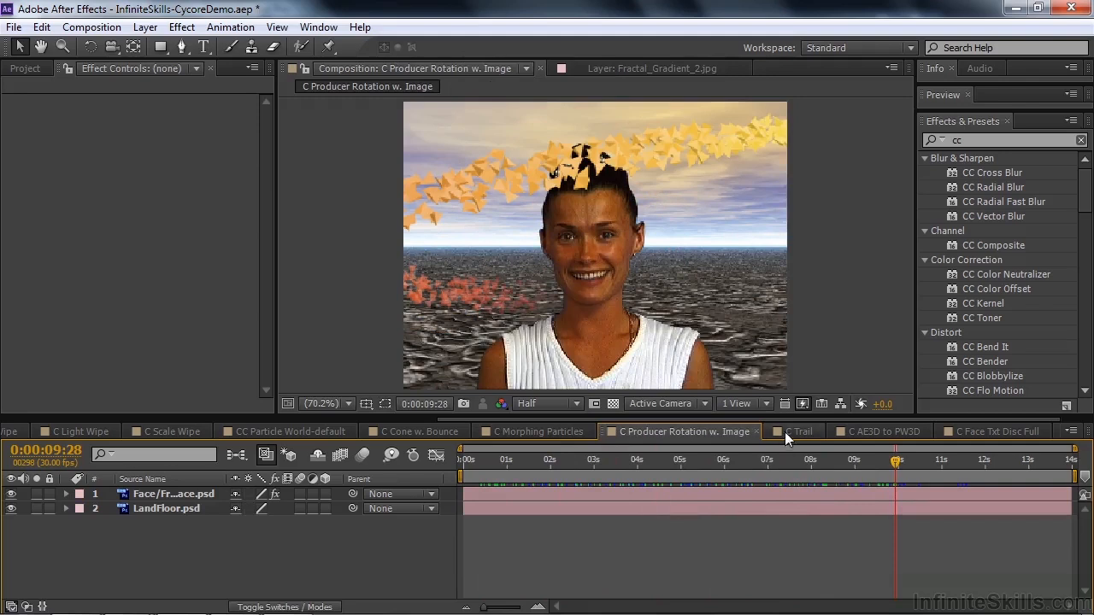
Step: Preview the C Trail and C AE3D to PW3D comps, ending on C Face Txt Disc Full
left_click(797, 431)
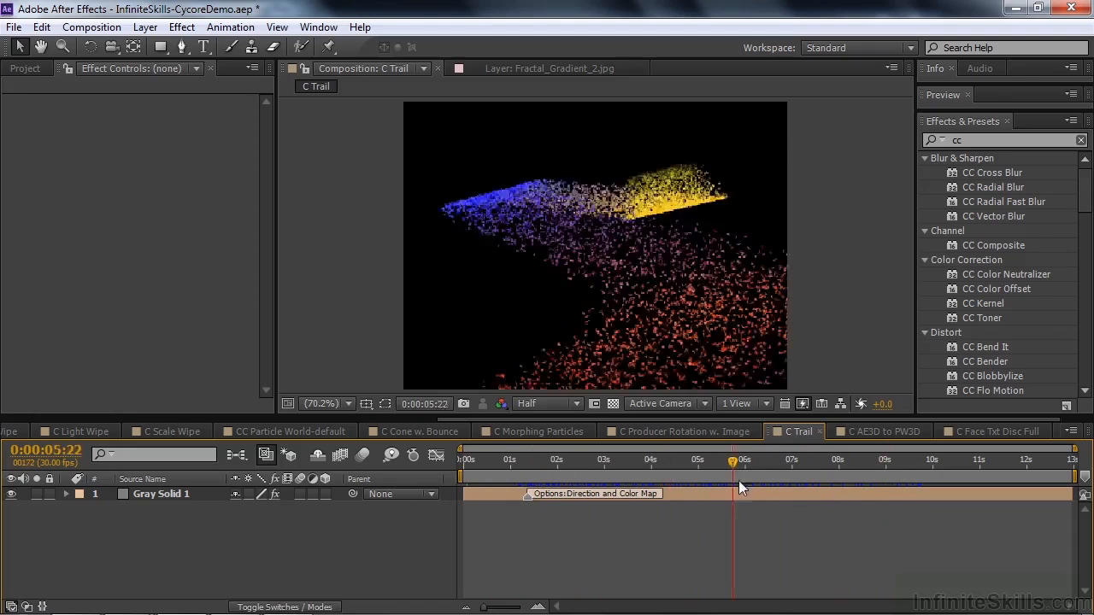
left_click(881, 431)
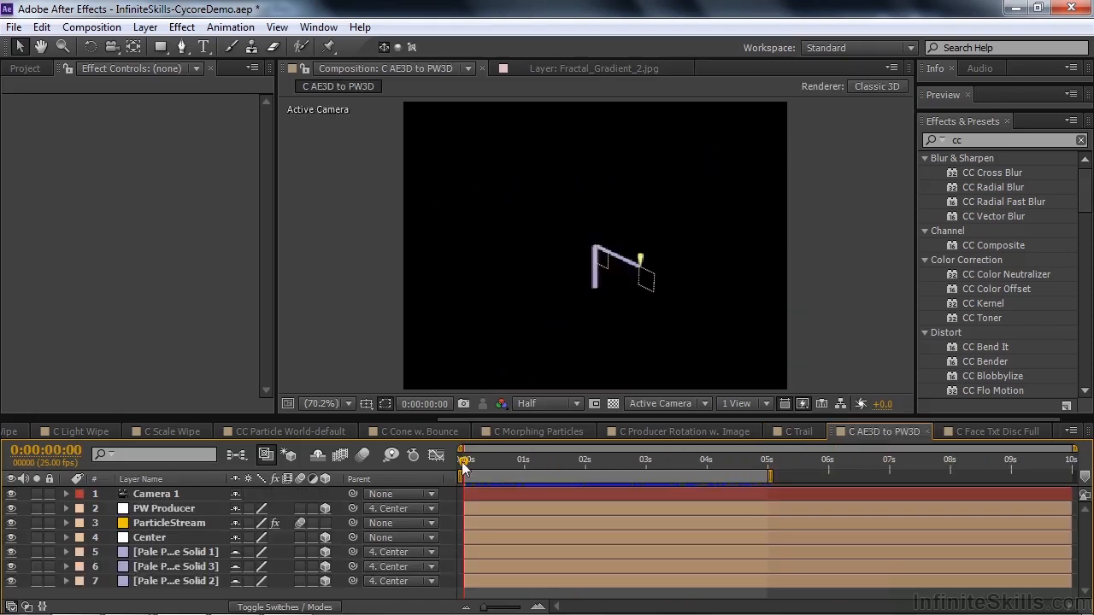
mouse_move(465, 459)
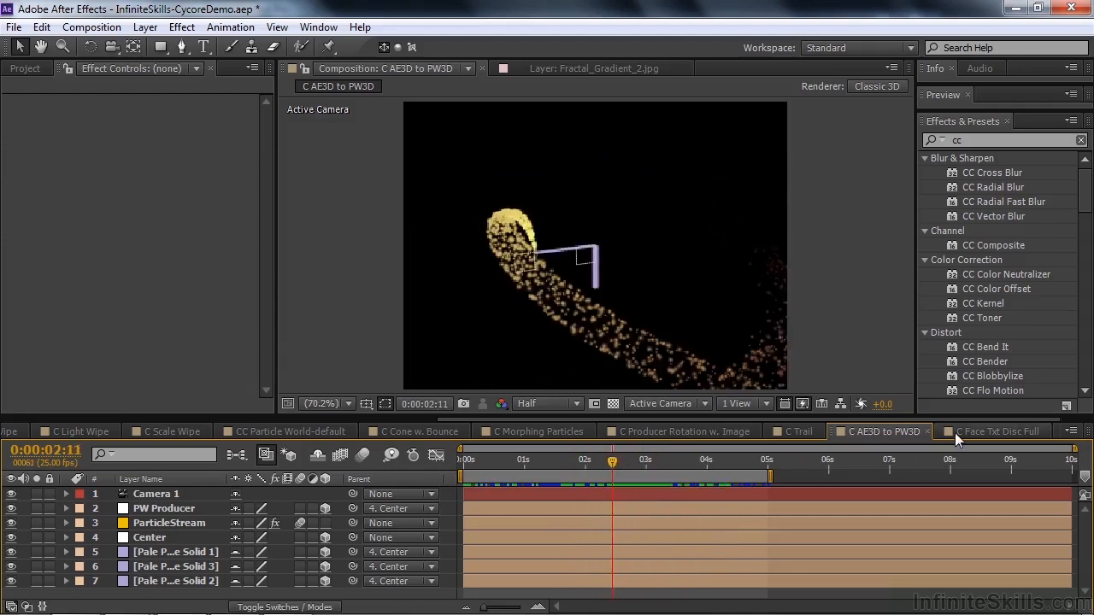
left_click(995, 431)
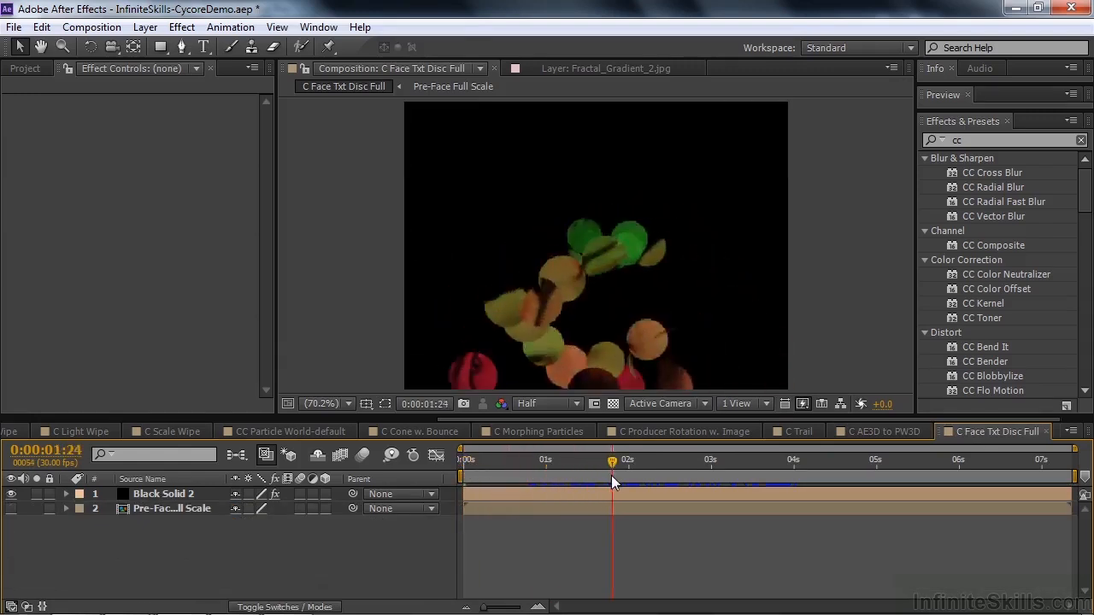
Step: Scrub the CC Particle World Producer Position X and Y to about -0.01, -0.27 on Black Solid 2
left_click_drag(612, 460, 585, 460)
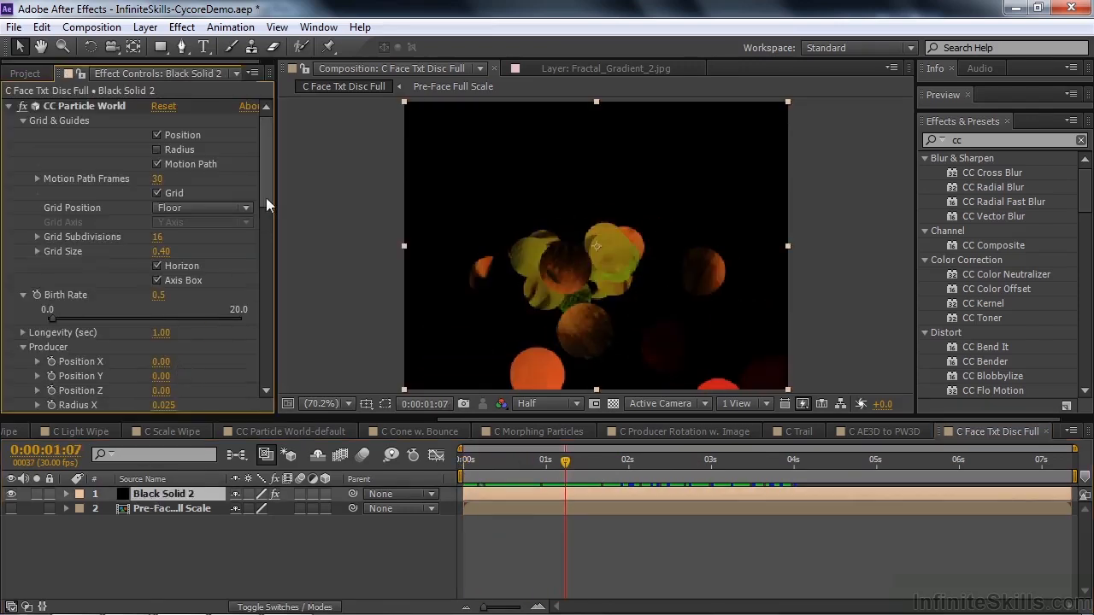
scroll("down", 3)
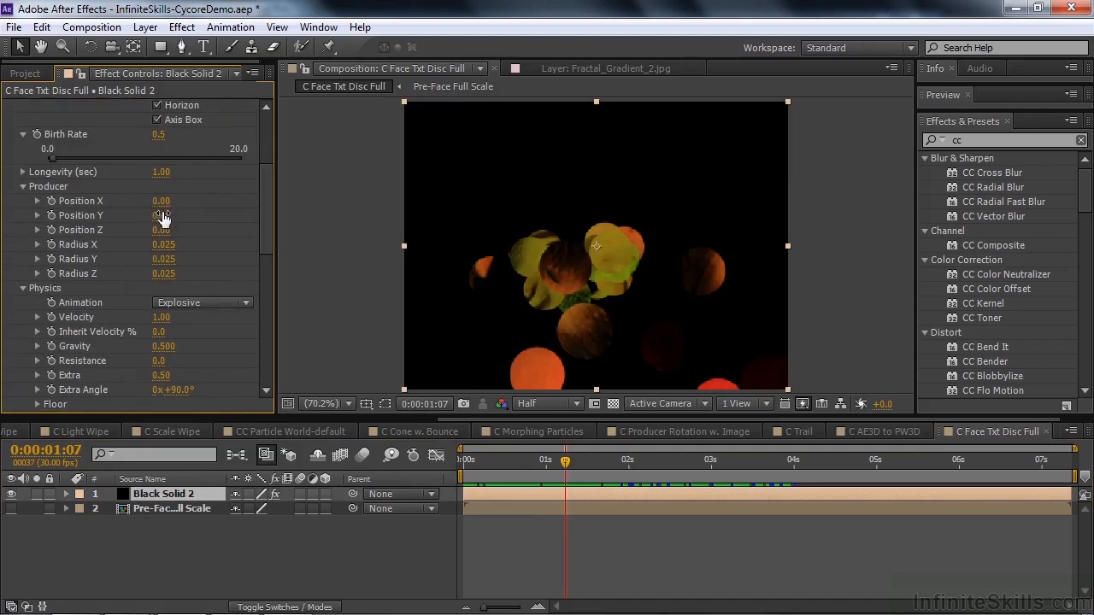
left_click_drag(165, 216, 141, 215)
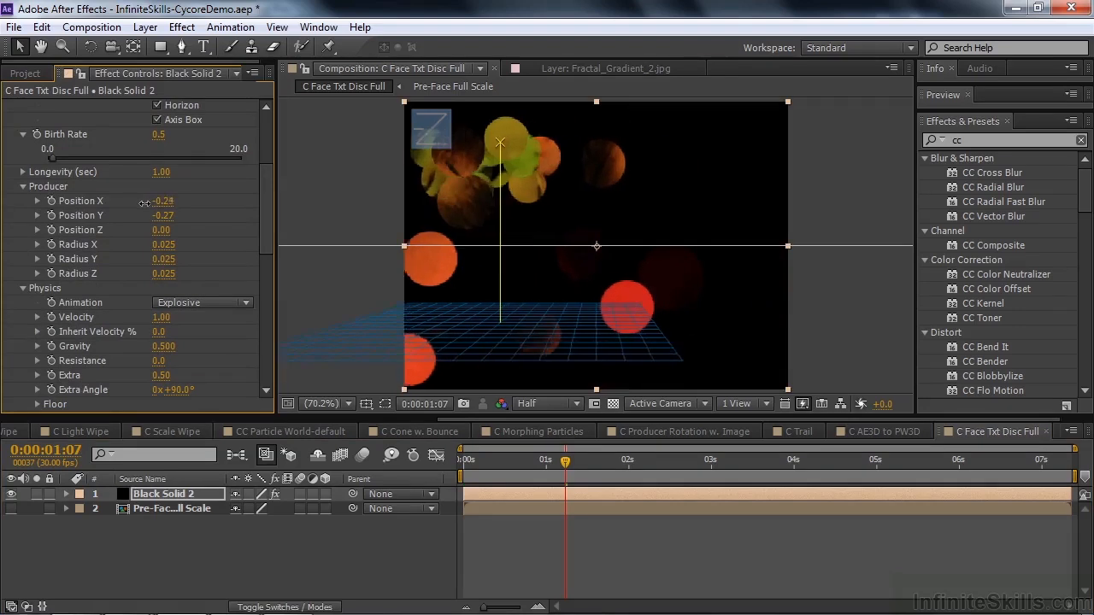
left_click_drag(162, 202, 174, 215)
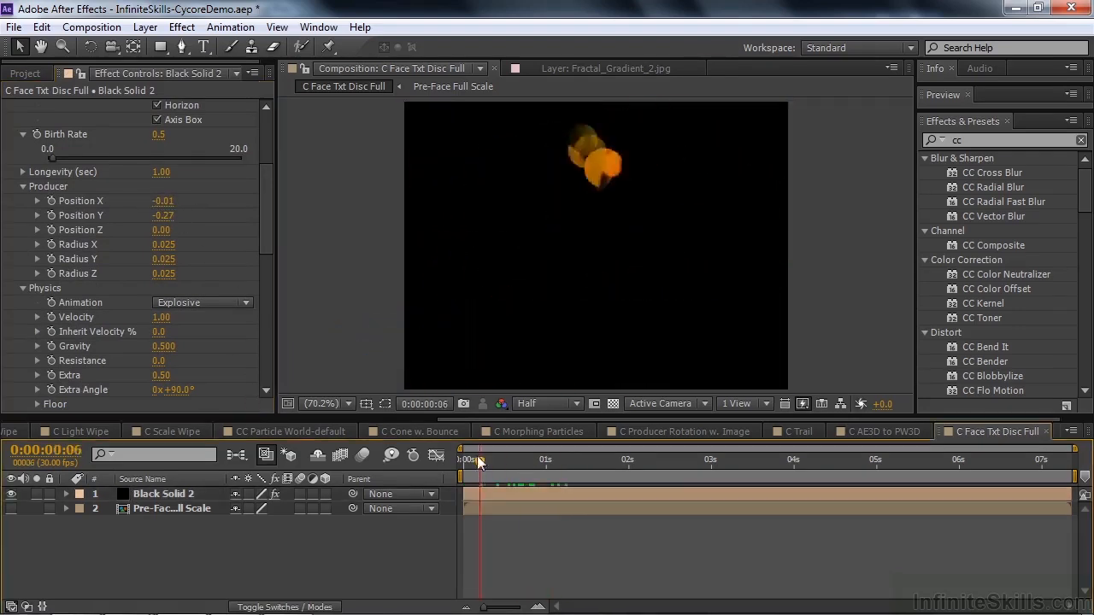
left_click(654, 460)
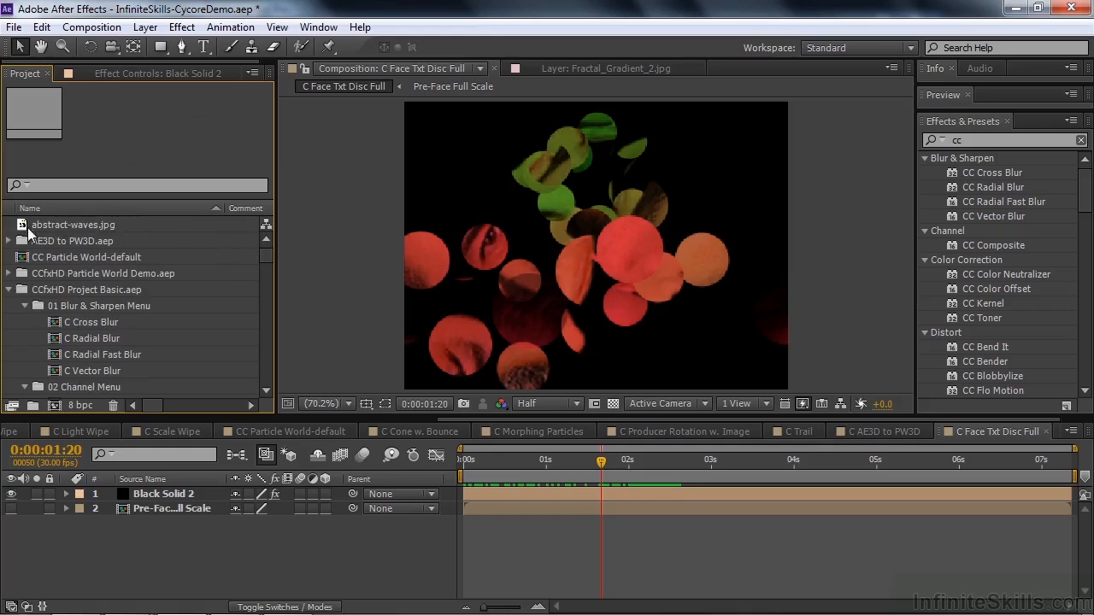
Step: Bring abstract-waves.jpg into the comp and set it as the Particle Texture Layer on Black Solid 2
left_click(74, 224)
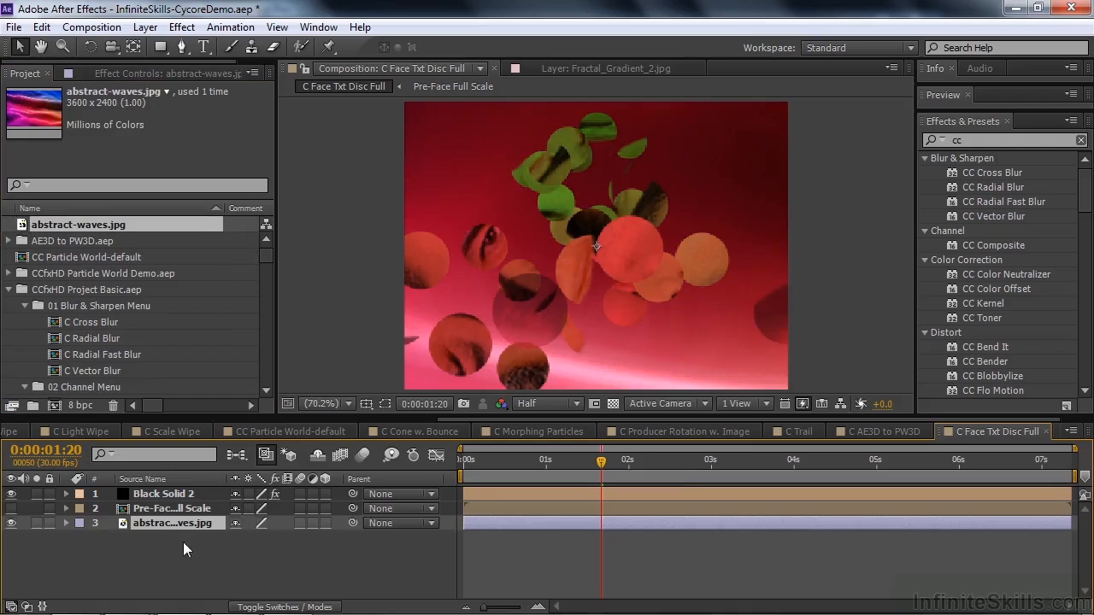
mouse_move(151, 537)
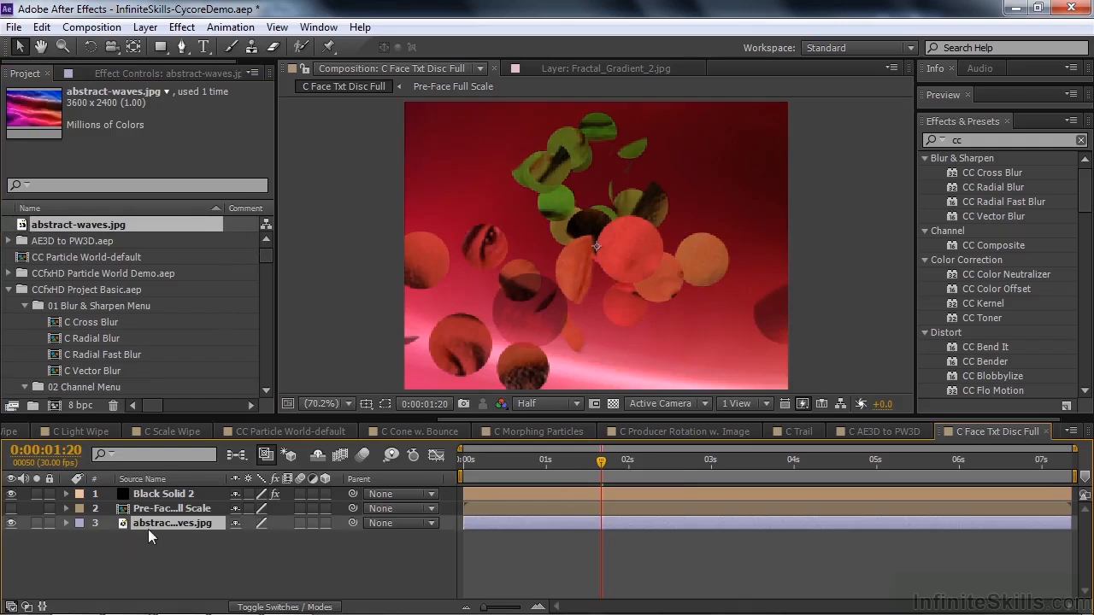
left_click(165, 492)
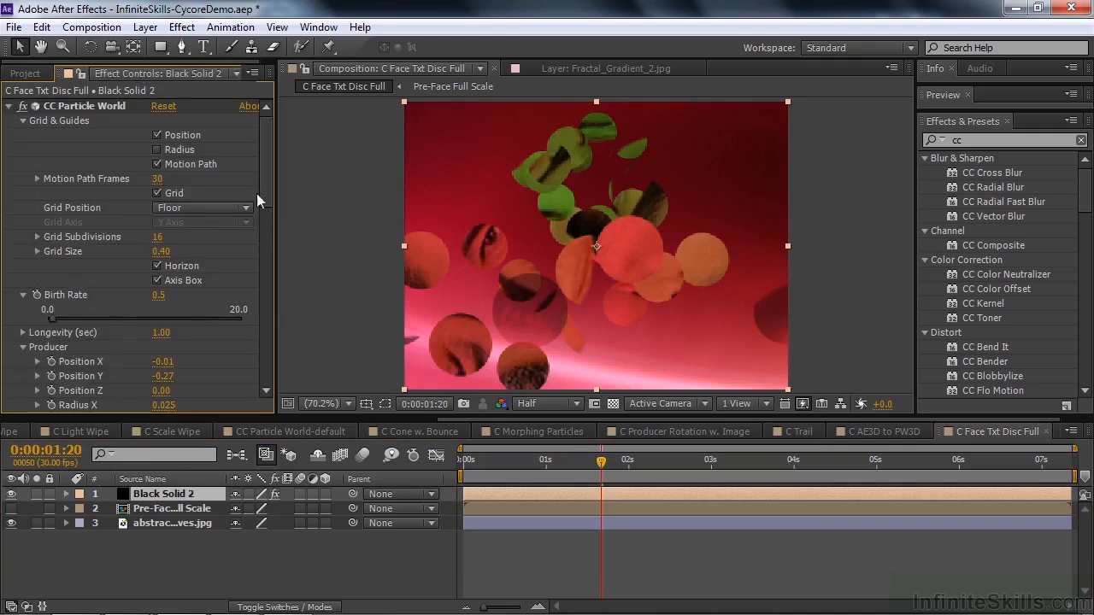
scroll("down", 3)
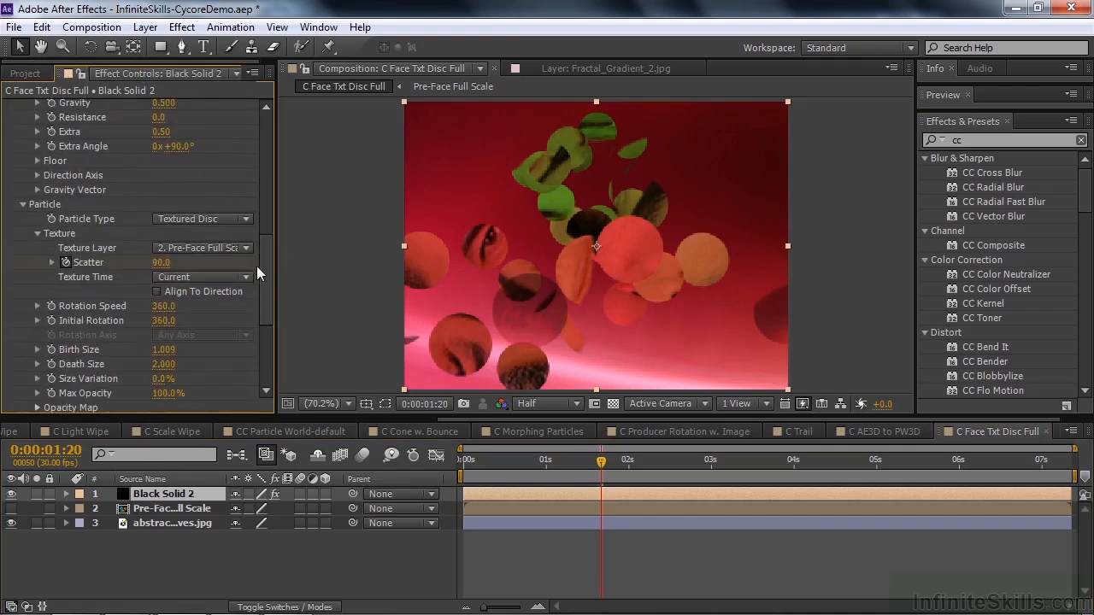
left_click(202, 248)
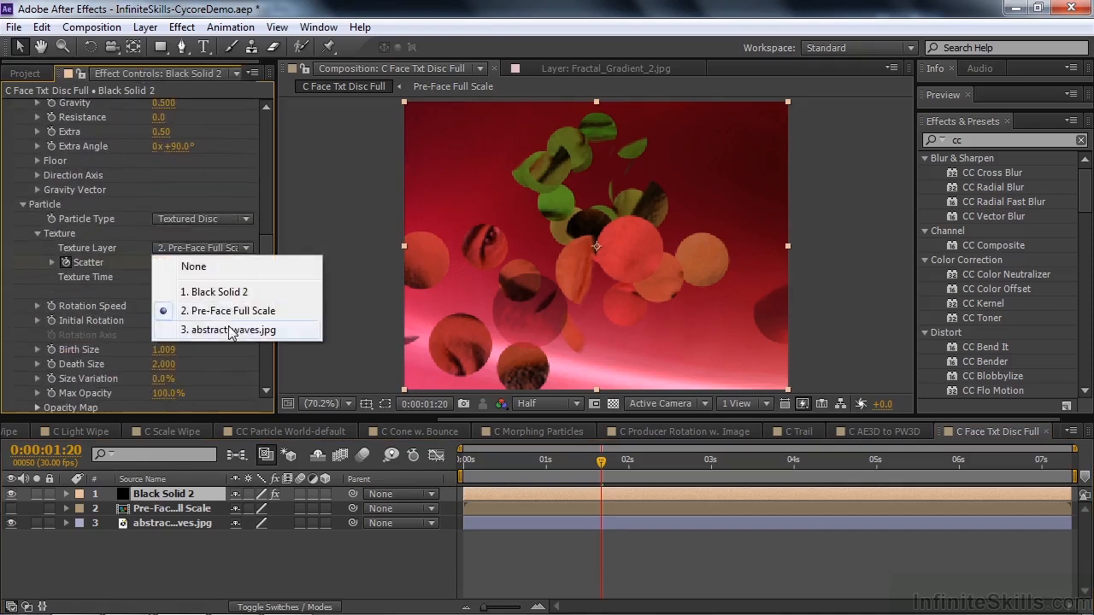
left_click(234, 330)
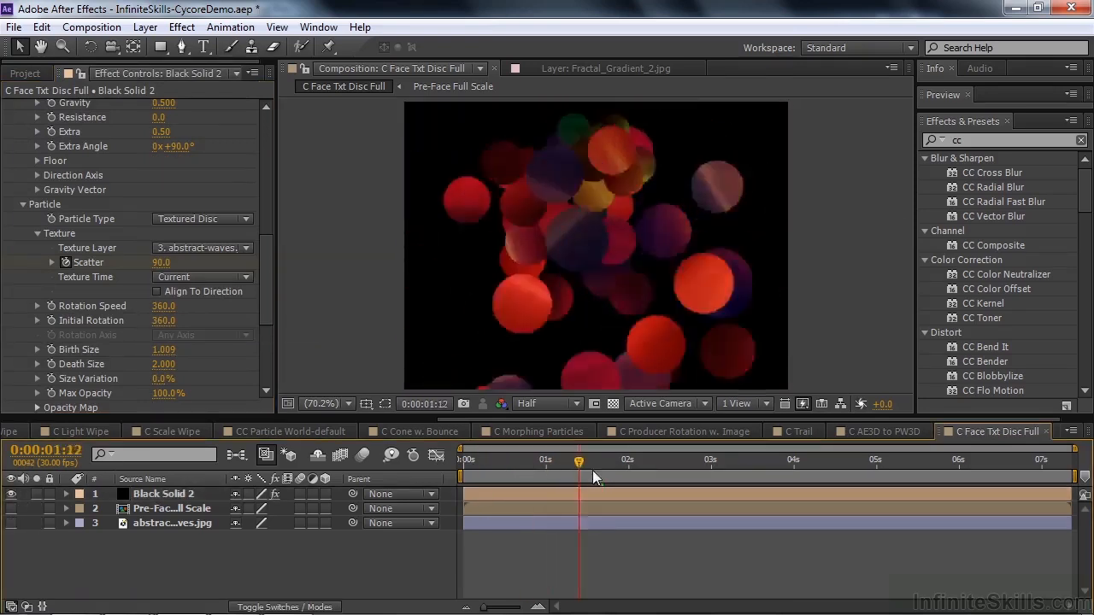
Step: Scrub the timeline to preview the discs with their new wavy purple-pink texture
left_click_drag(580, 460, 838, 460)
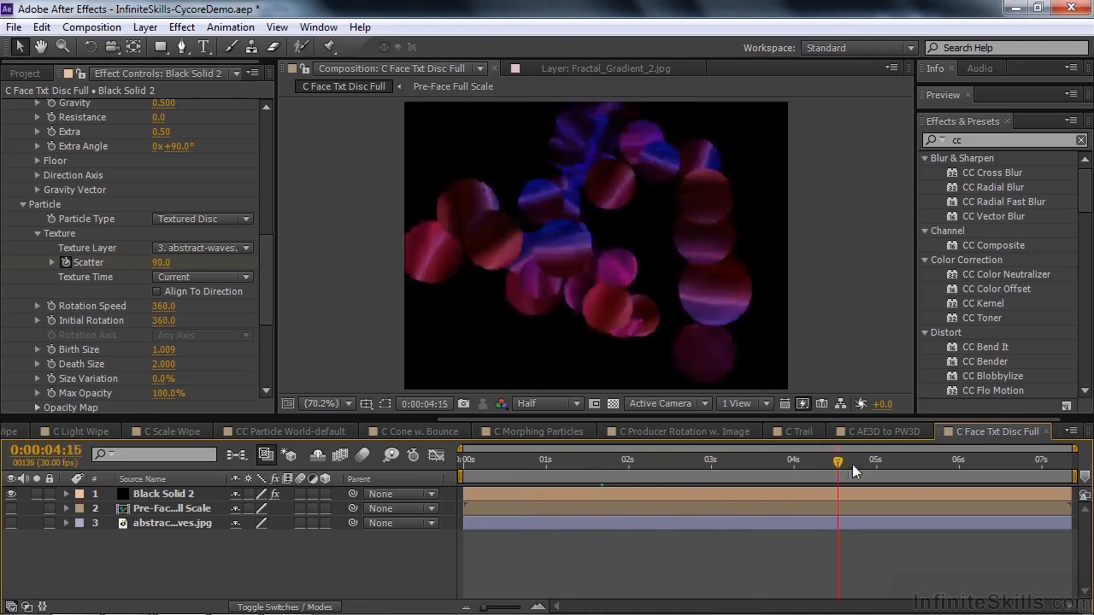
left_click_drag(838, 460, 889, 460)
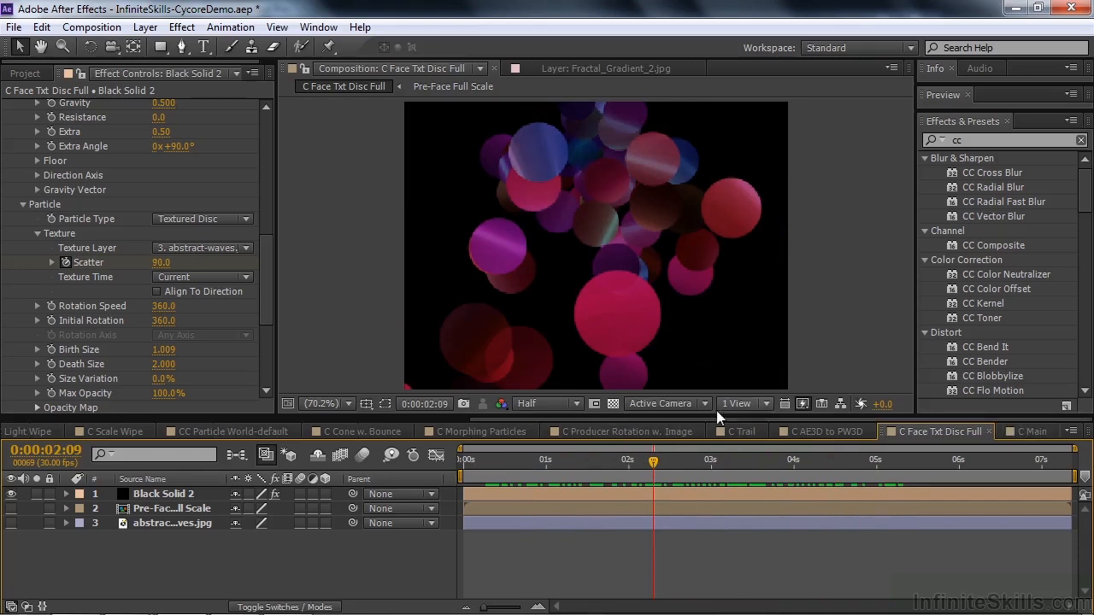
Step: Preview the C Main comp's PW Butterflies flock at Full resolution over the blue ramp background
left_click(1033, 430)
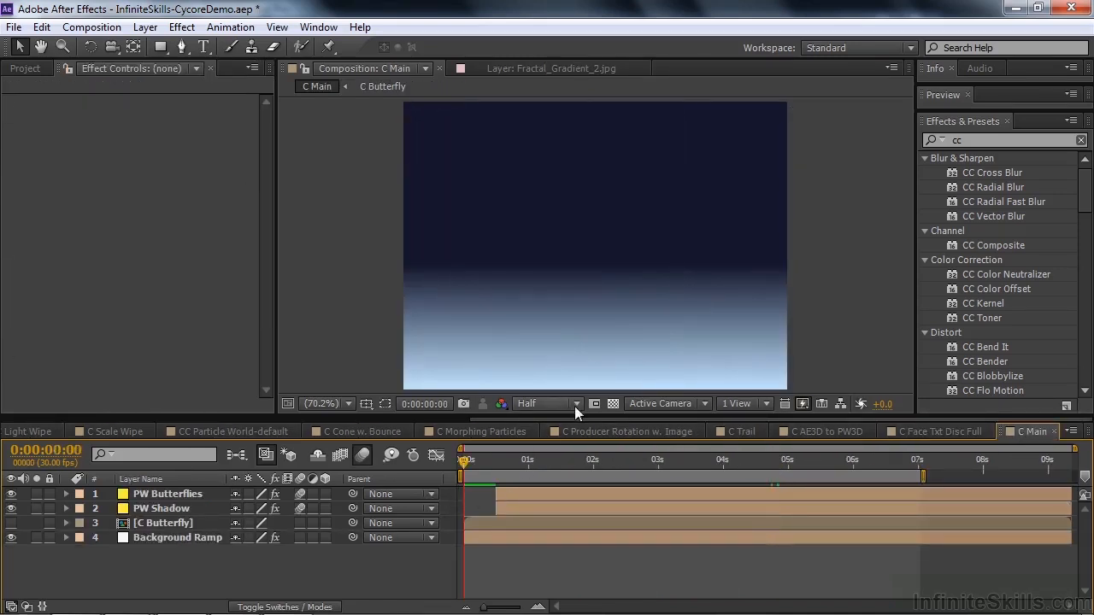
left_click(548, 404)
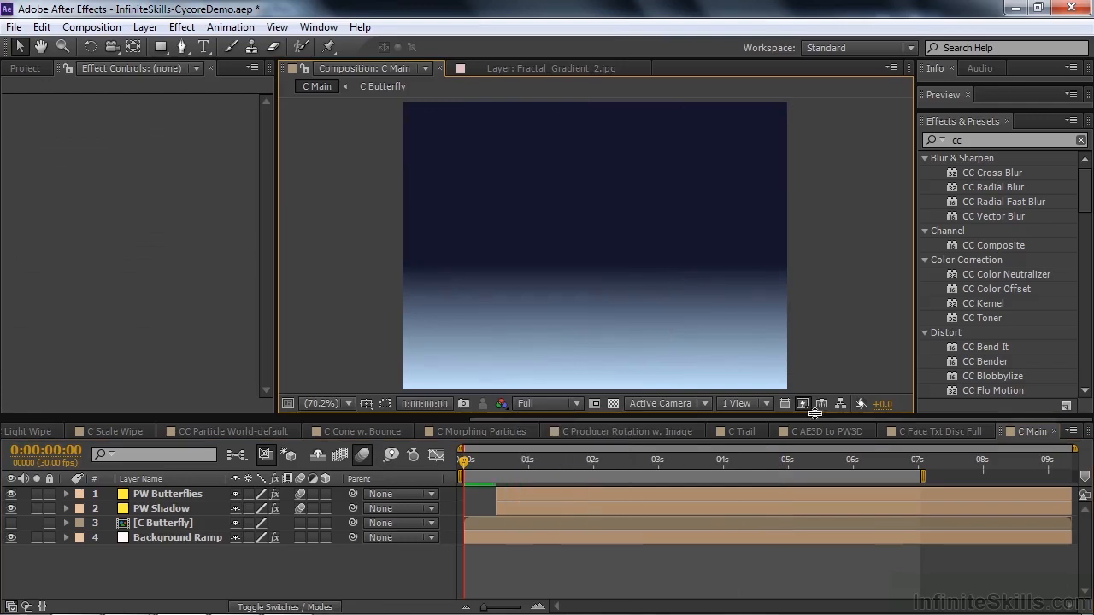
left_click(804, 403)
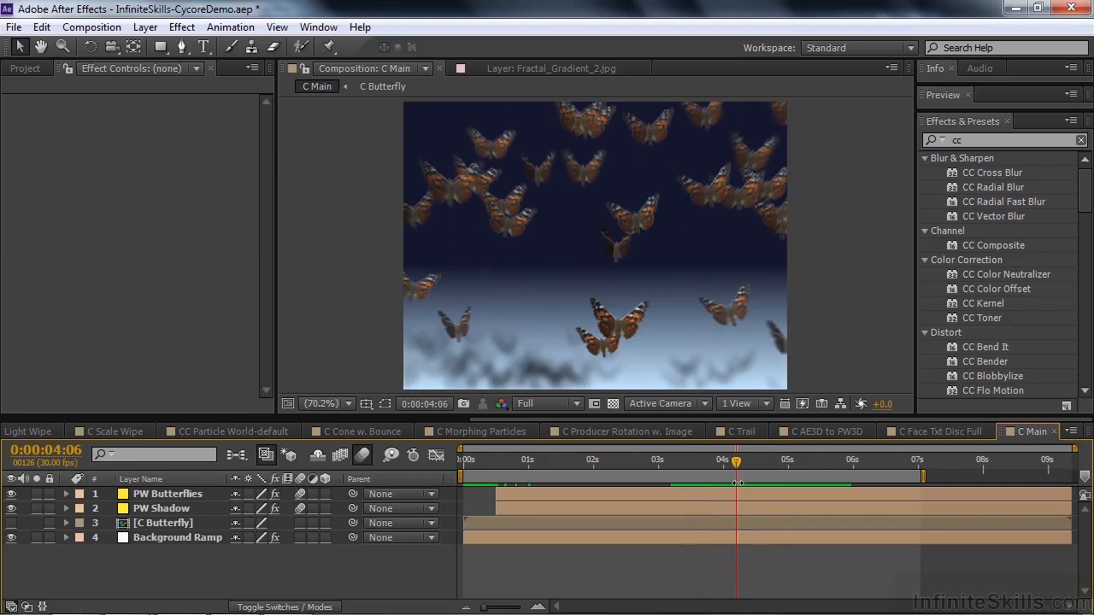
mouse_move(760, 486)
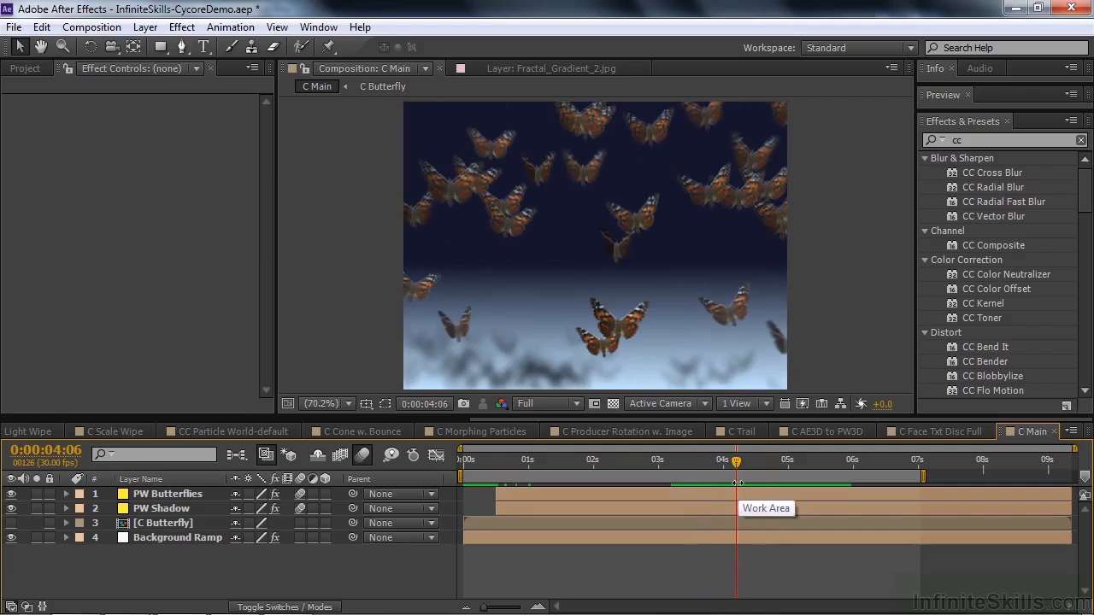